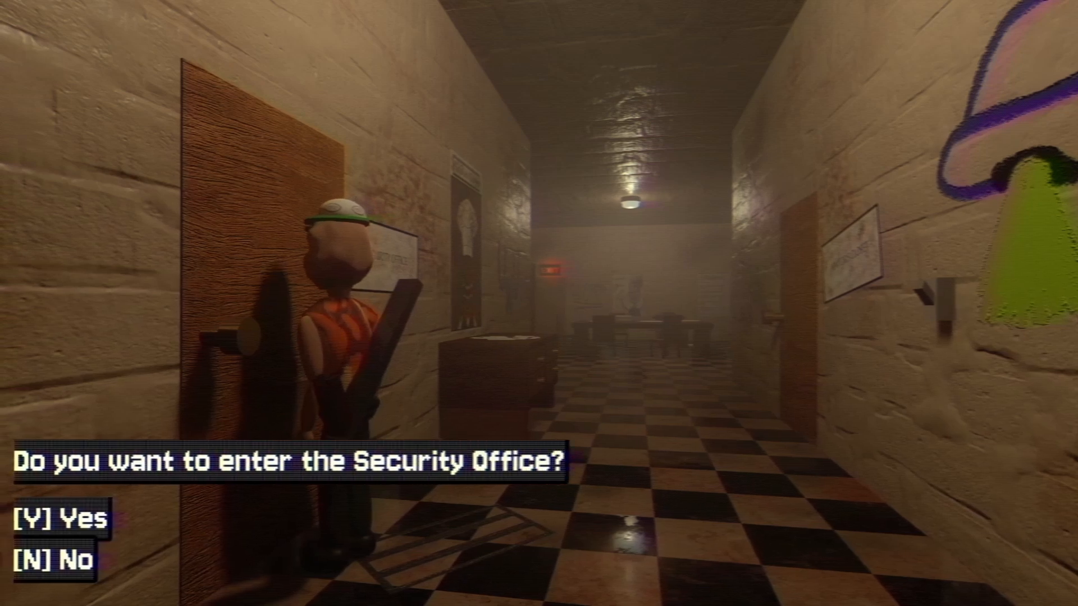
# Walk the character from the Security Office hallway into the cold kitchen, toward the Export Area
pyautogui.press('y')
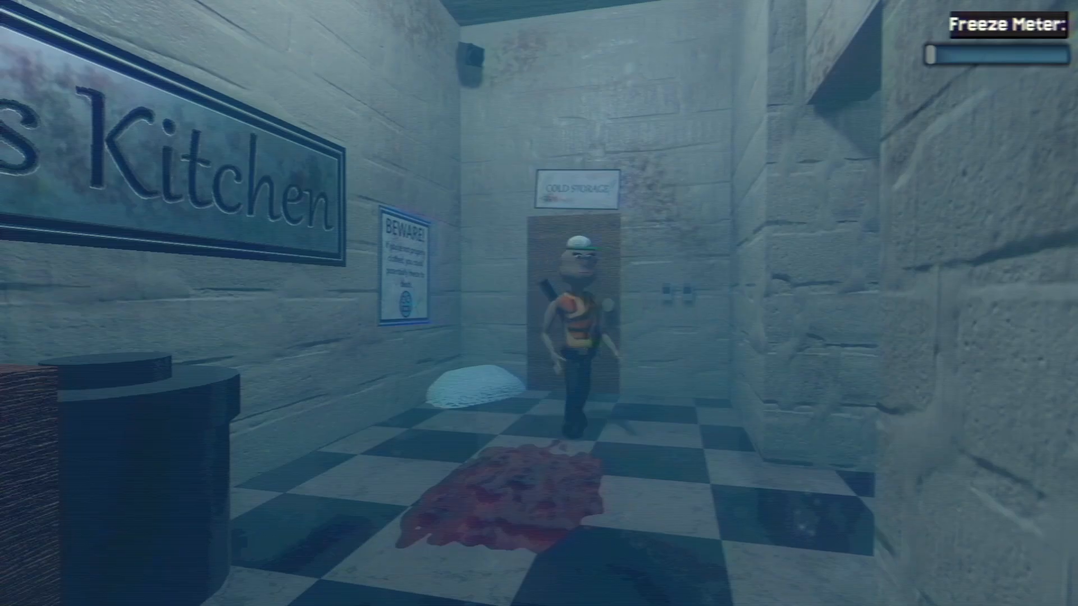
pyautogui.press('w')
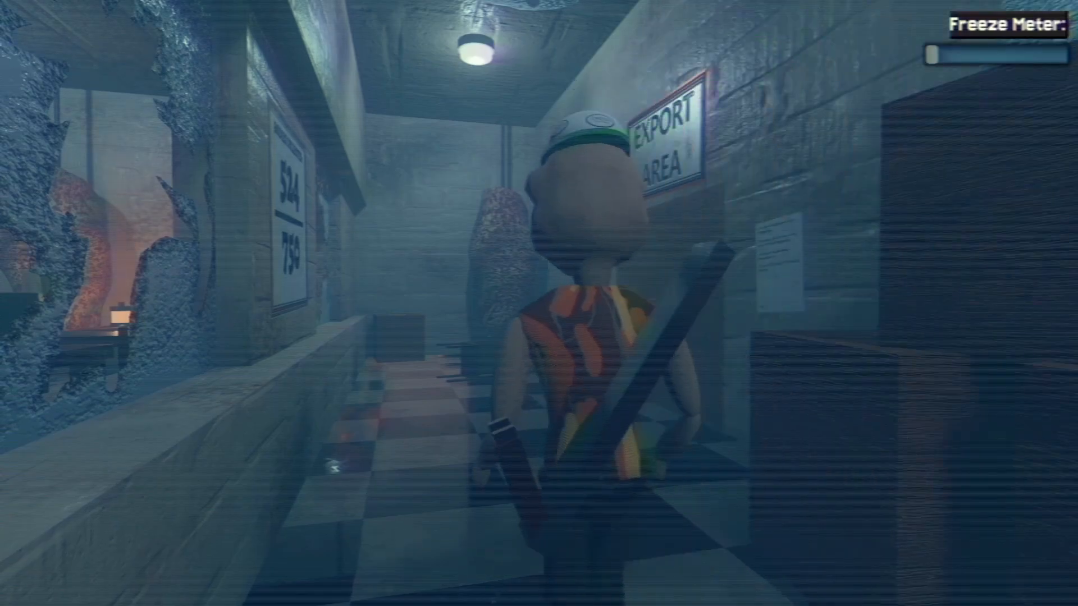
pyautogui.moveTo(539, 304)
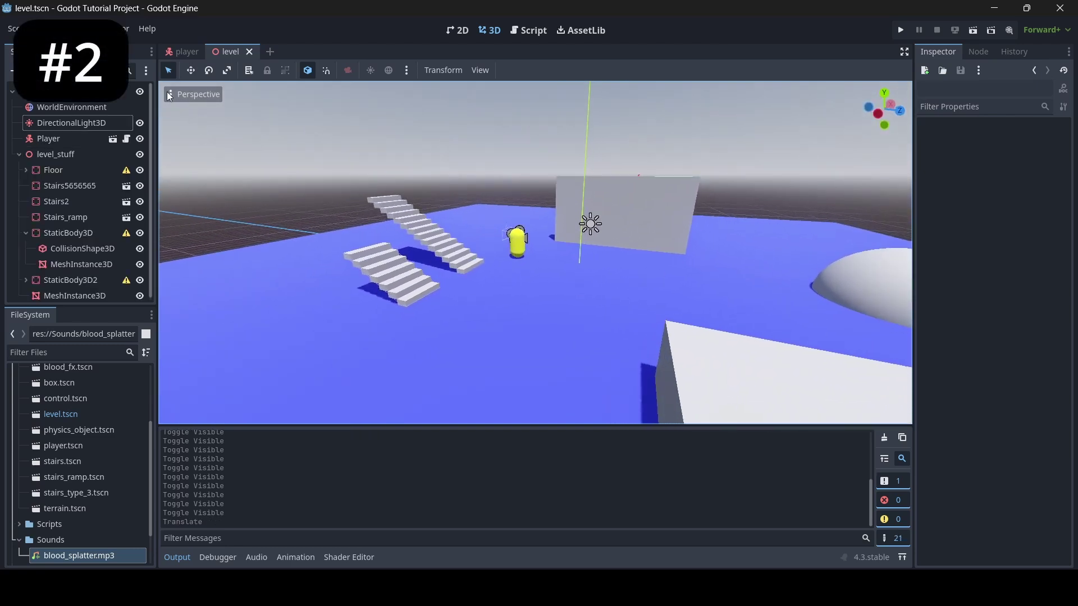
pyautogui.click(479, 70)
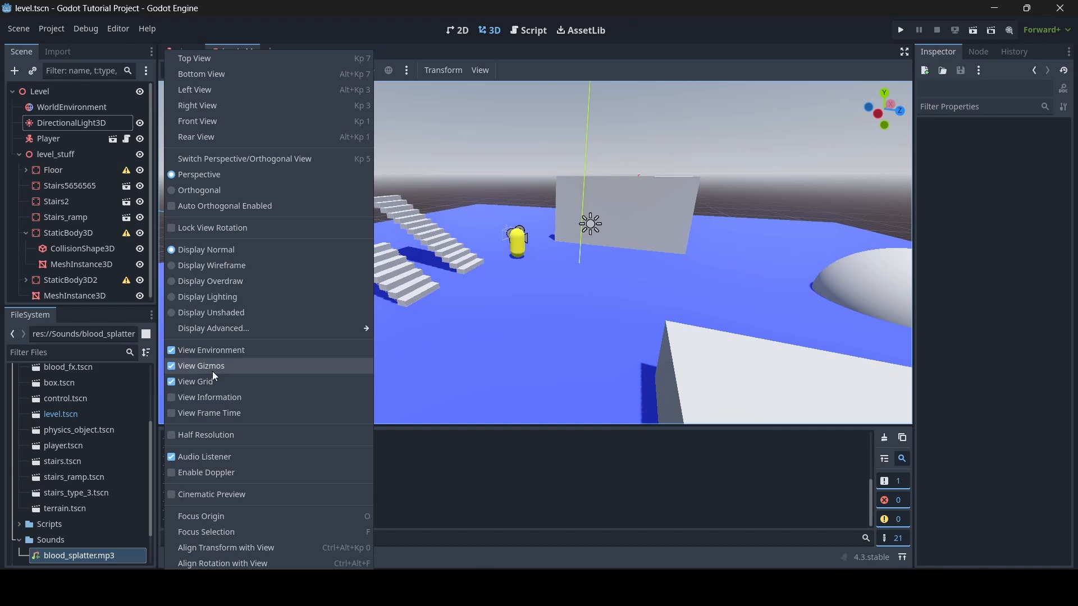
pyautogui.click(201, 365)
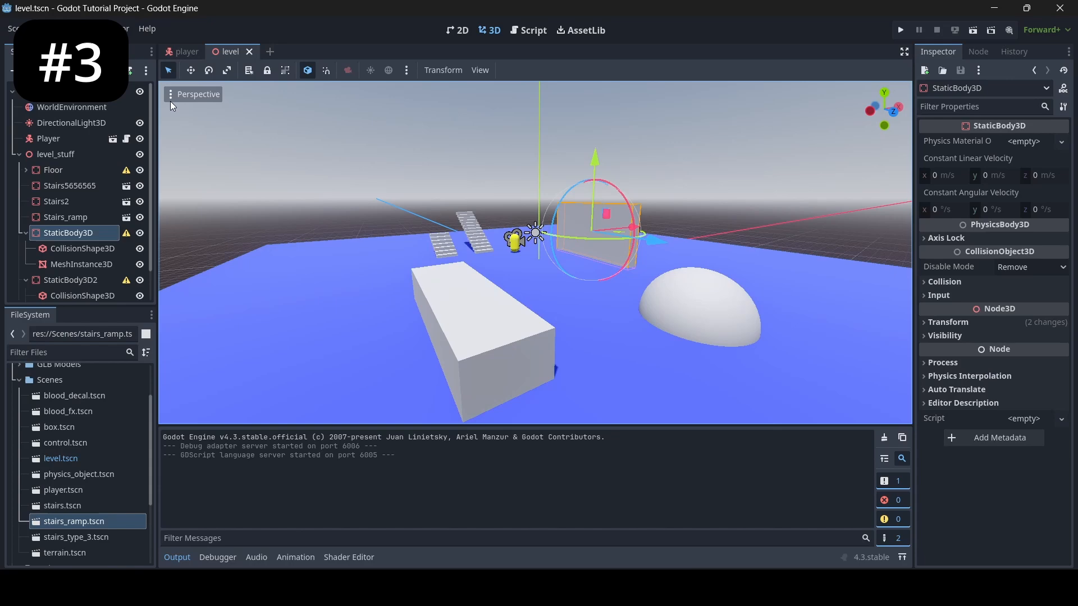
# Frame the StaticBody3D wall with Focus Selection, then switch to the player.tscn scene
pyautogui.click(479, 70)
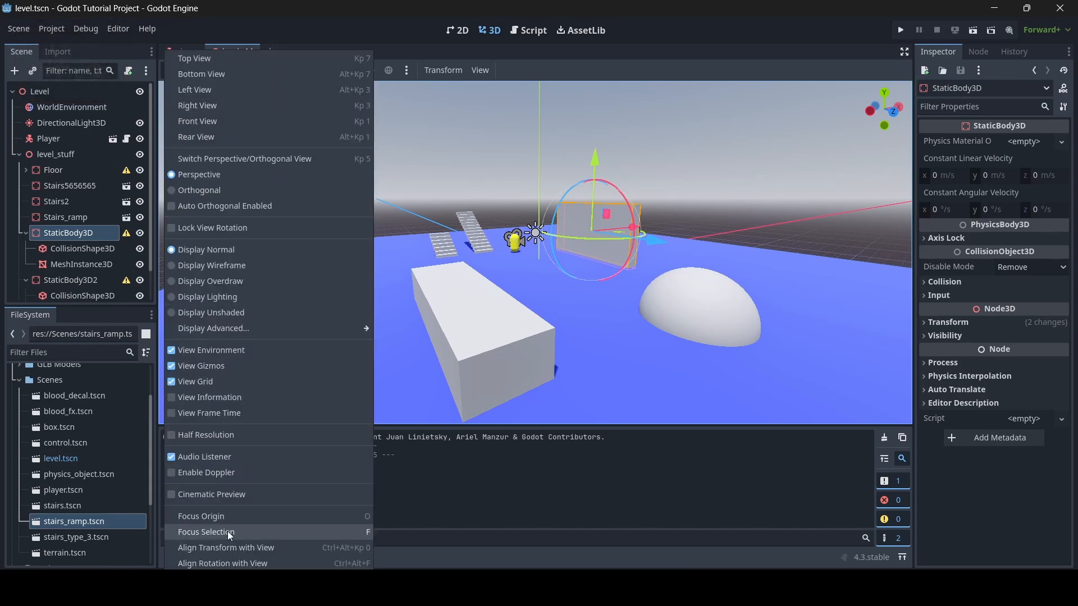
pyautogui.click(205, 532)
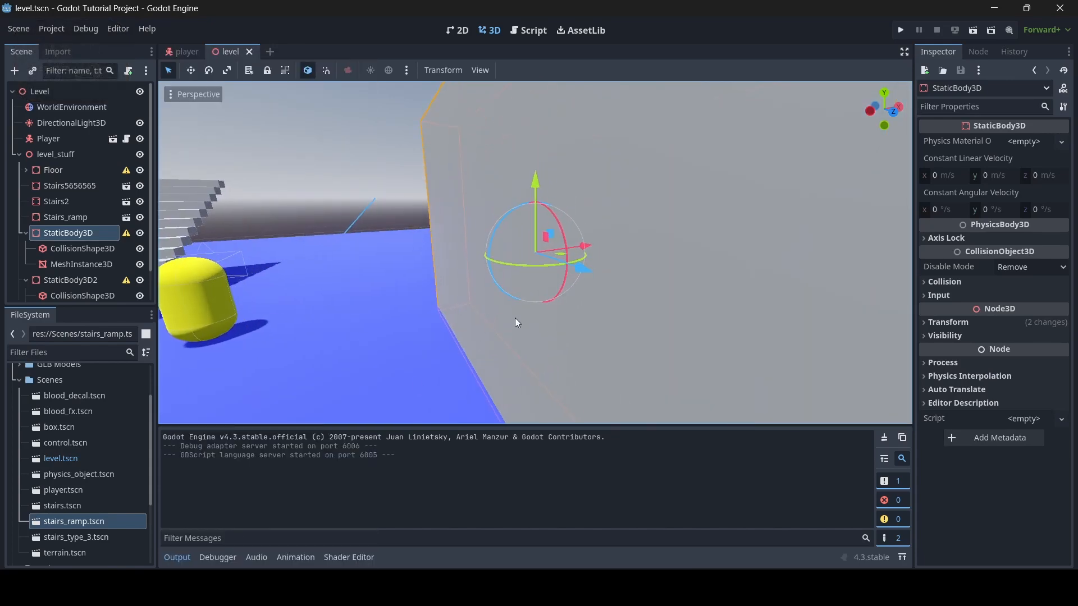
pyautogui.click(478, 69)
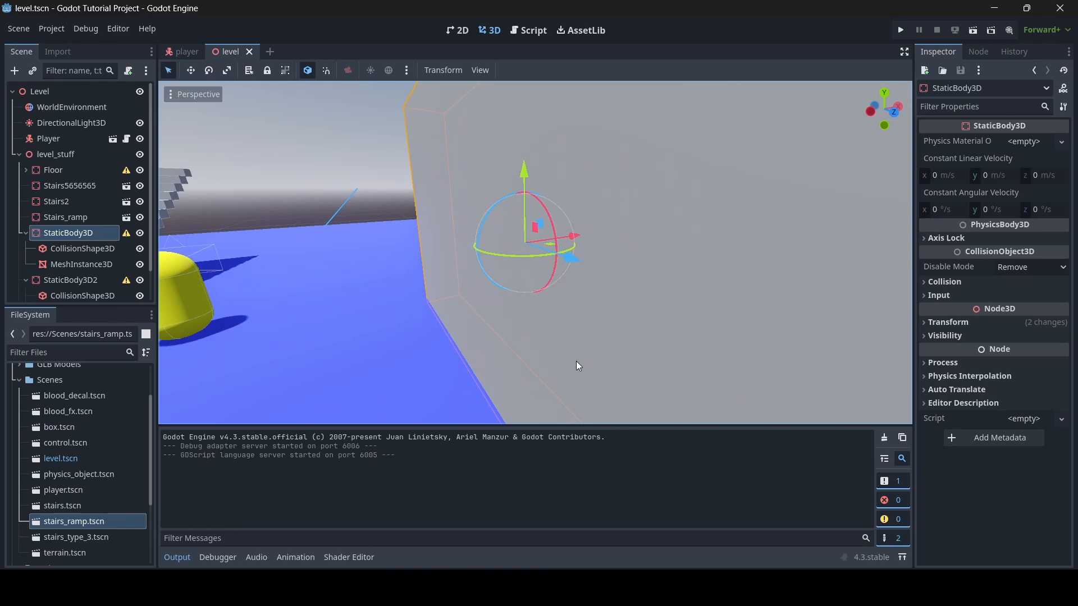
pyautogui.moveTo(327, 138)
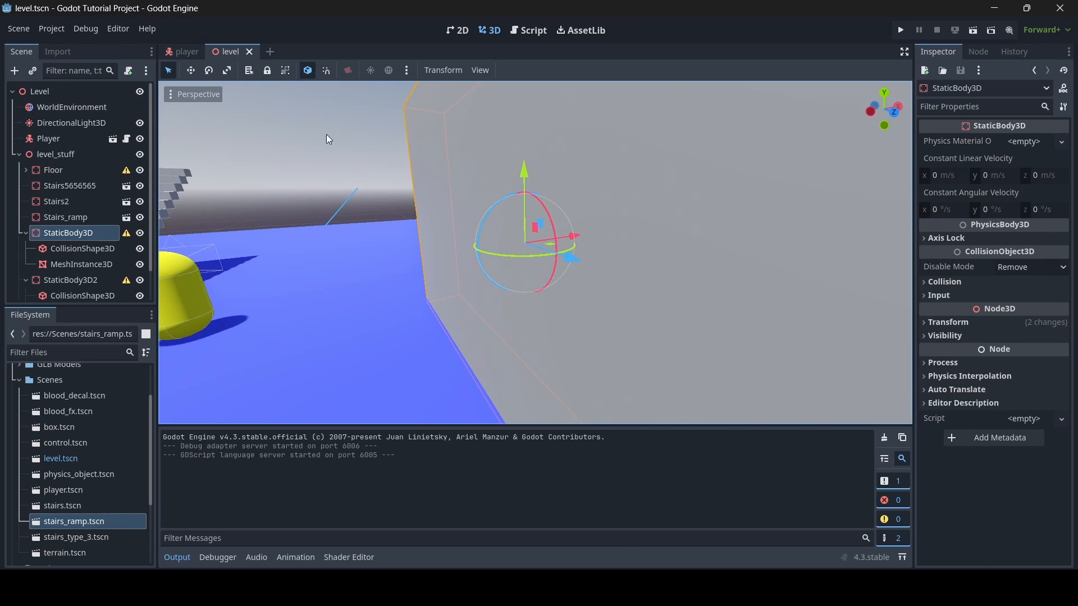
pyautogui.click(479, 69)
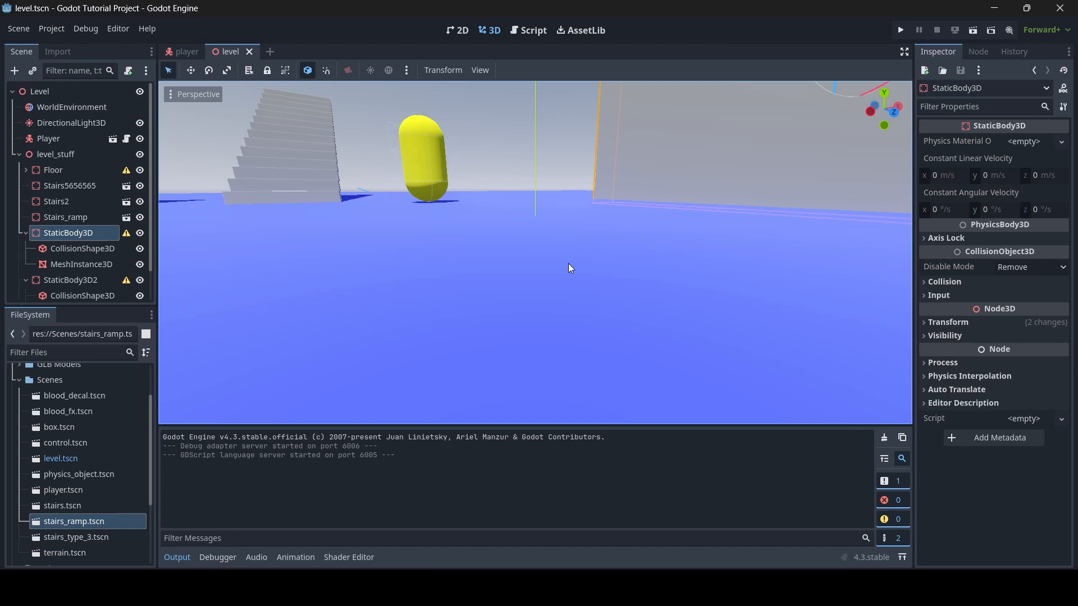
pyautogui.click(187, 51)
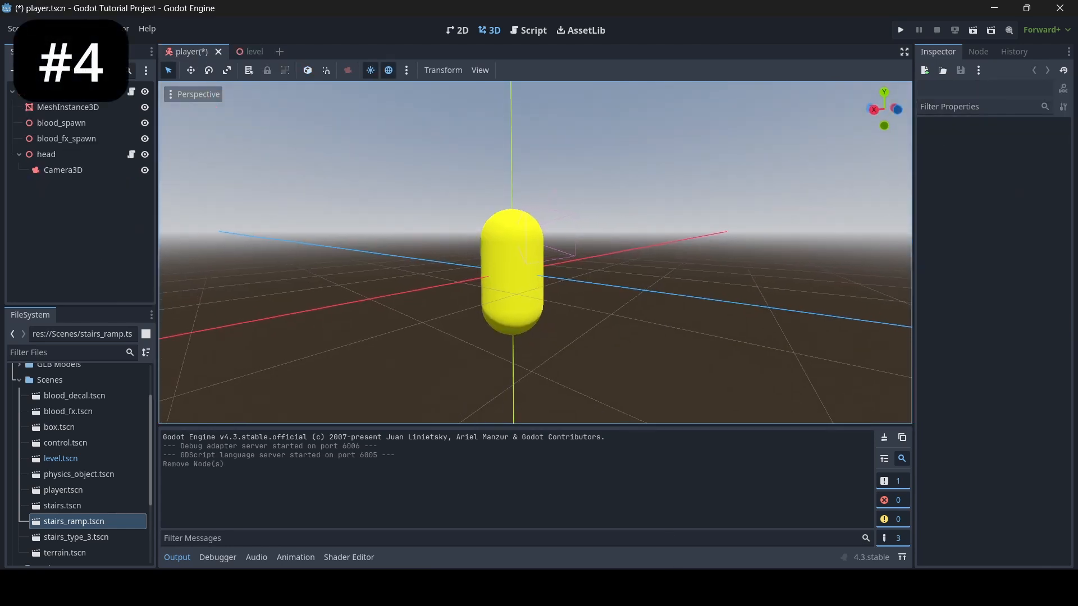
# Create a simplified convex collision sibling from the capsule's MeshInstance3D and select the new shape
pyautogui.click(67, 107)
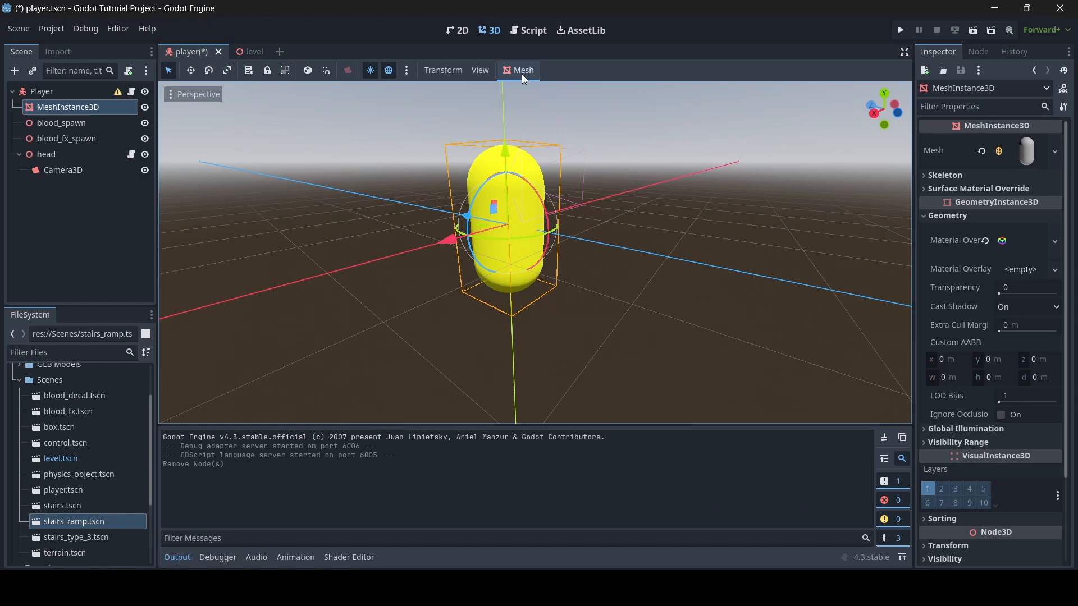
pyautogui.click(523, 70)
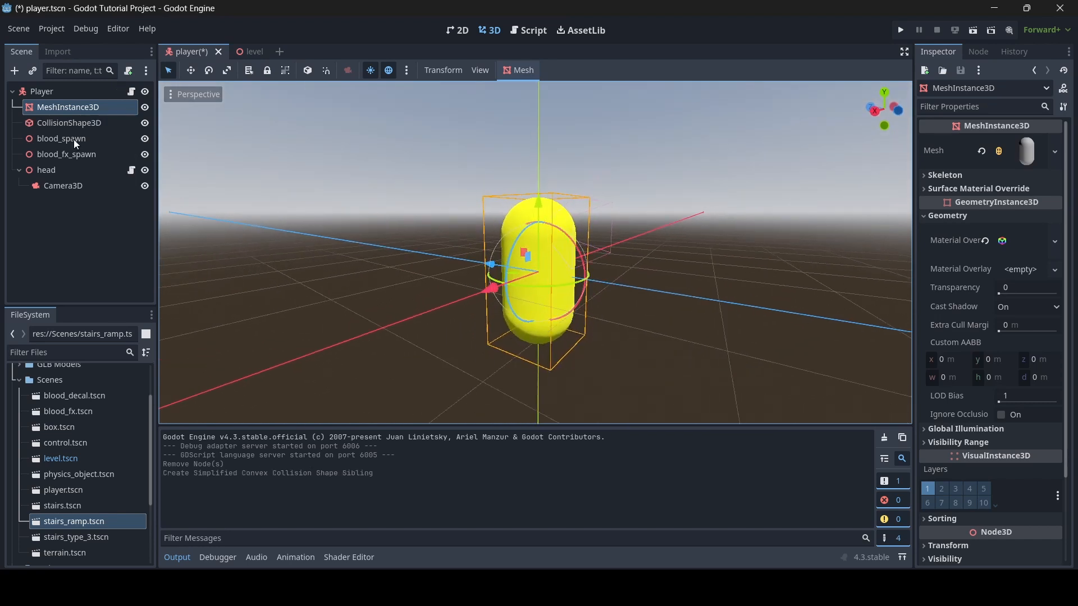
pyautogui.click(69, 123)
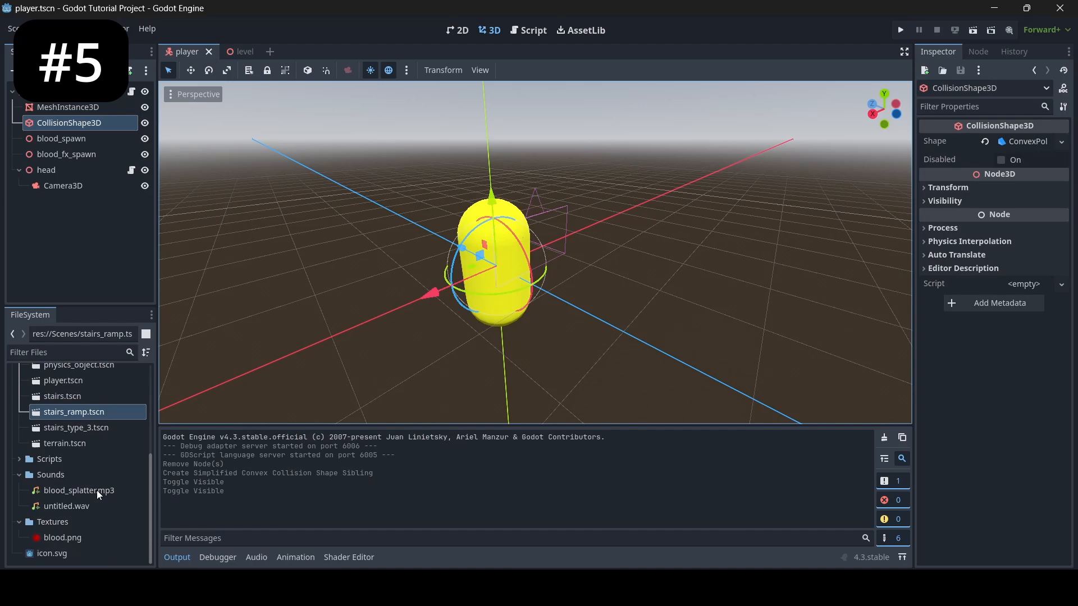
# Turn on looping in blood_splatter.mp3's import settings and reimport it
pyautogui.doubleClick(80, 490)
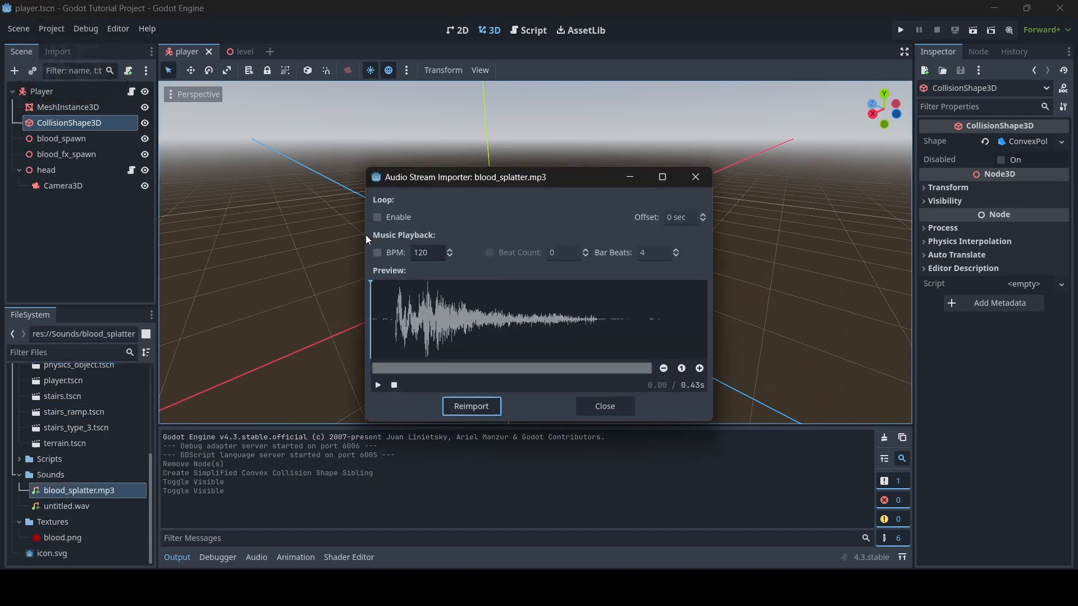
pyautogui.click(376, 216)
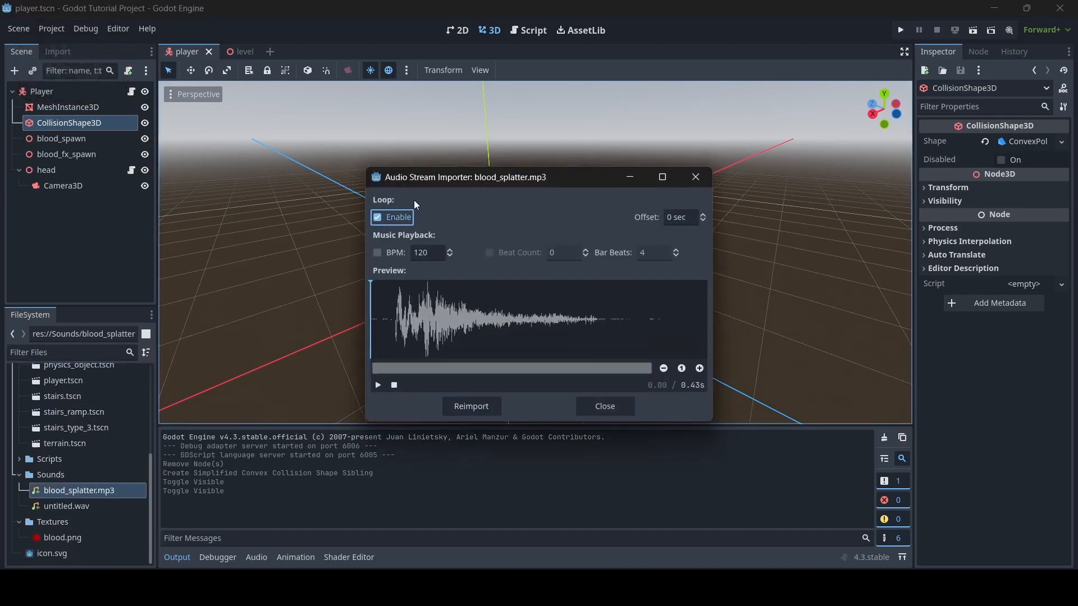
pyautogui.click(604, 406)
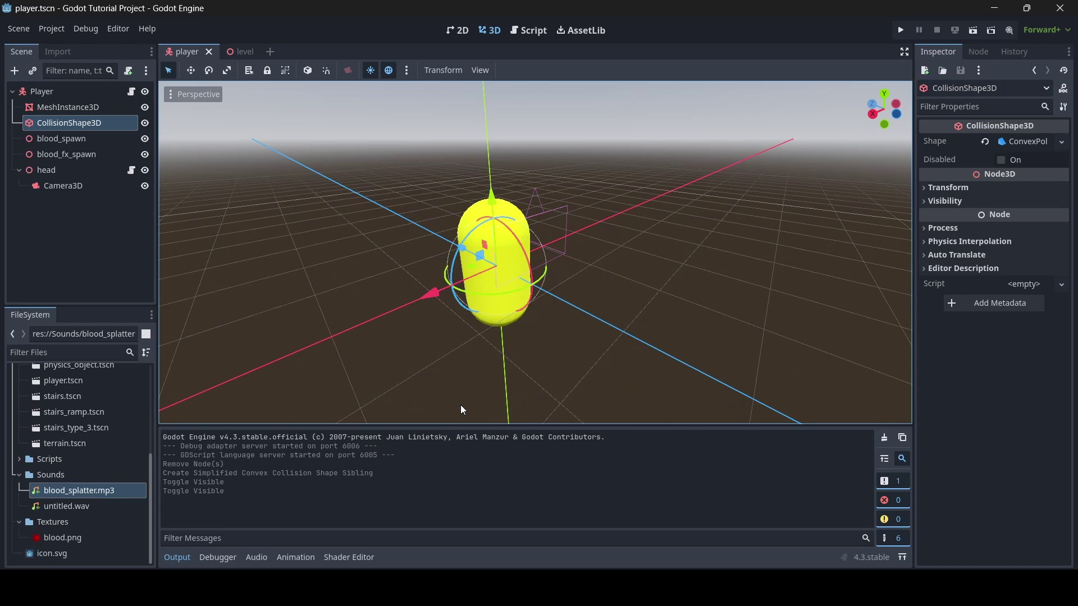
pyautogui.moveTo(230, 365)
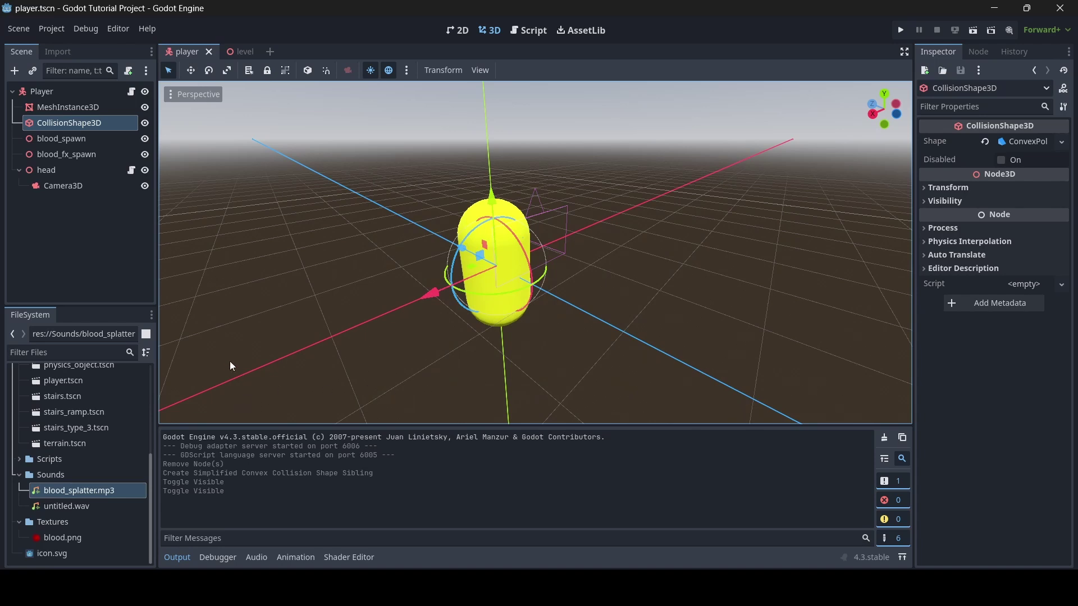
pyautogui.doubleClick(79, 490)
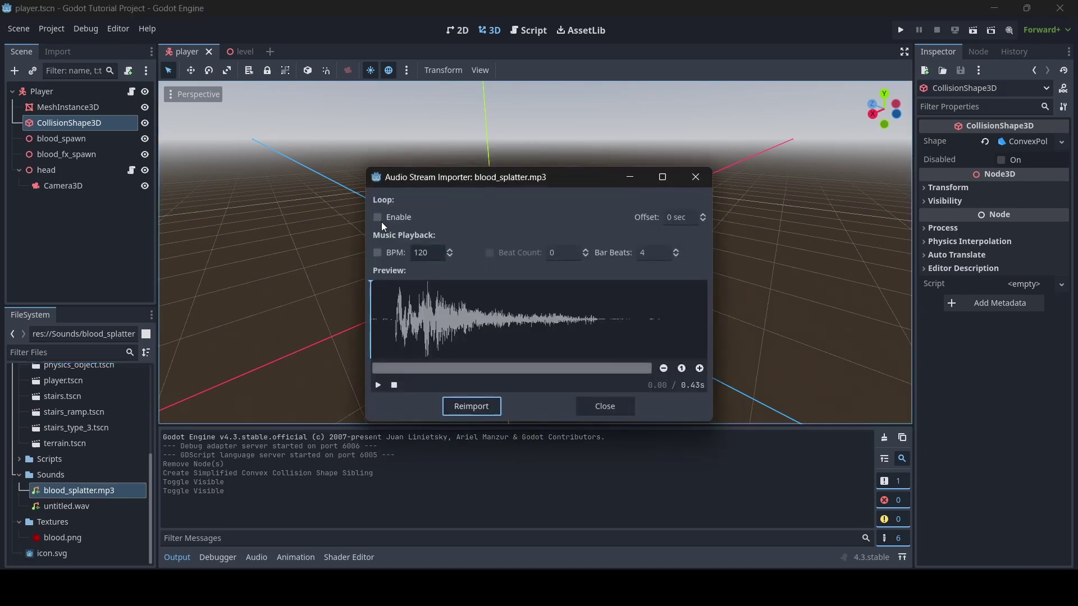
pyautogui.click(378, 218)
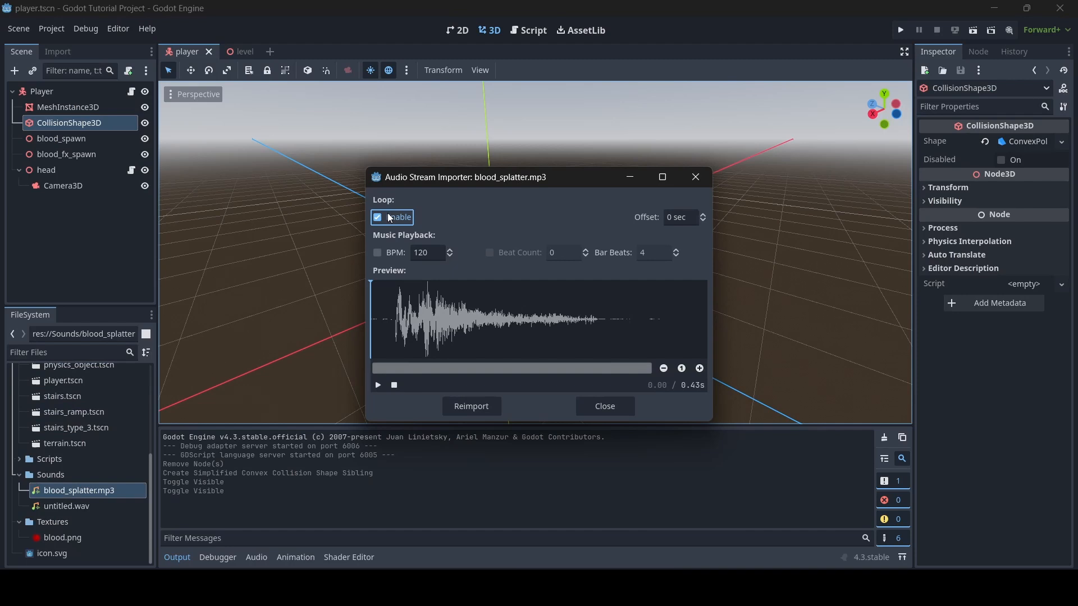
pyautogui.click(377, 217)
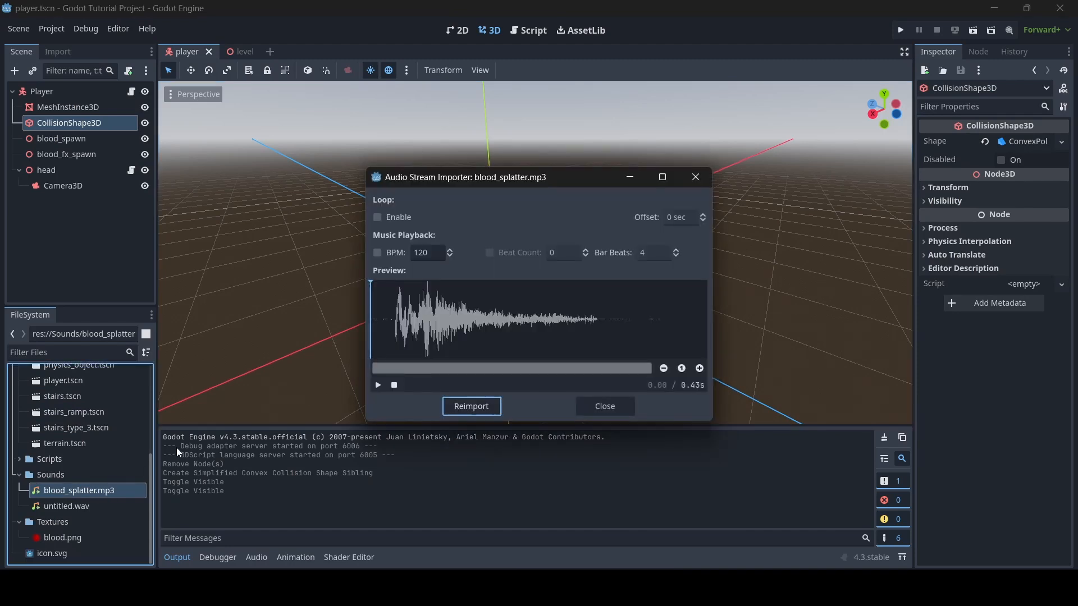
pyautogui.click(378, 217)
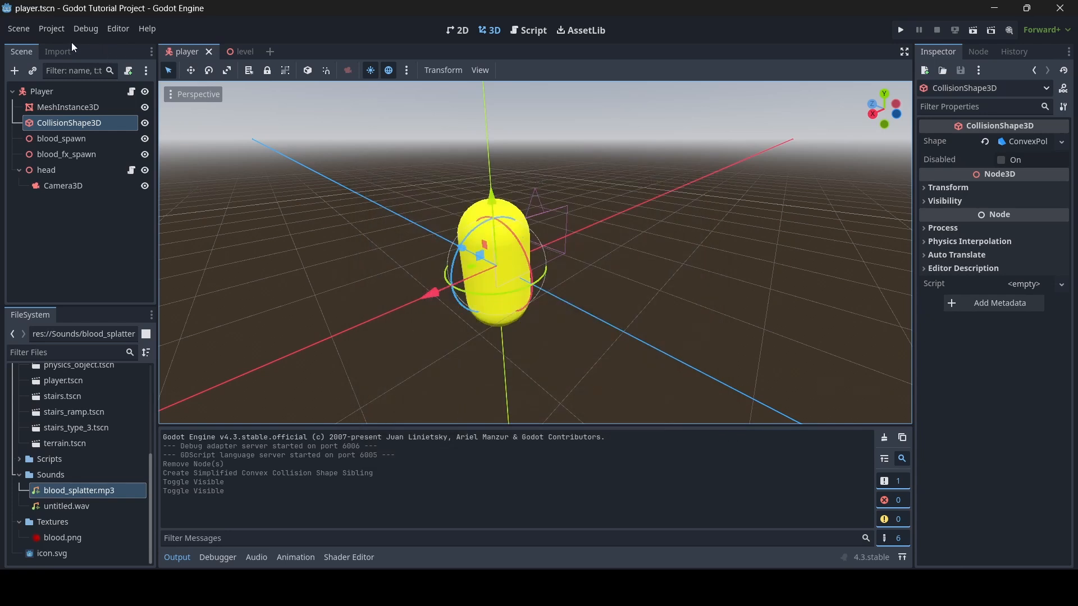
# Select untitled.wav in the Import dock and set its Loop Mode to Forward
pyautogui.click(57, 51)
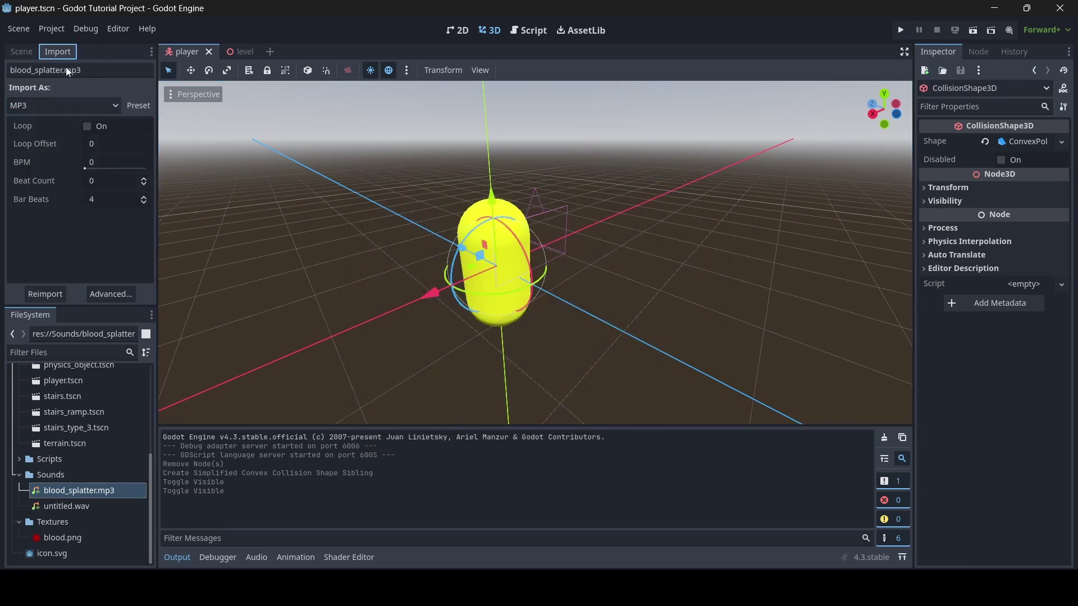
pyautogui.click(66, 506)
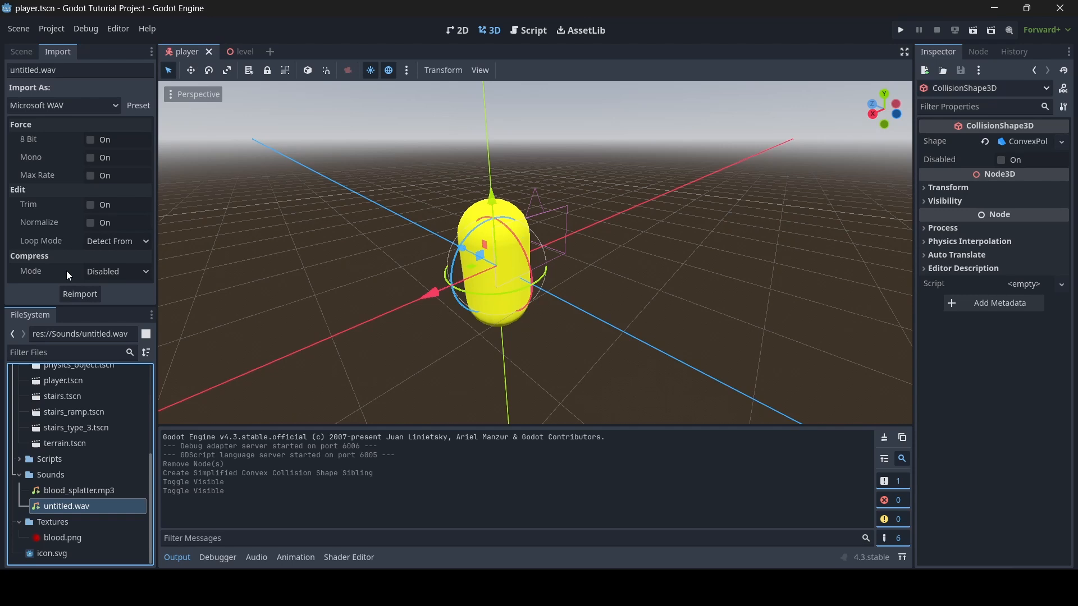
pyautogui.moveTo(93, 247)
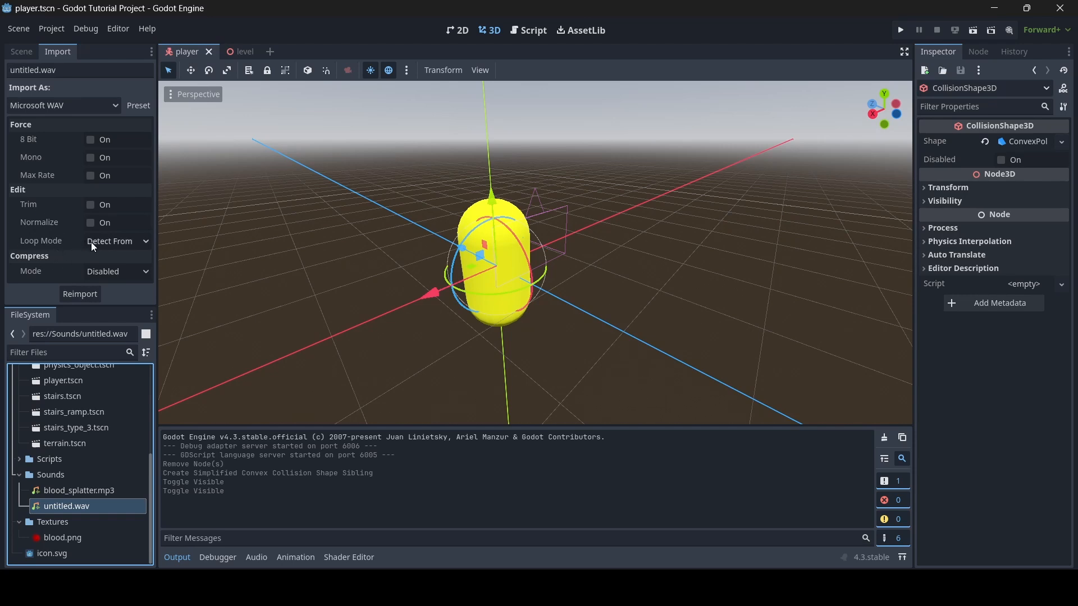
pyautogui.click(112, 241)
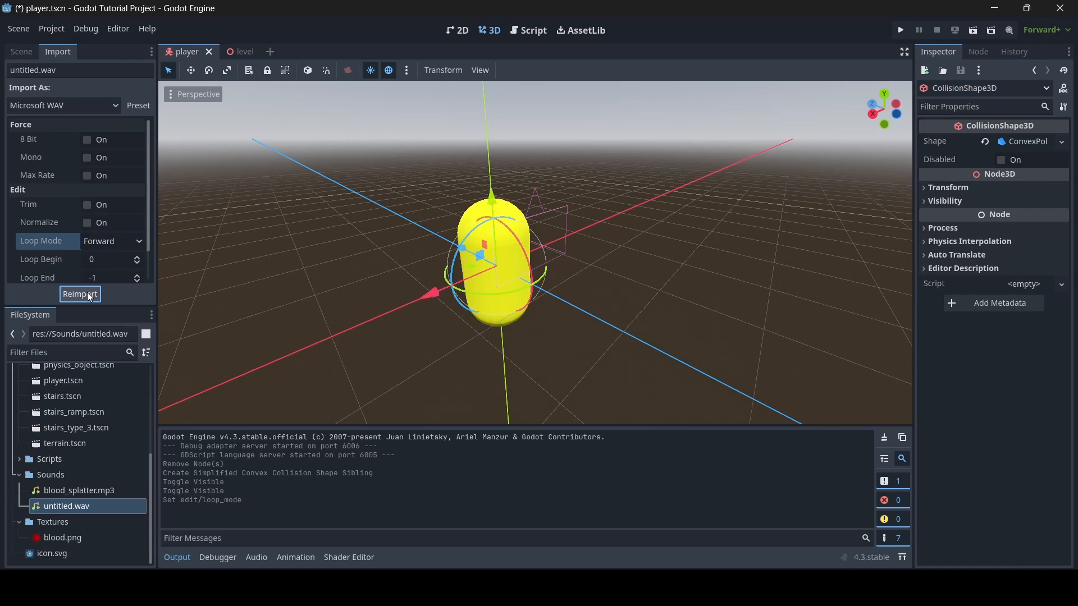
# Reimport untitled.wav, toggle View Origin in the viewport, and return to the level scene
pyautogui.click(79, 293)
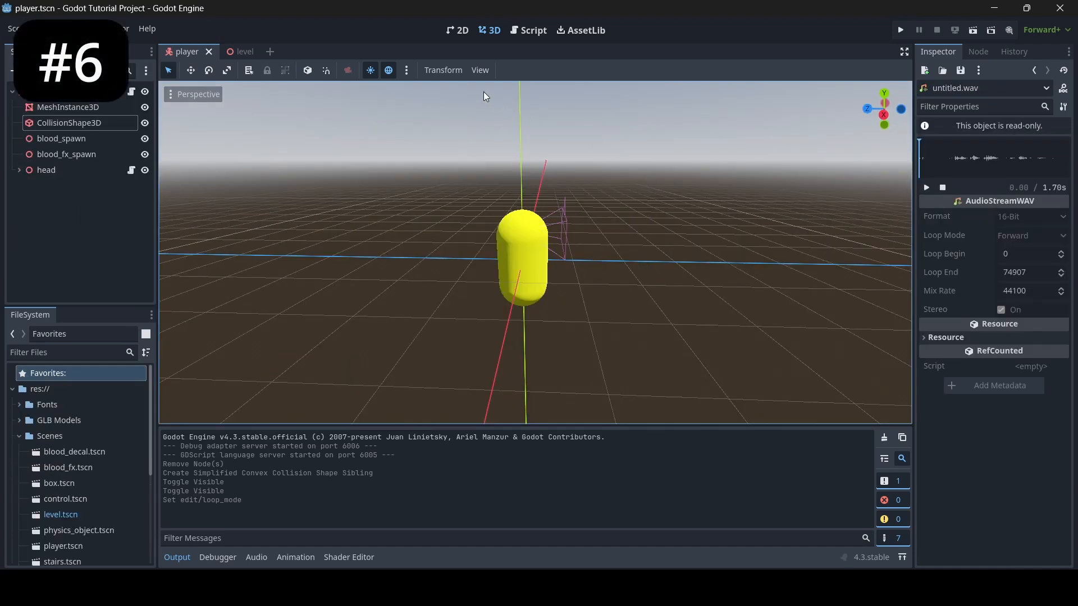
pyautogui.click(480, 70)
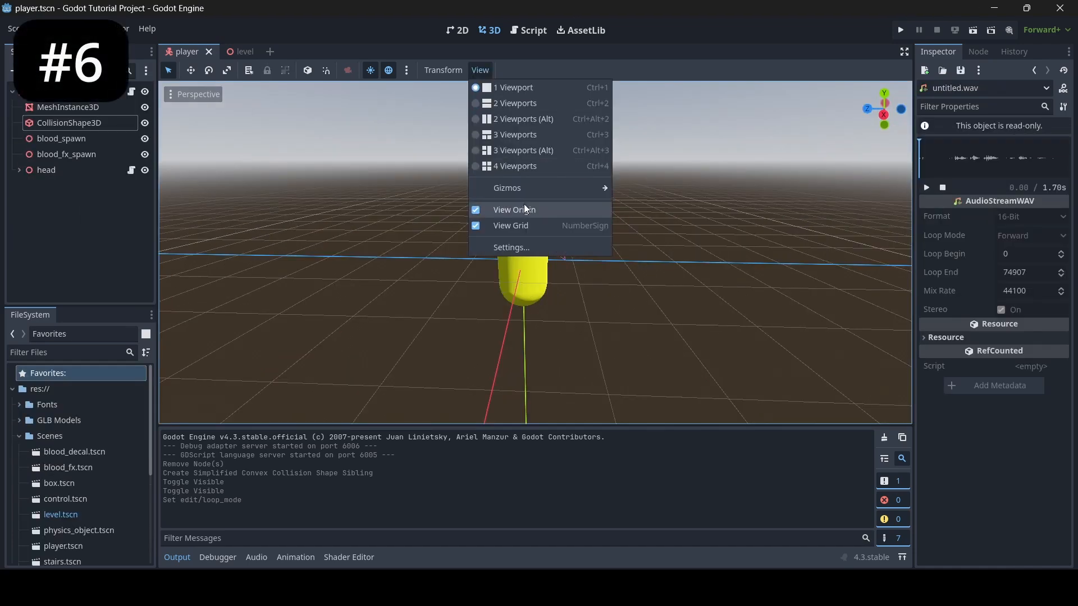
pyautogui.click(506, 187)
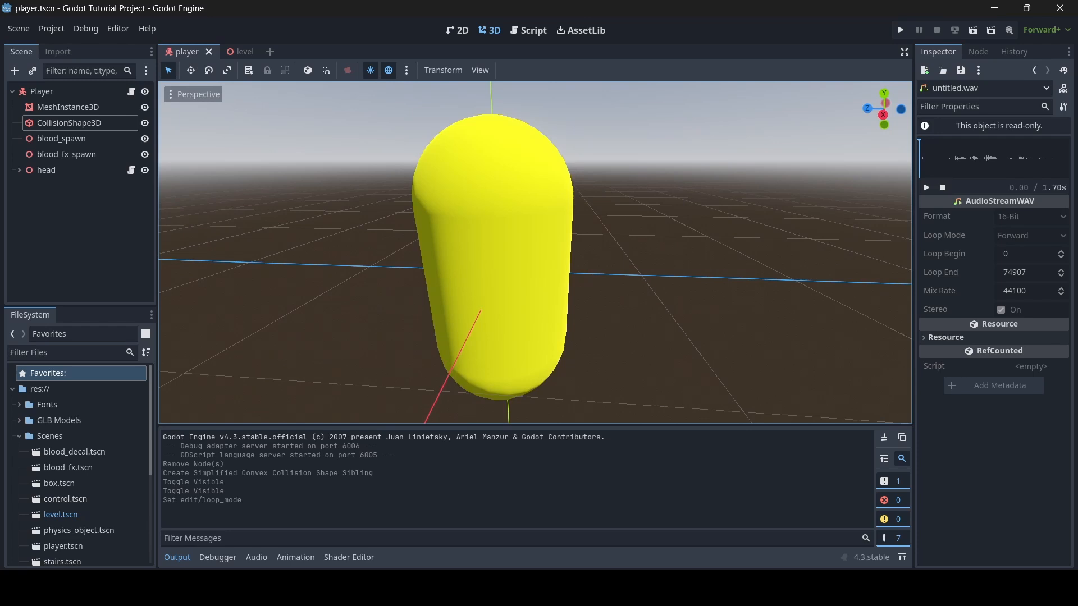
pyautogui.click(480, 69)
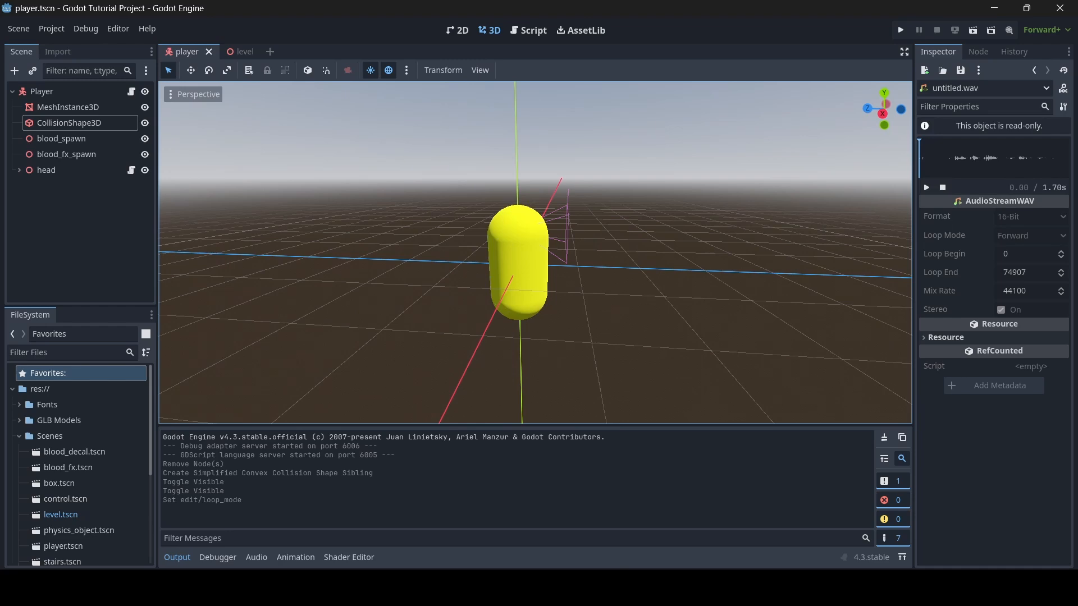
pyautogui.click(230, 51)
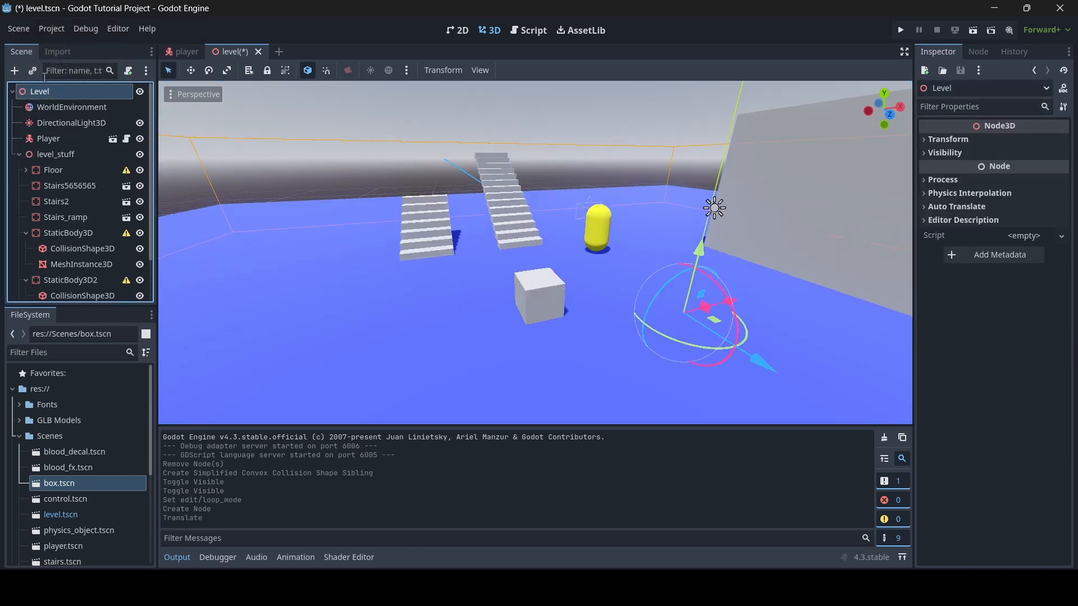
pyautogui.moveTo(32, 71)
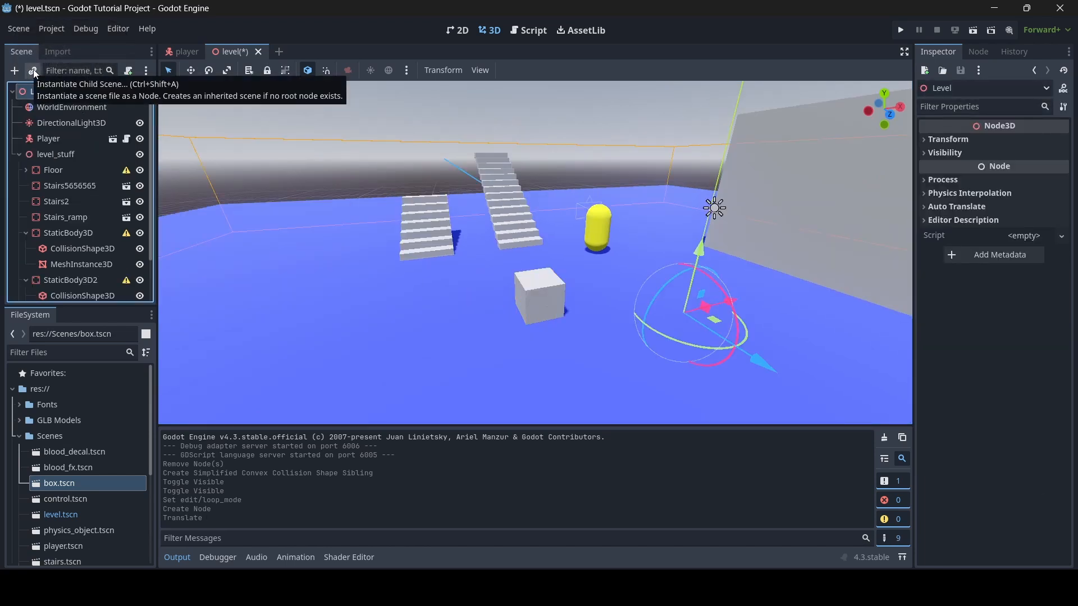
# Instantiate Scenes/box.tscn as a child scene in the level
pyautogui.click(33, 70)
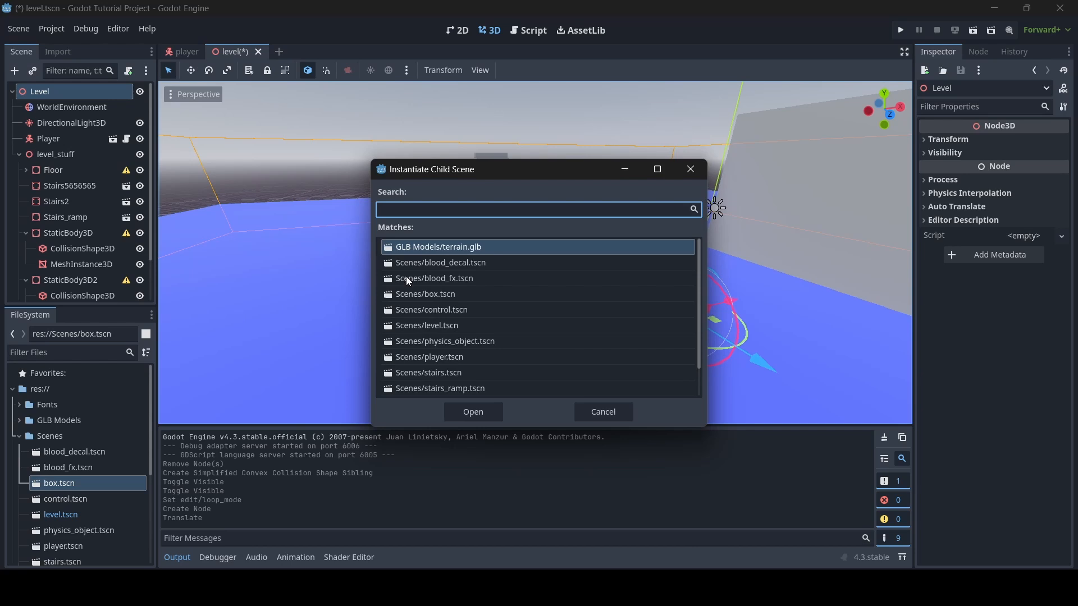
pyautogui.click(472, 412)
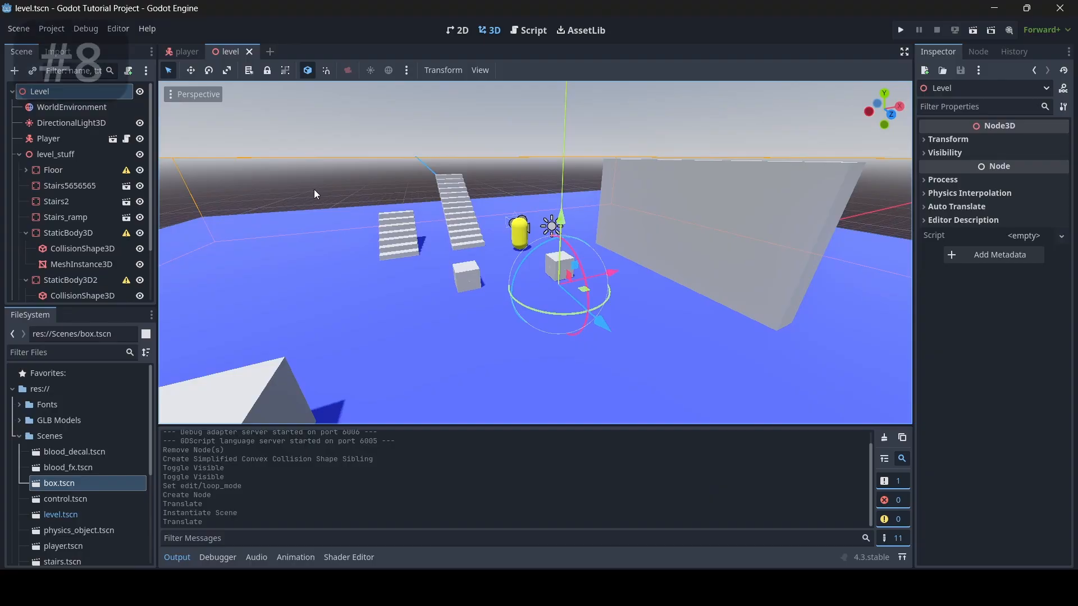
pyautogui.moveTo(196, 141)
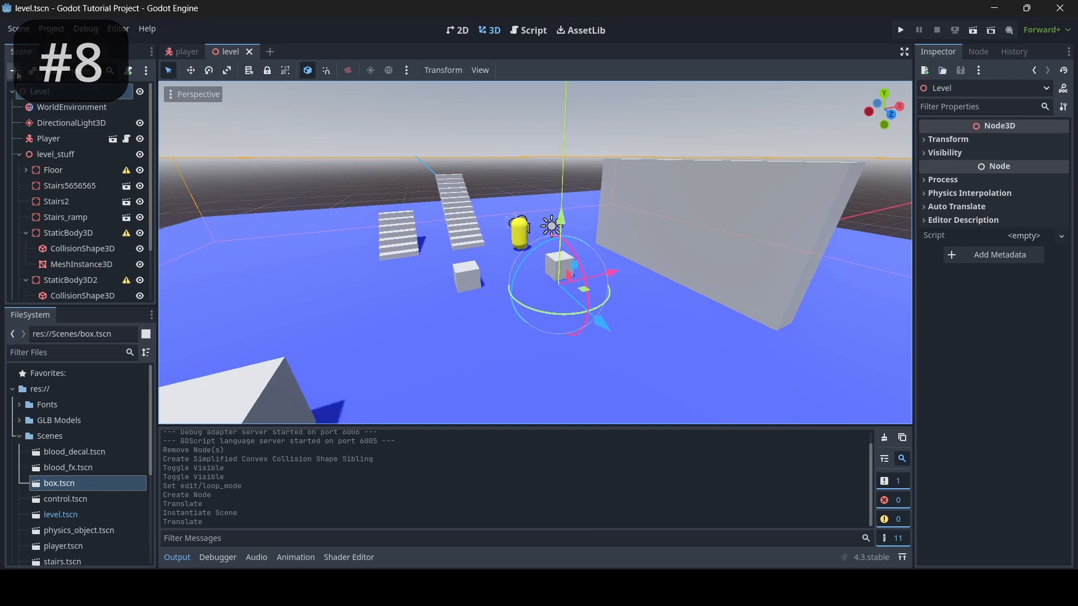
# Add a Decal node to the level through the Create New Node dialog
pyautogui.click(14, 71)
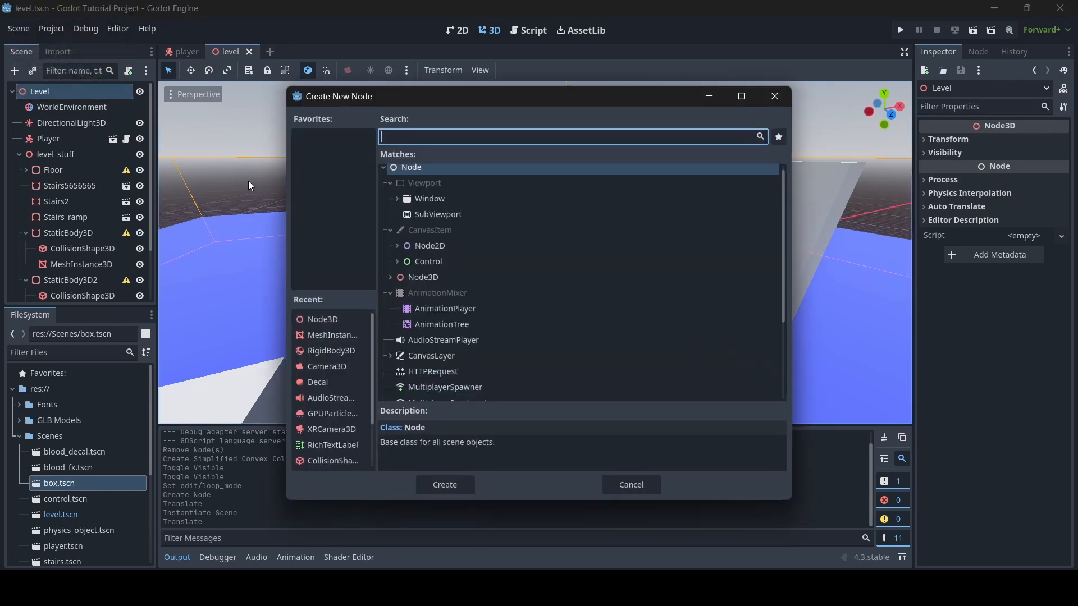
pyautogui.write('deca')
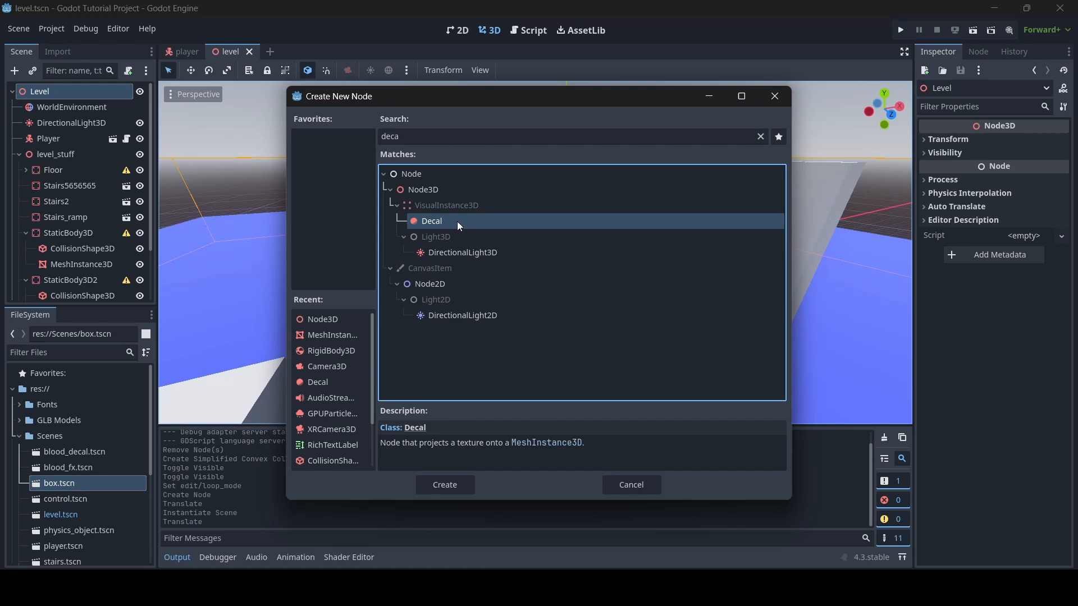
pyautogui.click(630, 484)
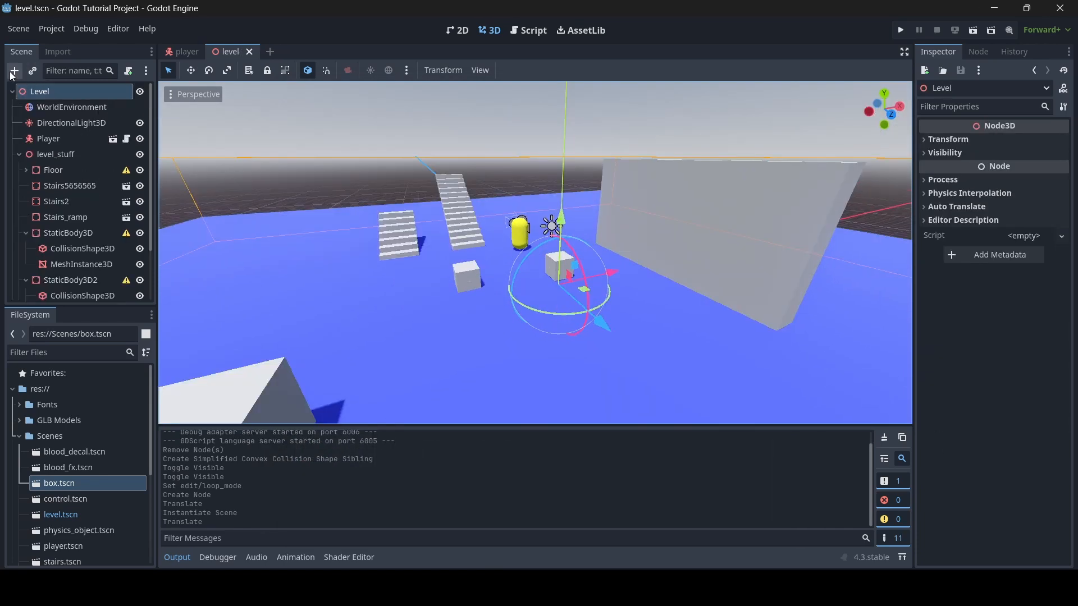
pyautogui.click(14, 71)
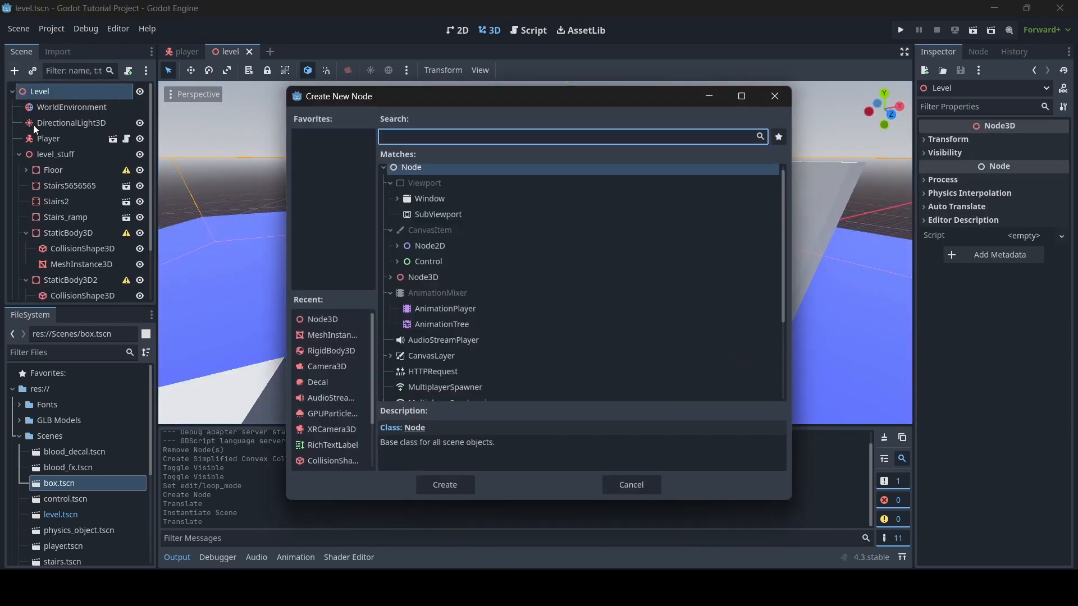
pyautogui.write('deca')
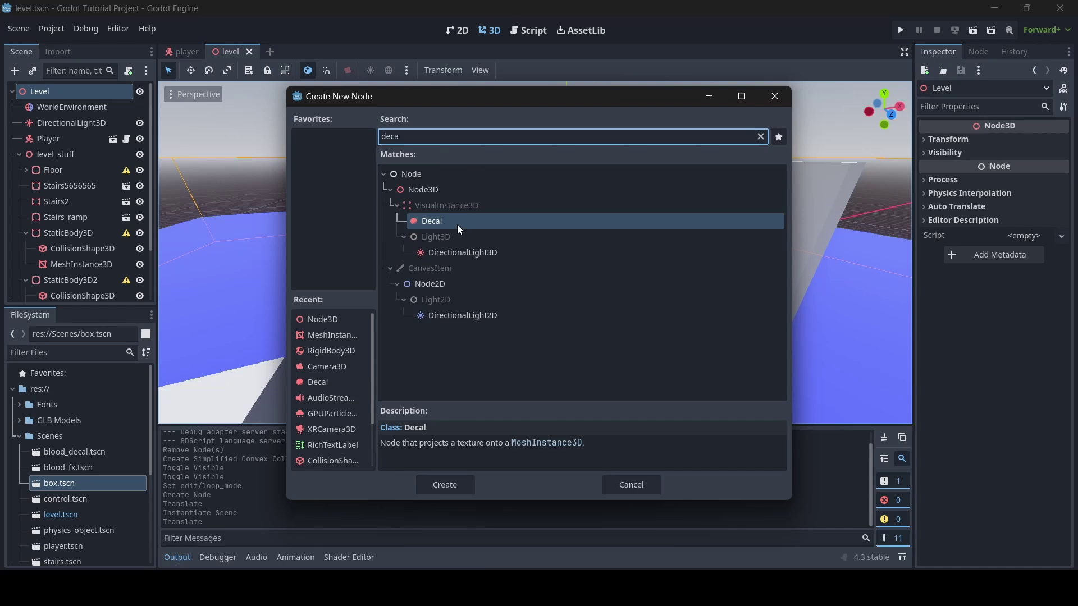
pyautogui.click(445, 485)
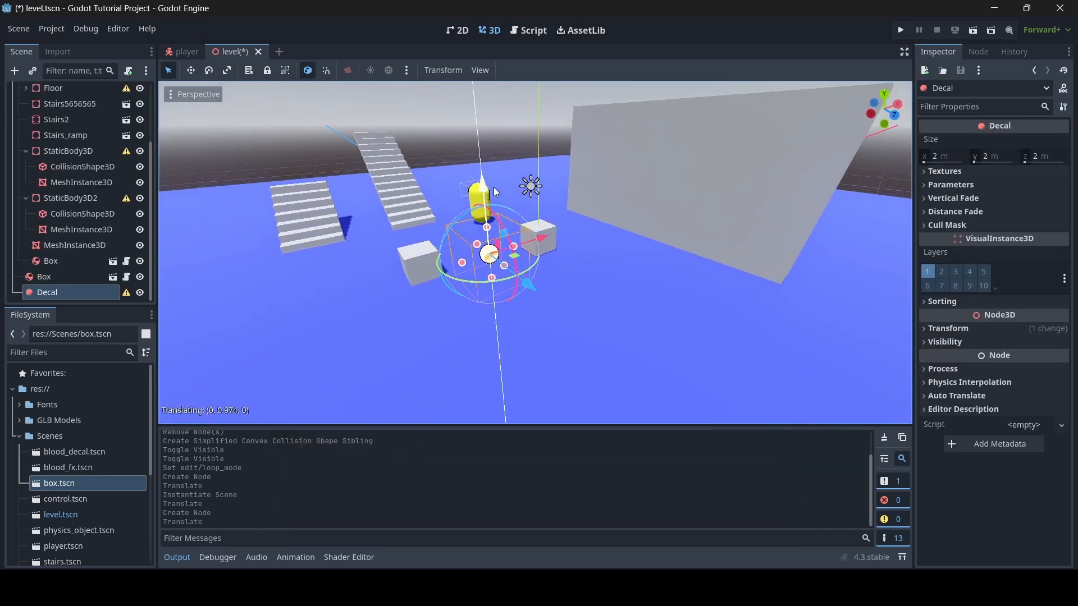
# Quick Load Textures/blood.png as the decal's Albedo texture
pyautogui.click(944, 171)
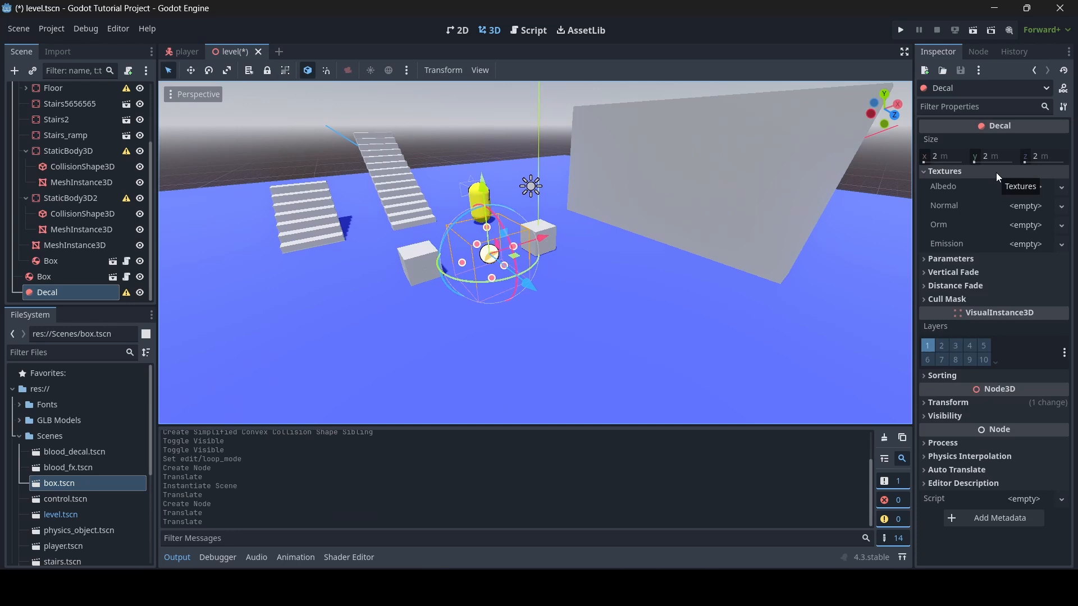
pyautogui.click(1024, 186)
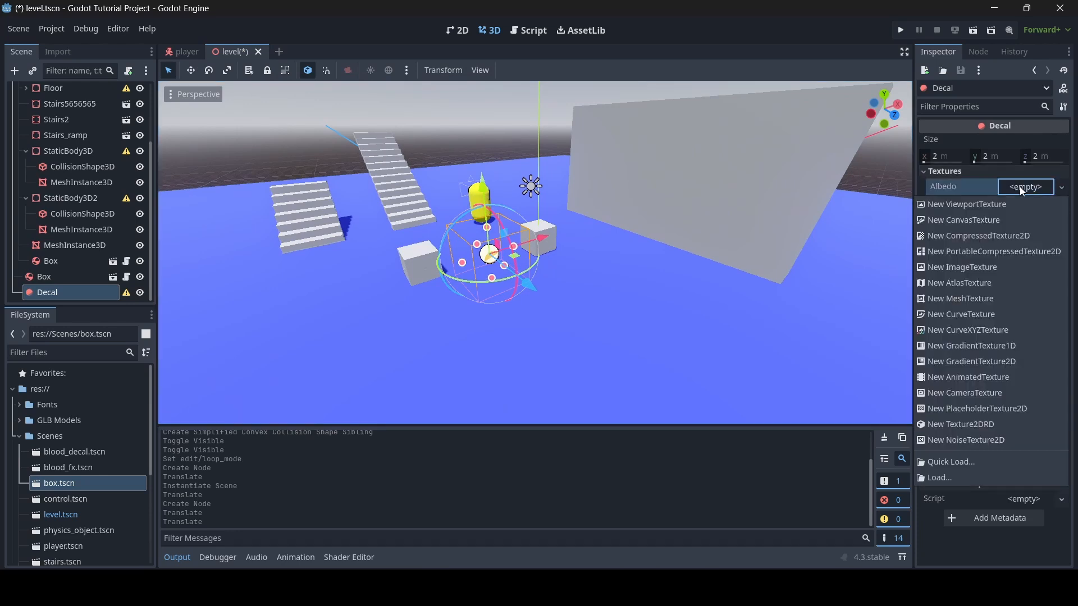
pyautogui.click(940, 477)
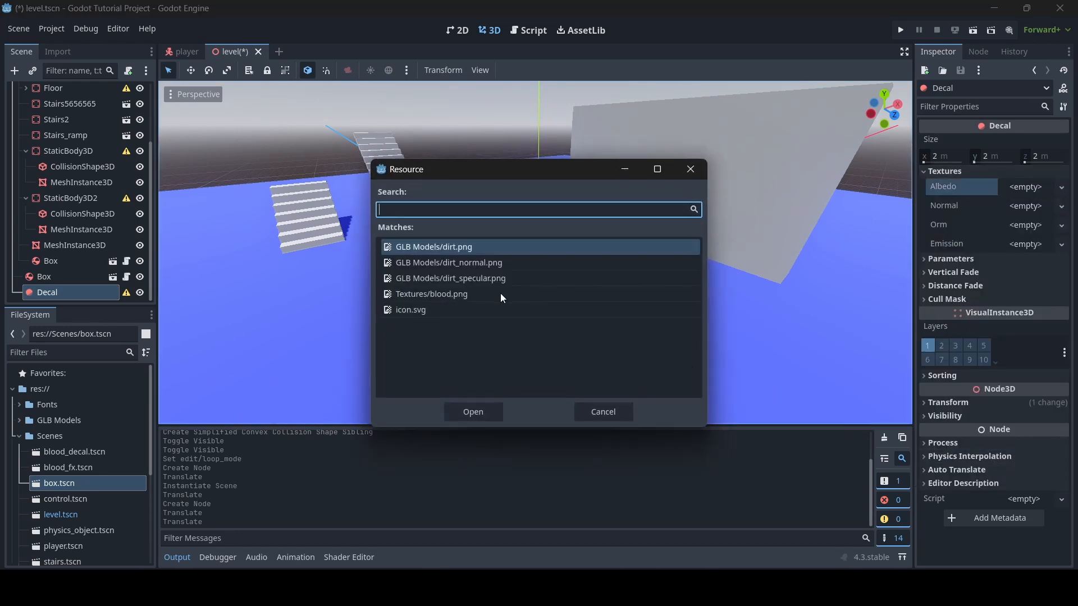
pyautogui.click(472, 412)
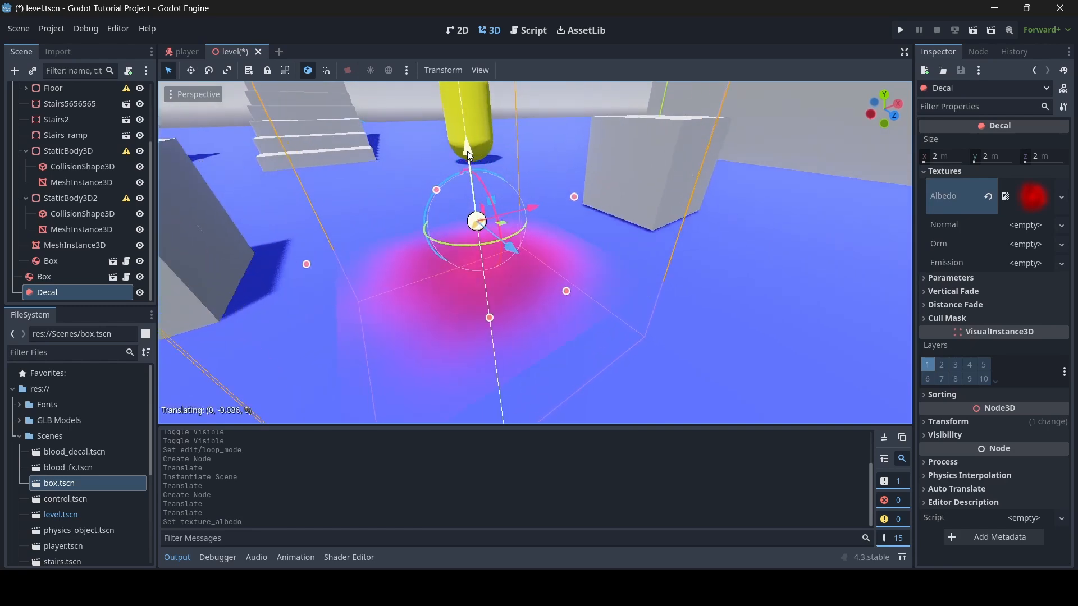
pyautogui.click(82, 181)
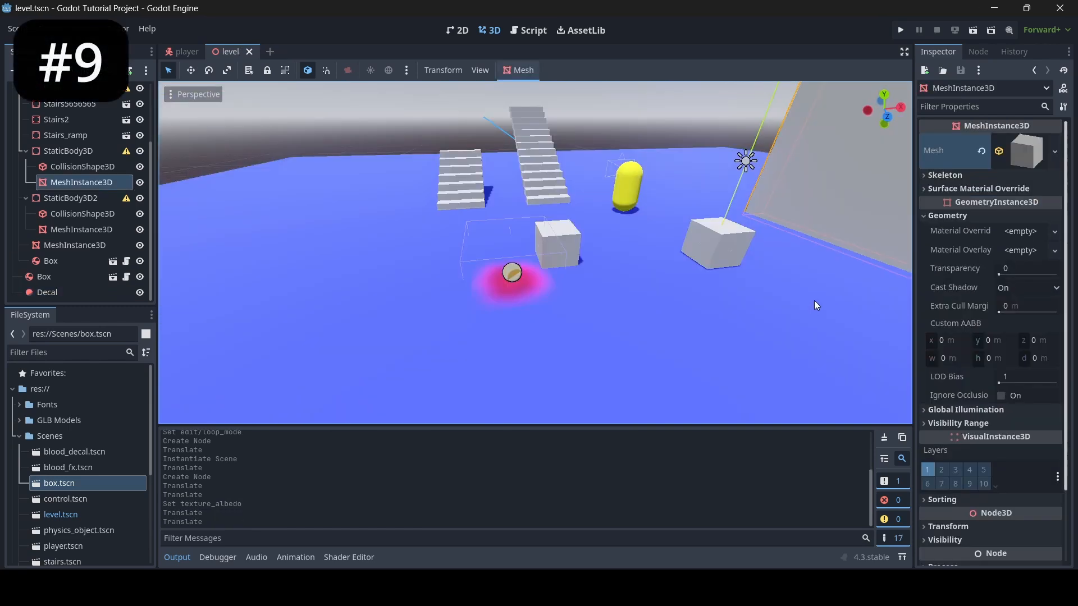
pyautogui.moveTo(960, 230)
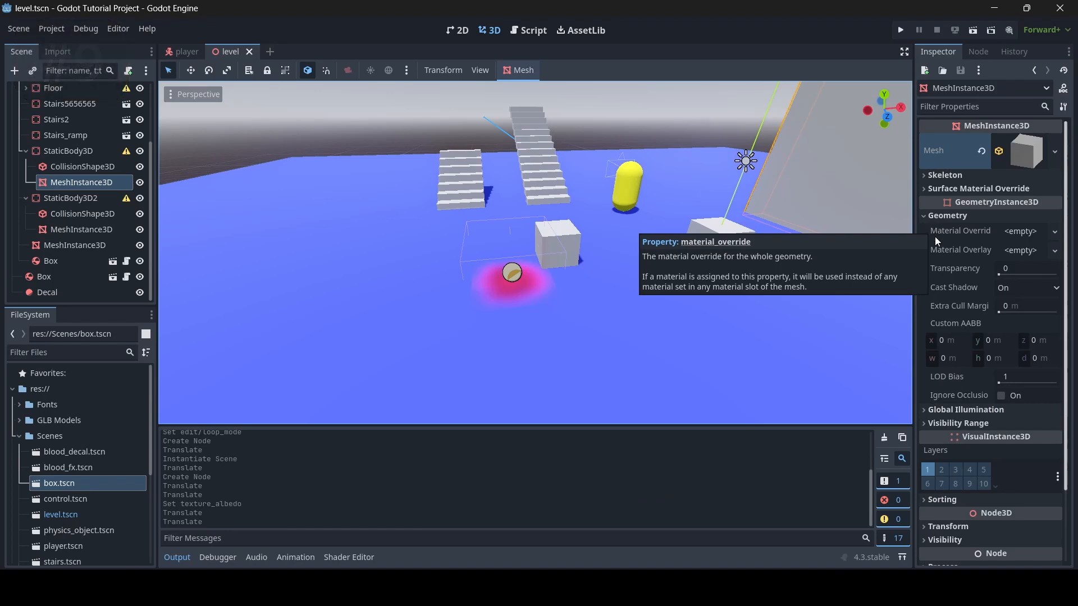
pyautogui.moveTo(961, 250)
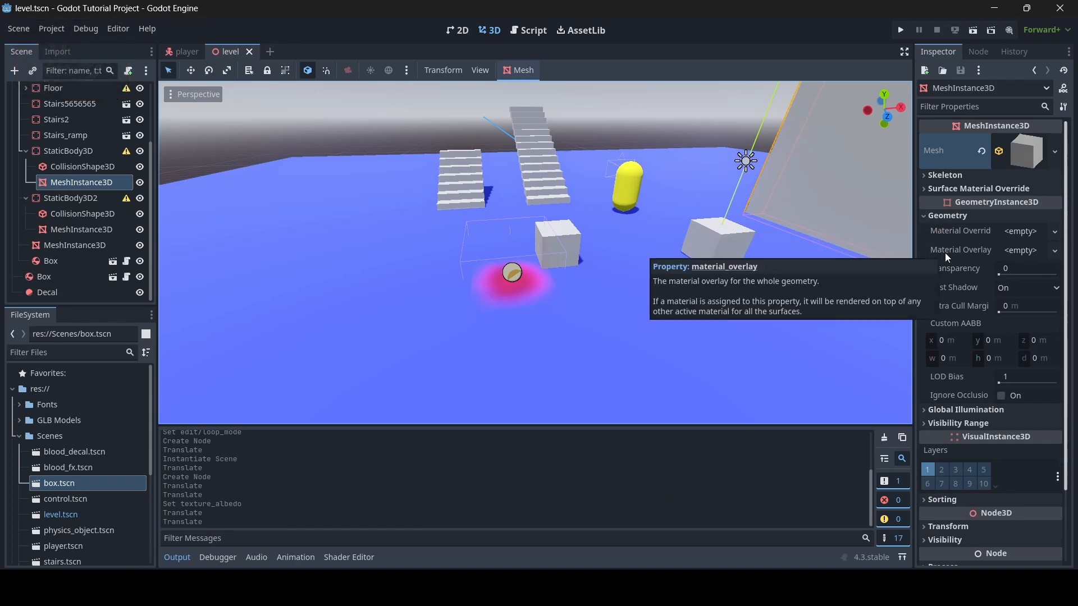
# Open player.gd in the Script workspace
pyautogui.click(528, 29)
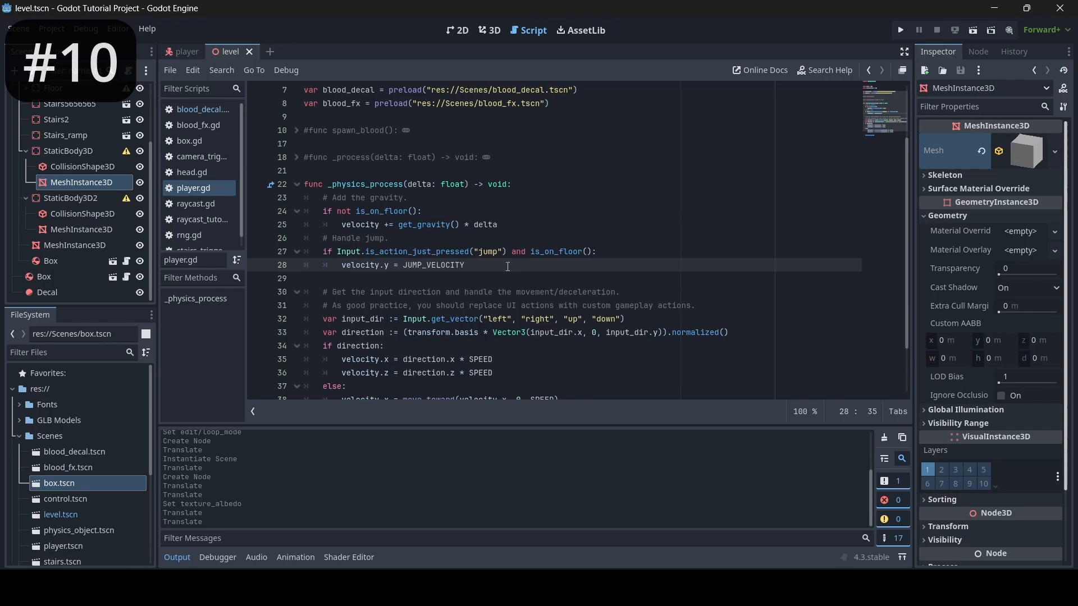
pyautogui.write('ge')
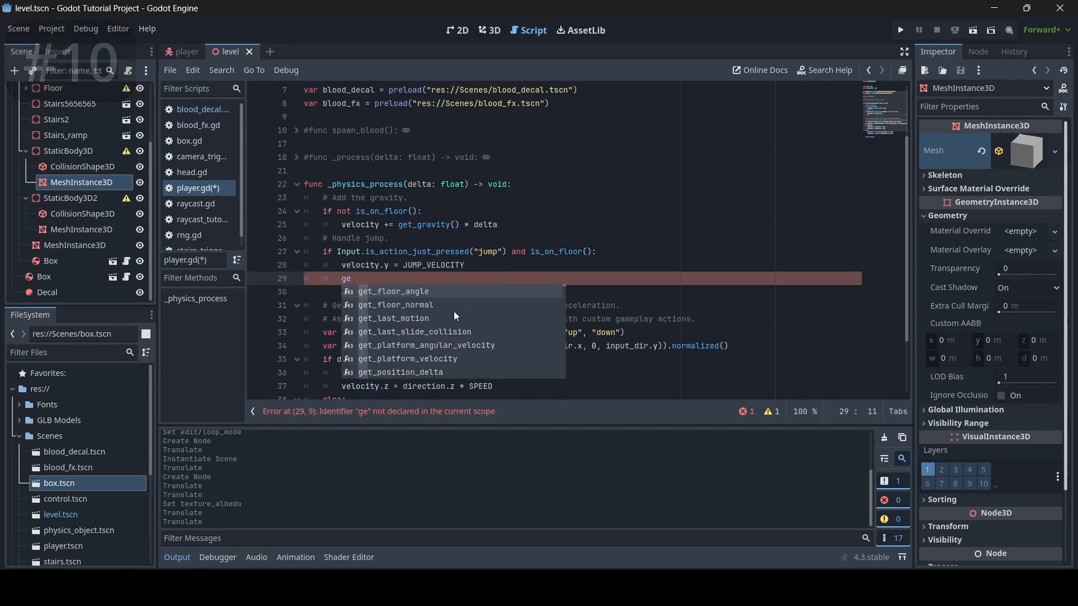
pyautogui.scroll(-3)
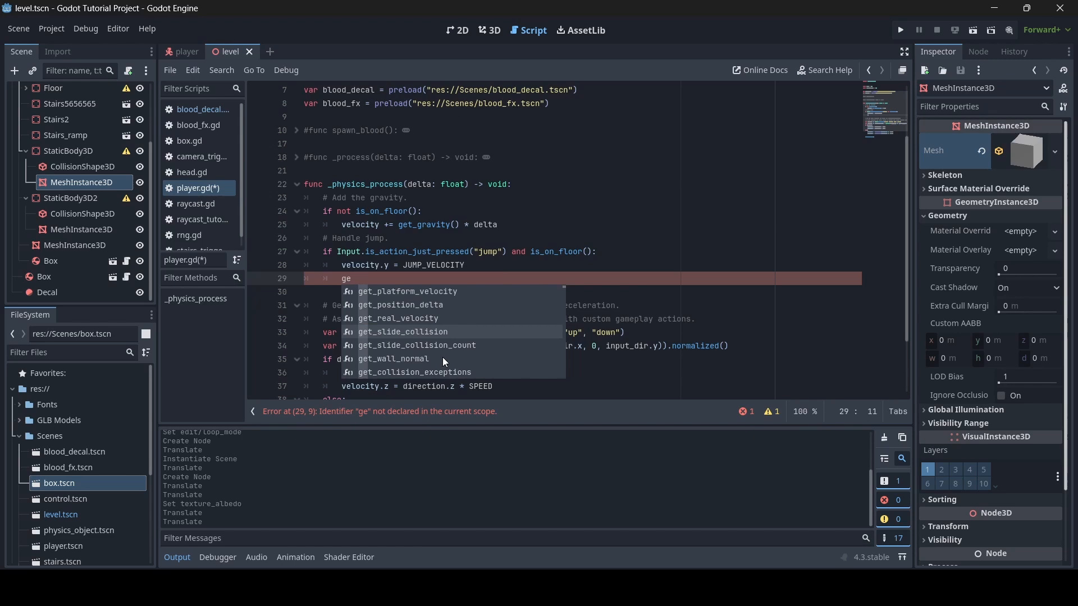
pyautogui.scroll(-3)
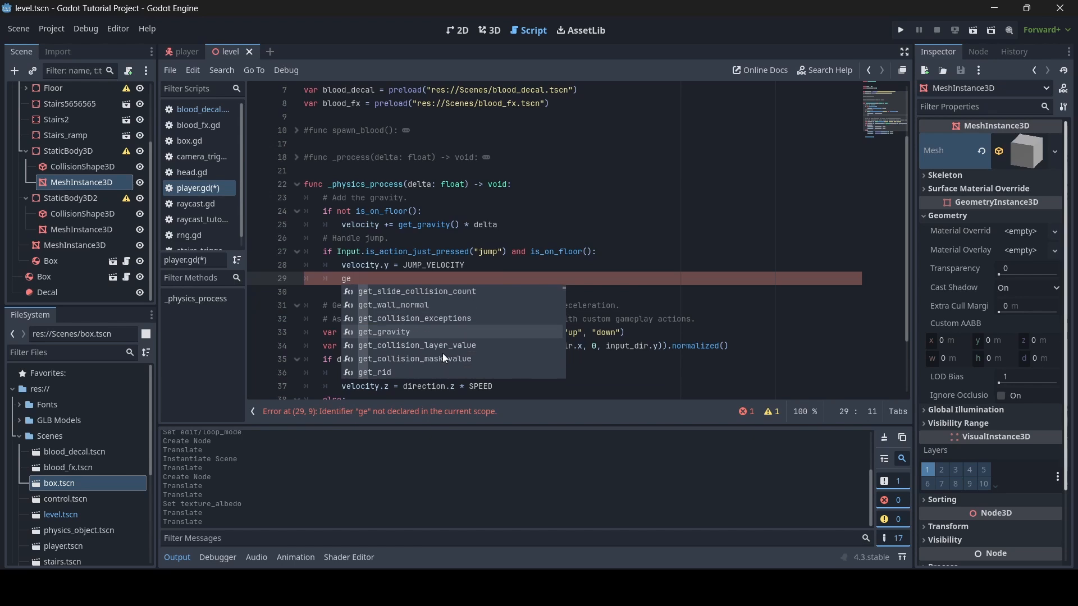
pyautogui.click(383, 332)
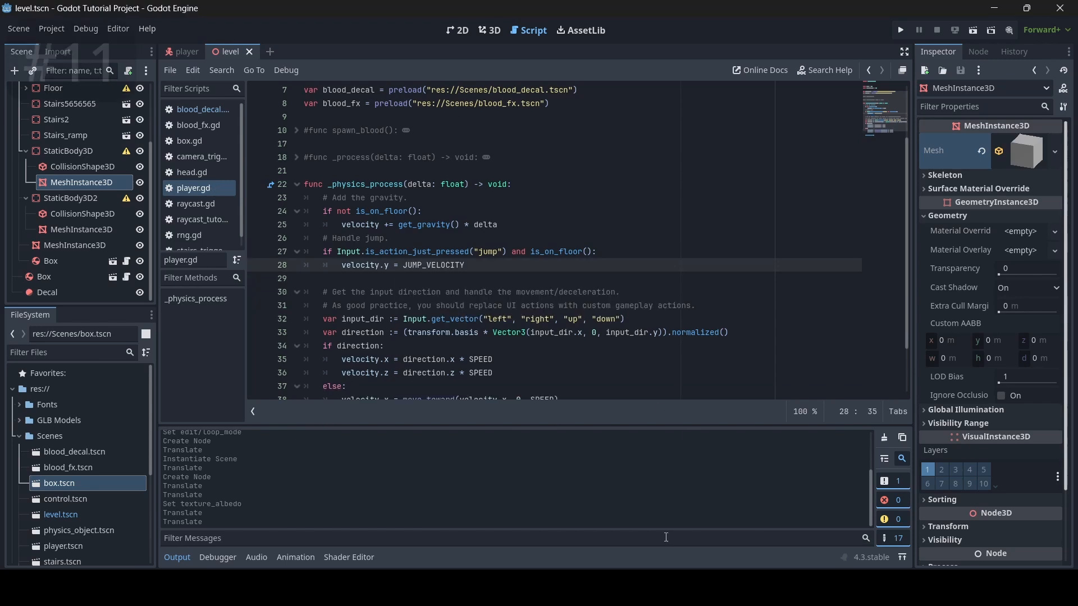
pyautogui.click(559, 278)
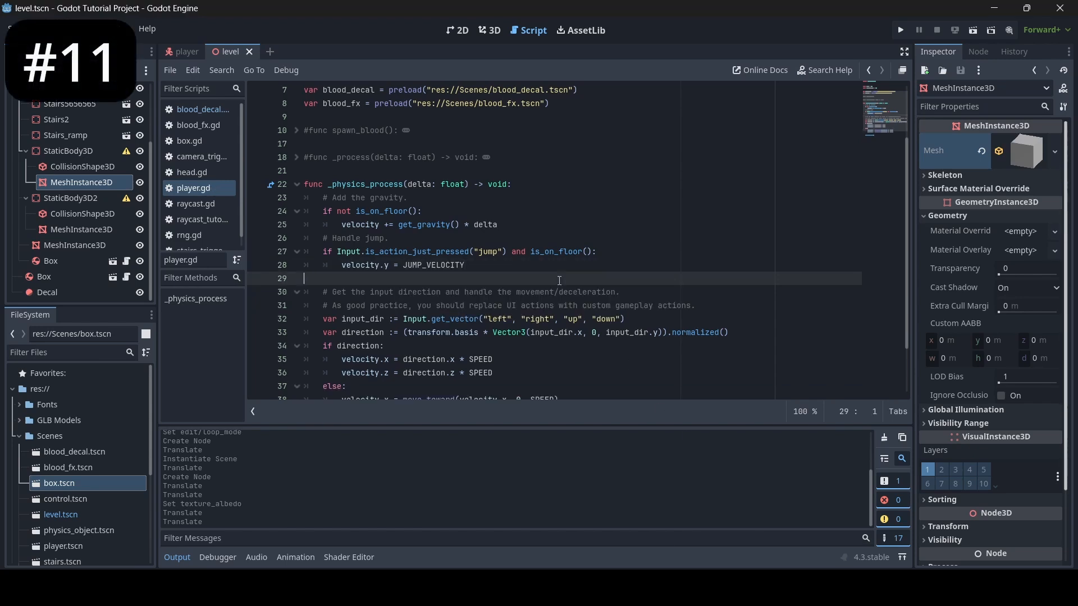
# Search player.gd for 'velocity' with Ctrl+F, then switch to the player scene tab
pyautogui.press('ctrl+f')
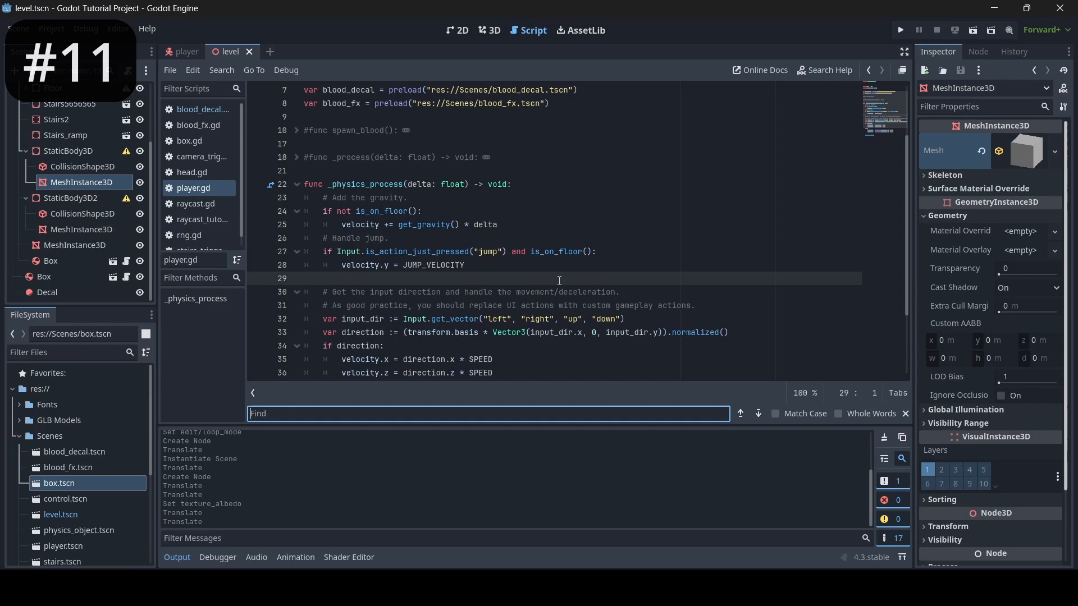
pyautogui.write('veloci')
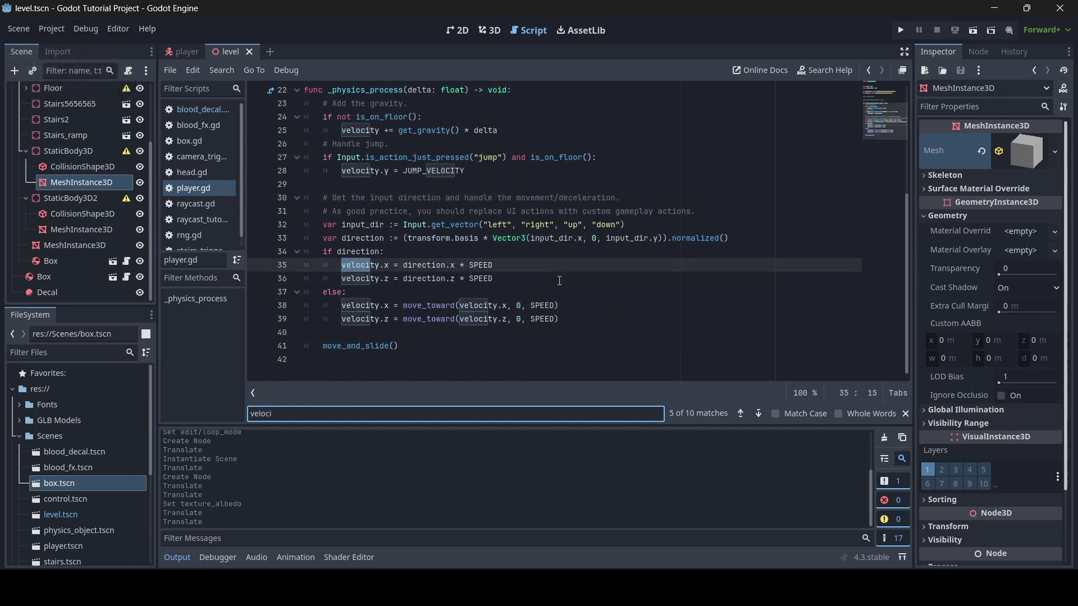
pyautogui.write('ty')
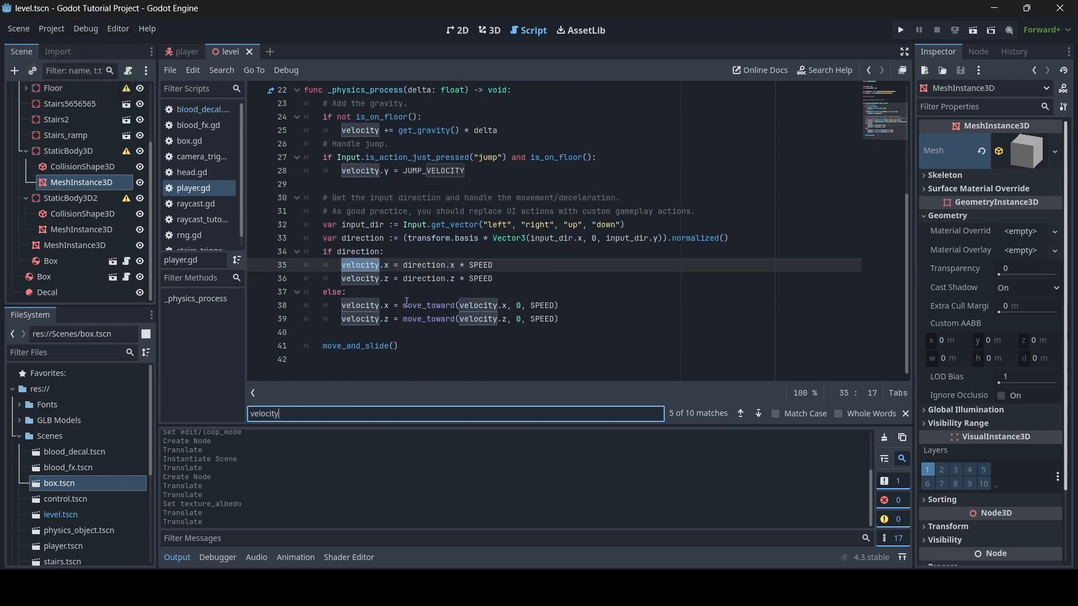
pyautogui.moveTo(741, 413)
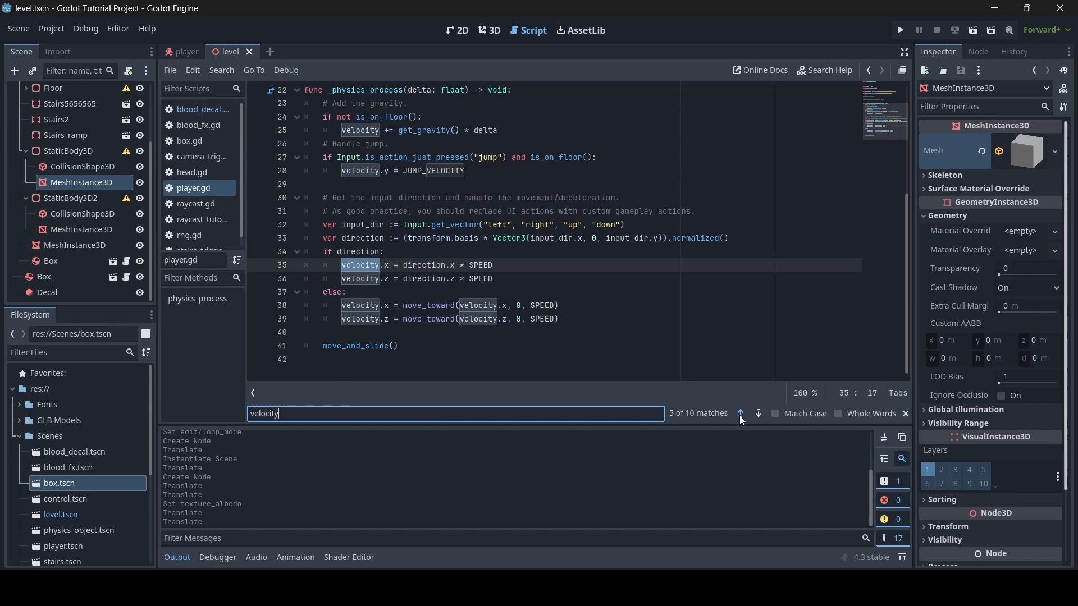
pyautogui.click(186, 52)
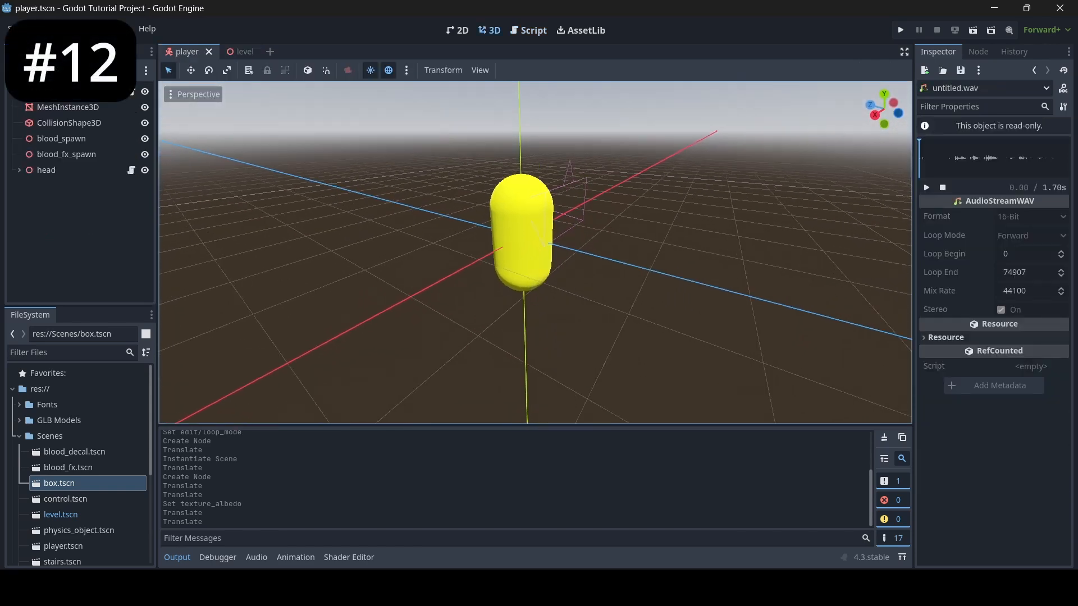
pyautogui.click(68, 107)
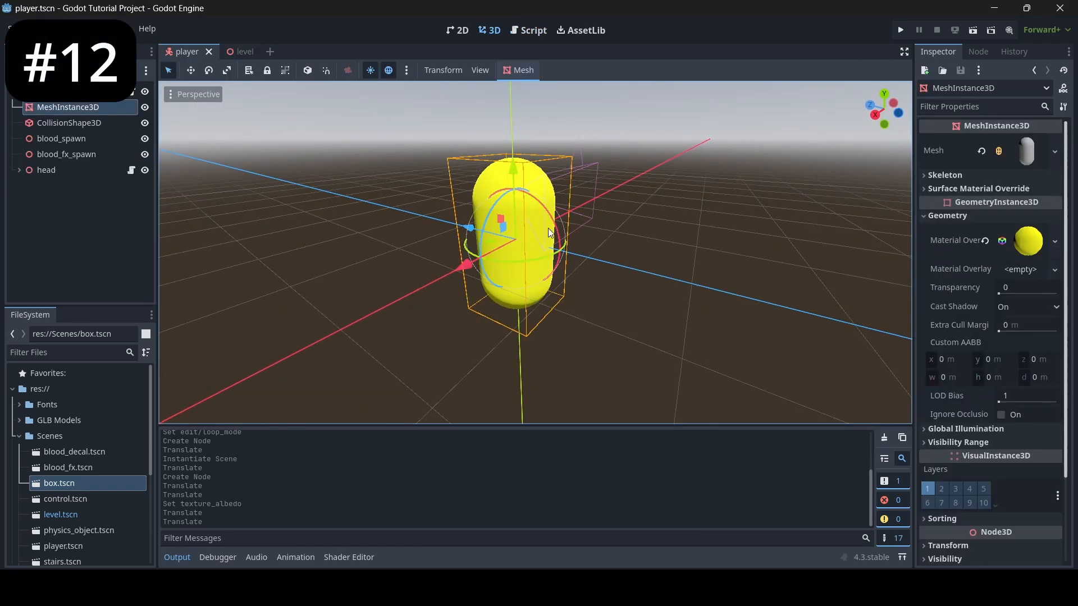
pyautogui.click(1025, 150)
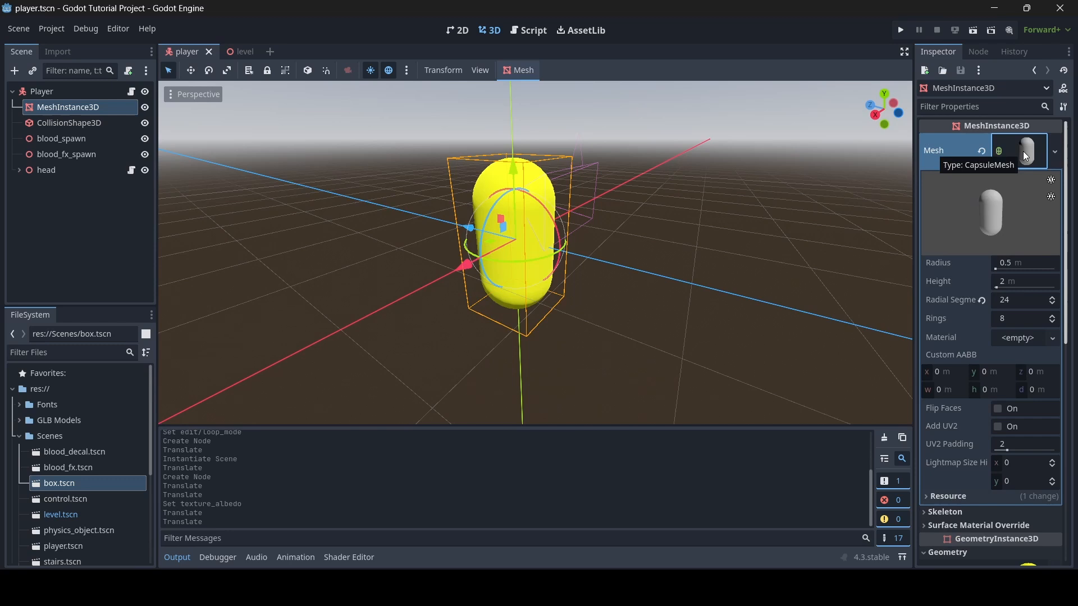
pyautogui.click(998, 408)
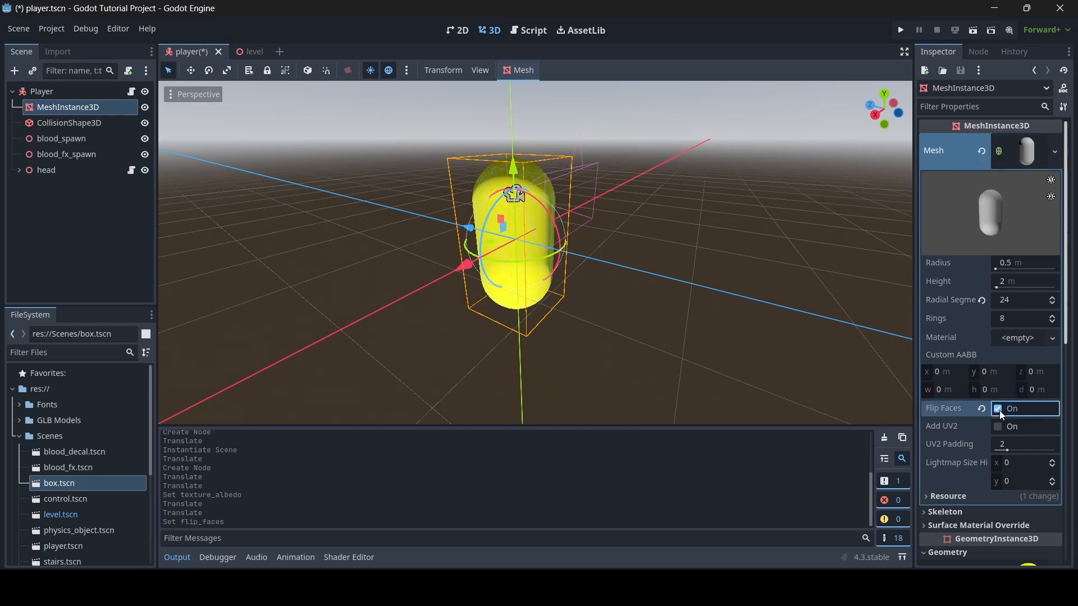
pyautogui.click(998, 409)
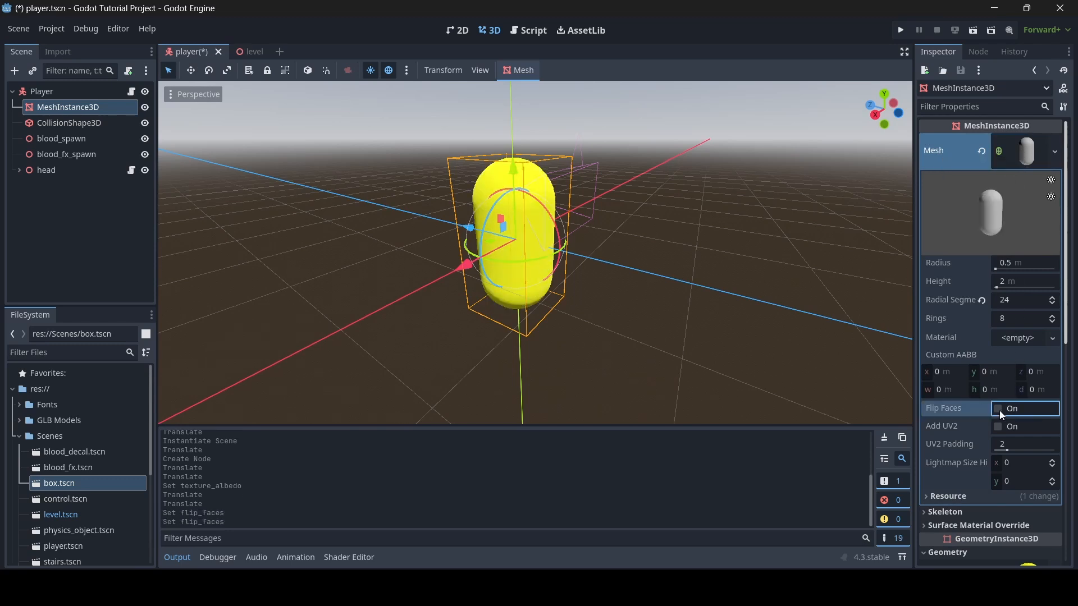
pyautogui.click(997, 408)
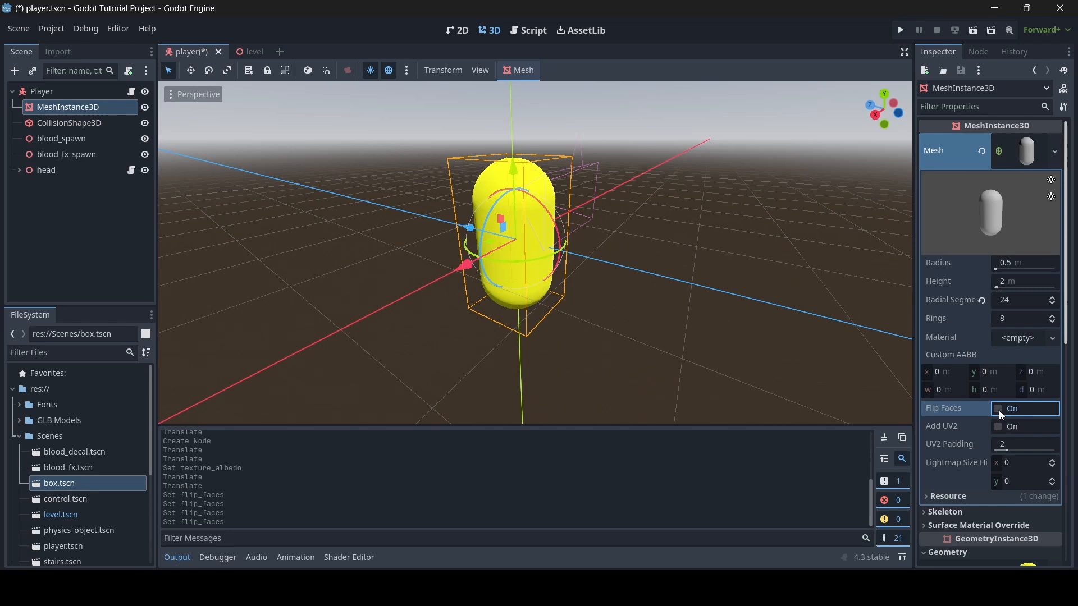
pyautogui.click(999, 408)
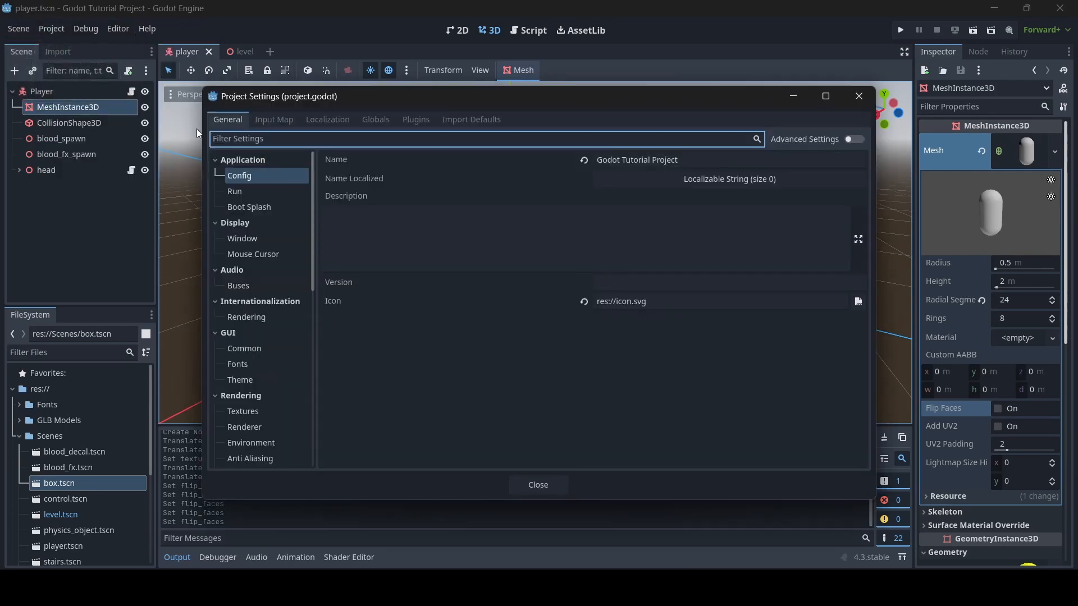
# Review Display > Window V-Sync Mode choices, then enable Advanced Settings in Project Settings
pyautogui.click(242, 238)
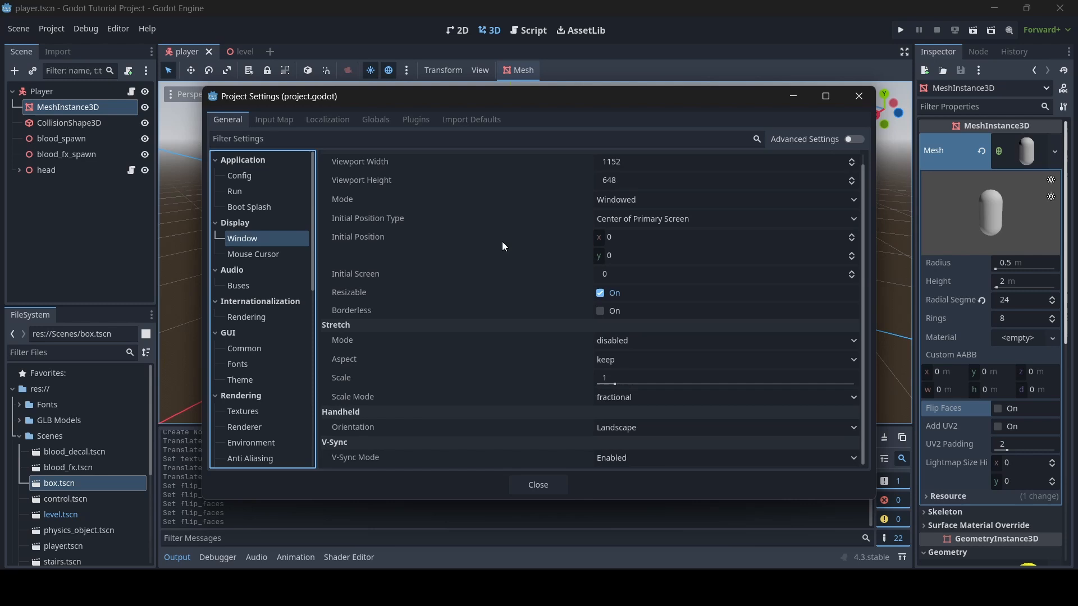
pyautogui.click(722, 458)
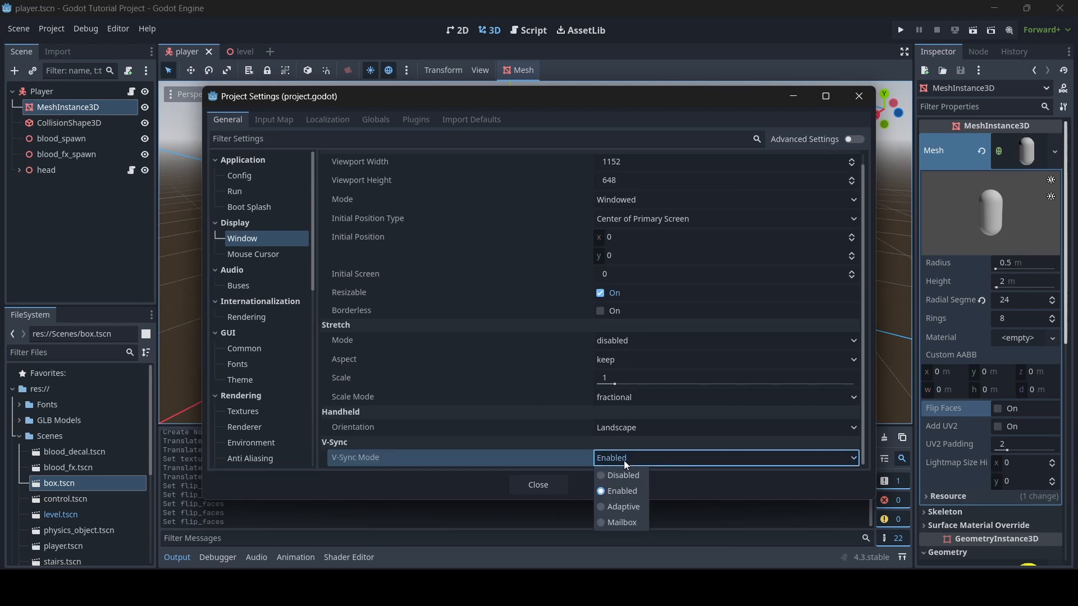
pyautogui.click(621, 490)
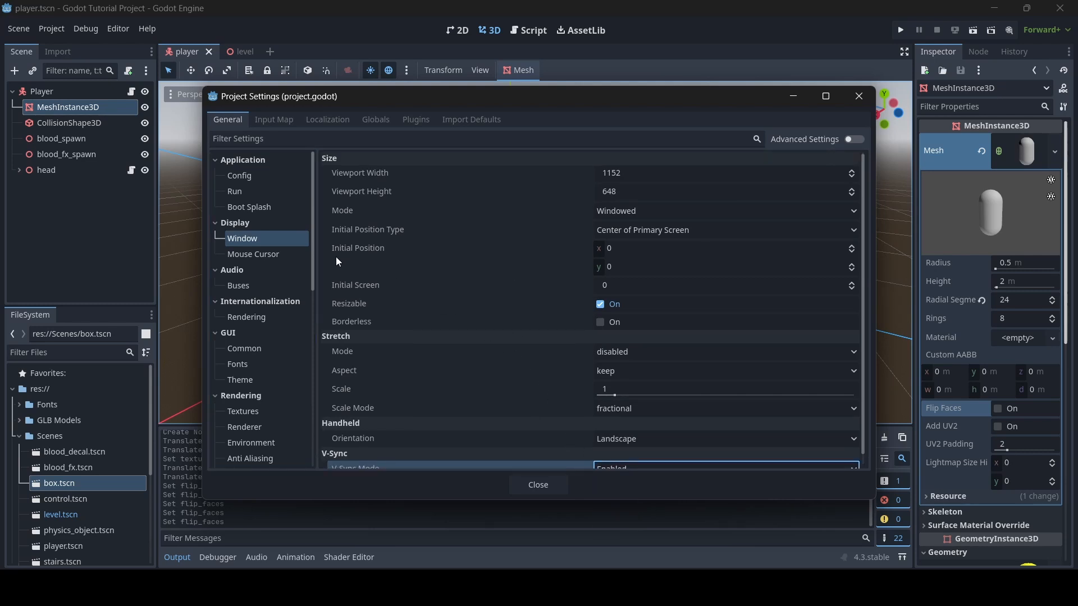
pyautogui.click(854, 139)
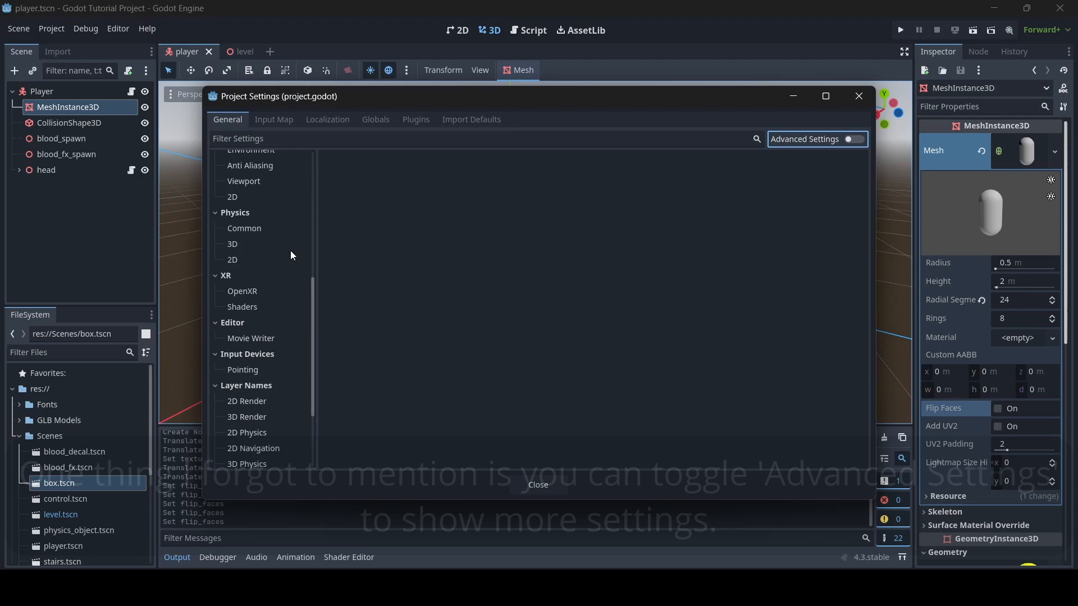
pyautogui.scroll(3)
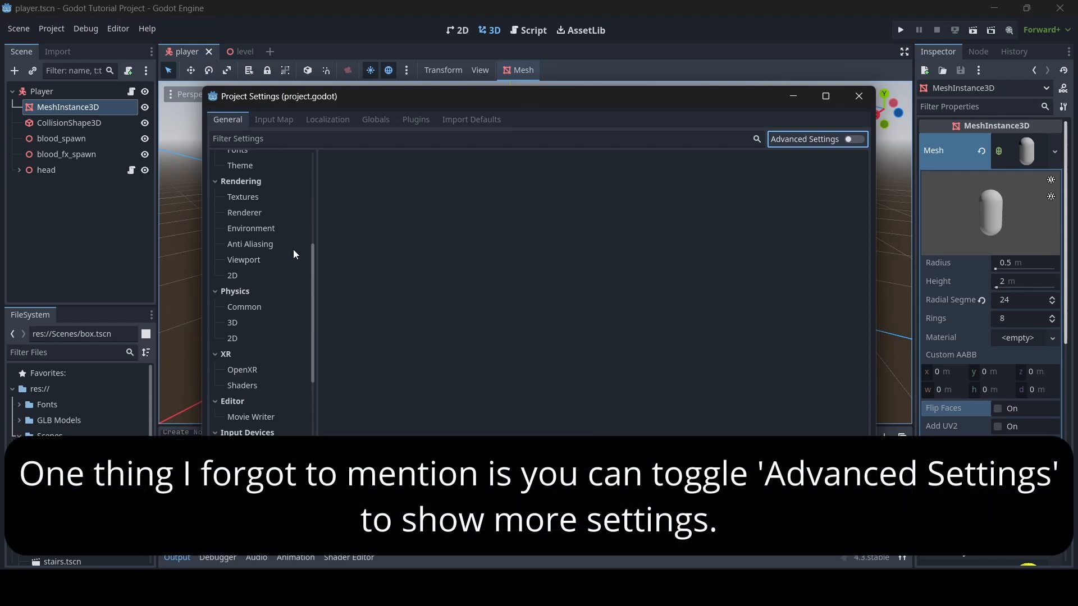
pyautogui.moveTo(831, 154)
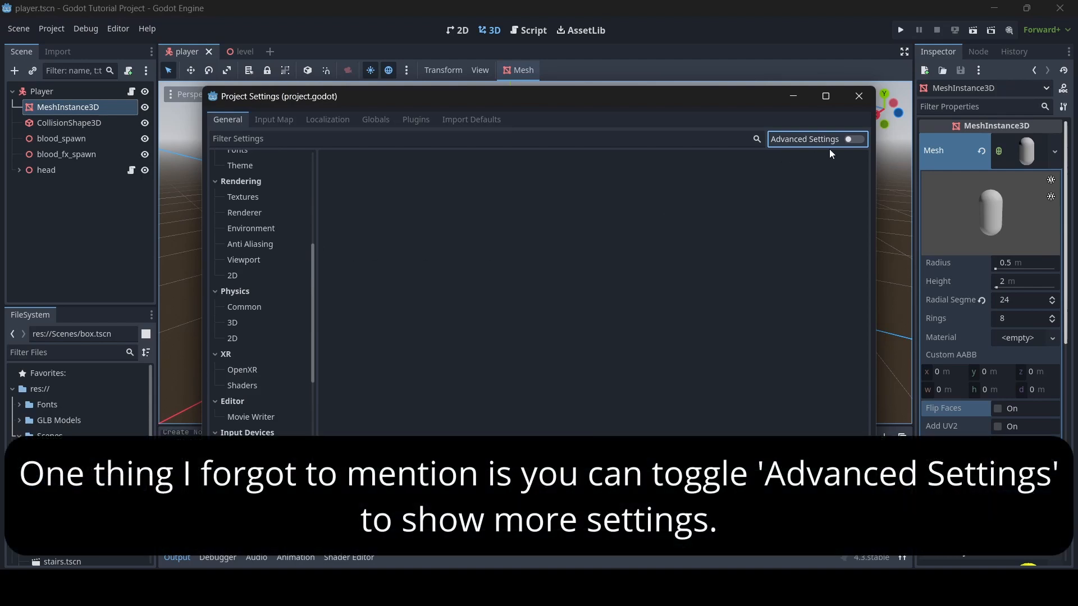
pyautogui.click(853, 138)
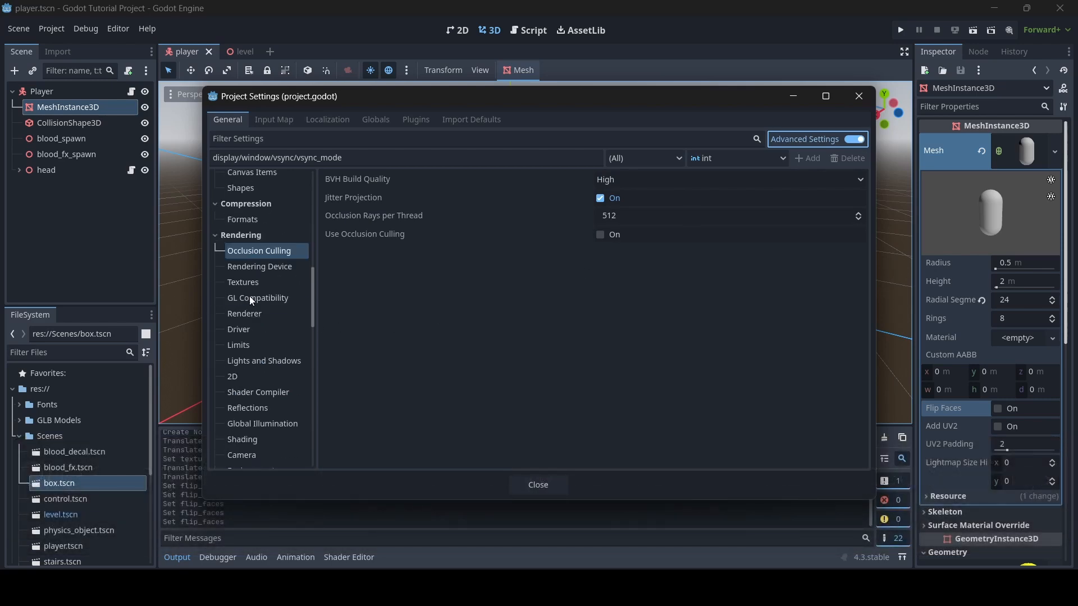
# Close Project Settings to return to the level scene with the Box
pyautogui.click(538, 485)
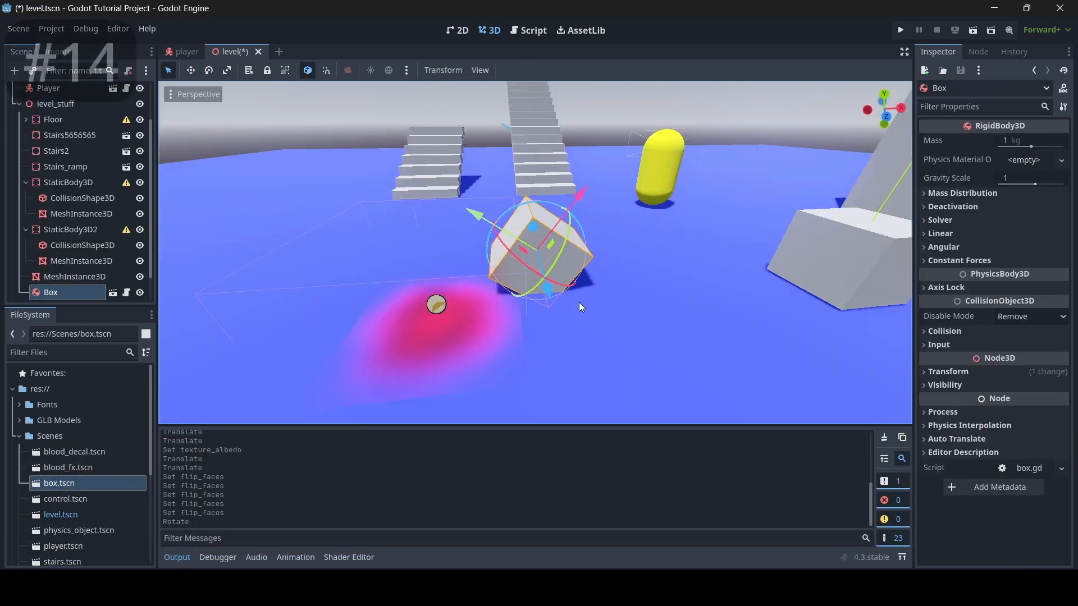
pyautogui.moveTo(495, 319)
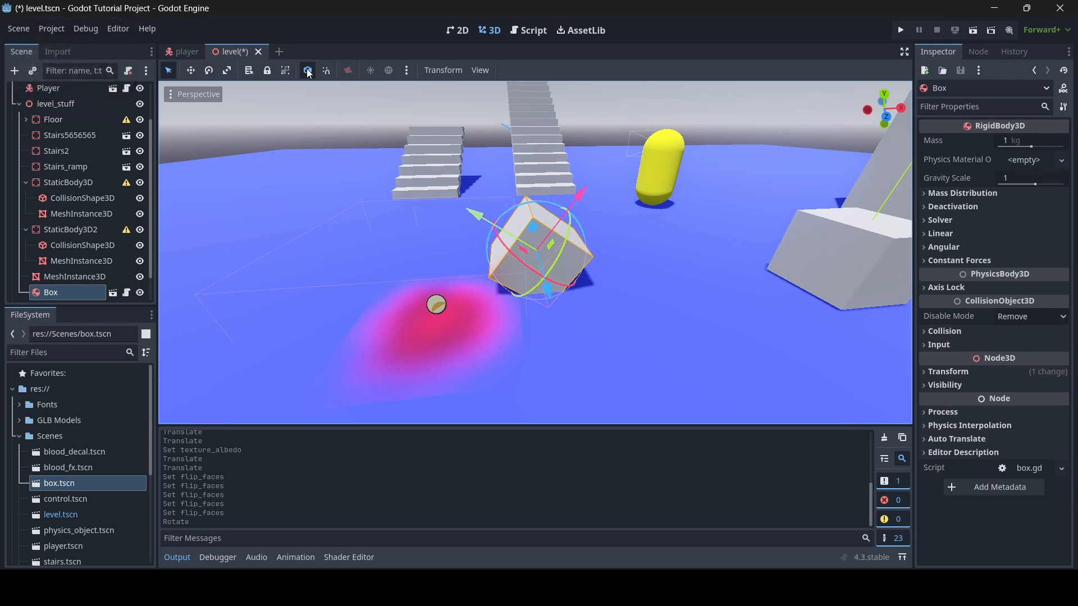
pyautogui.moveTo(307, 70)
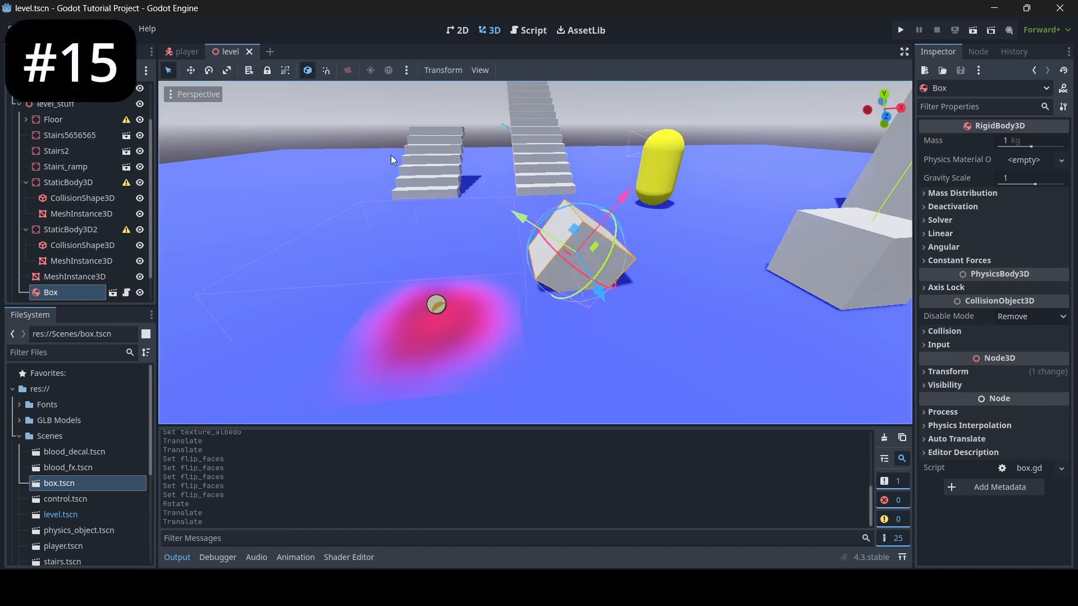
# Translate the Box upward with G and confirm it raised above the floor
pyautogui.click(324, 70)
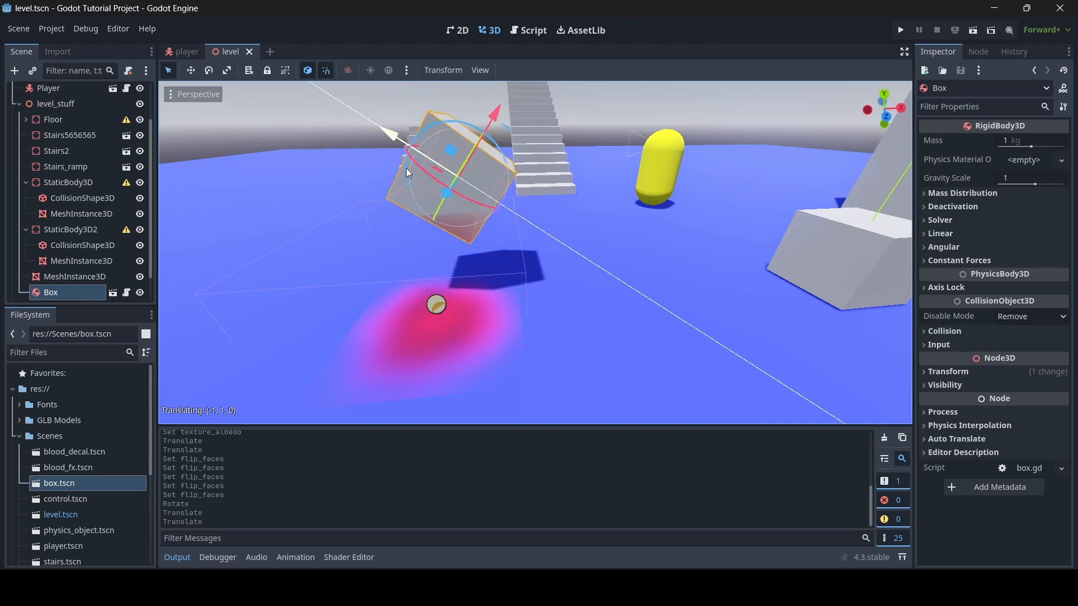
pyautogui.click(186, 51)
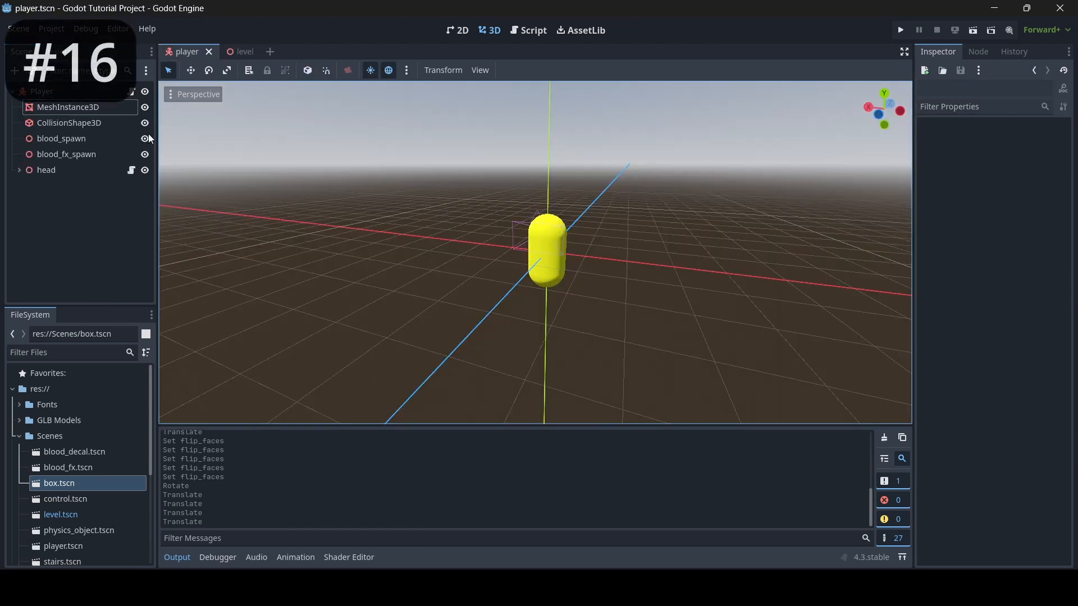
# Select the player's MeshInstance3D and set capsule Radial Segments to 64
pyautogui.click(68, 107)
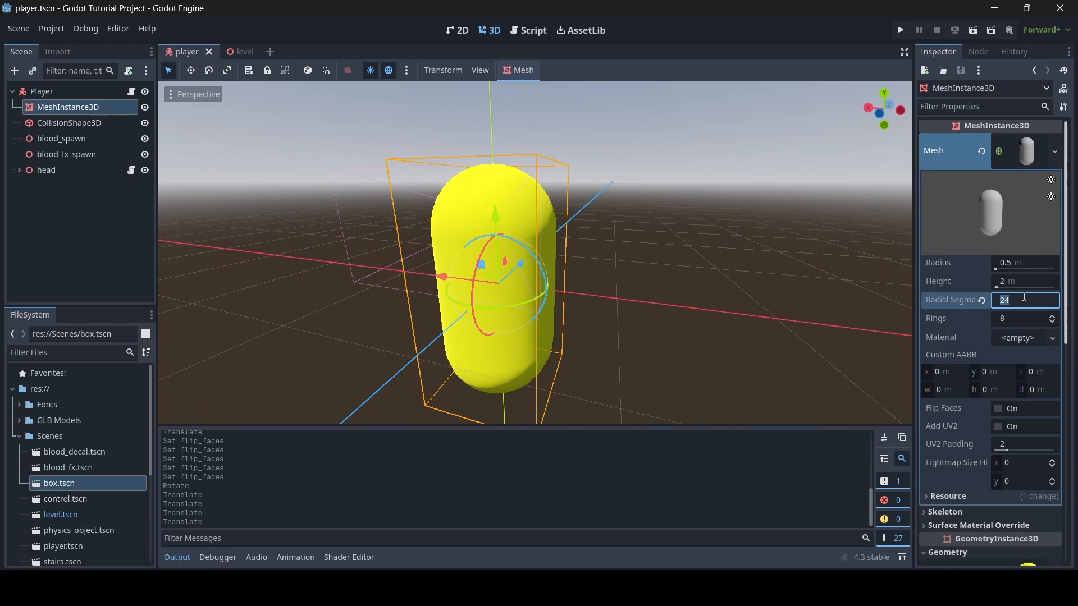
pyautogui.write('64')
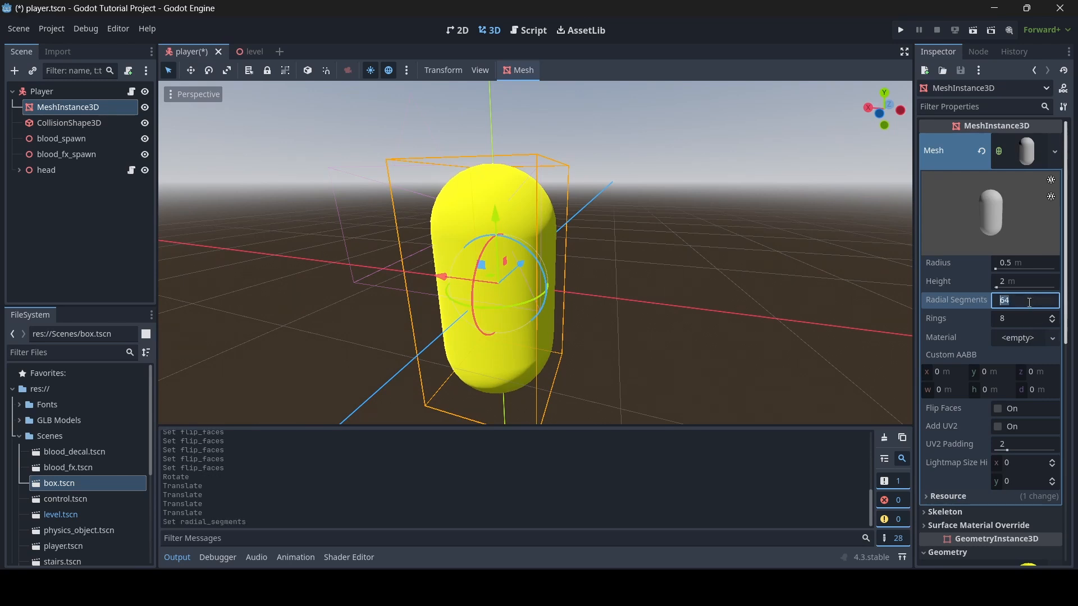
pyautogui.write('4')
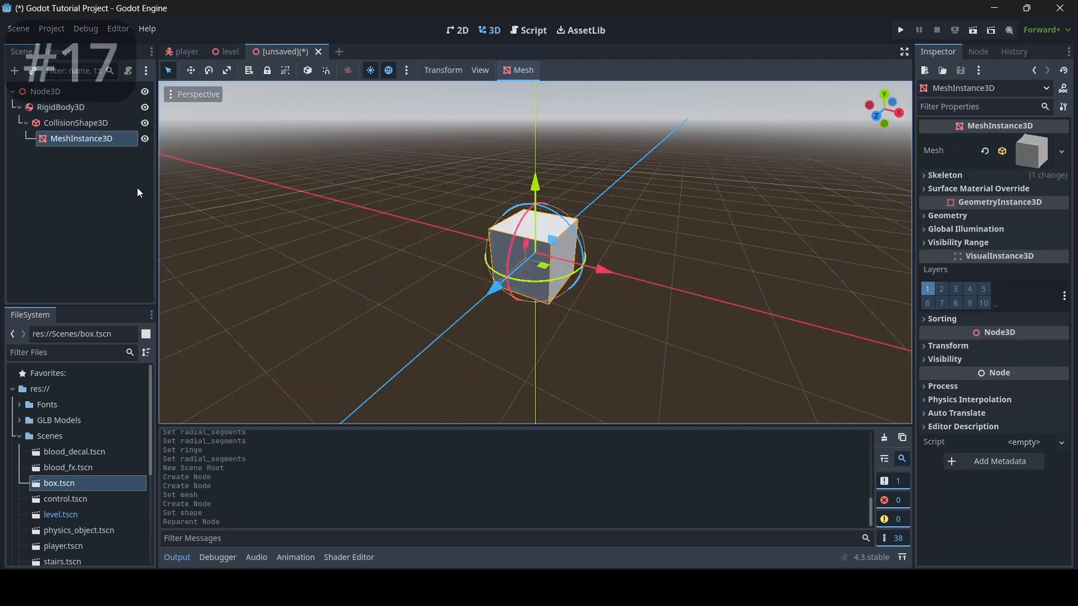
# Expand the CollisionShape3D transform and scale it to 1.87 on x, y and z
pyautogui.click(61, 106)
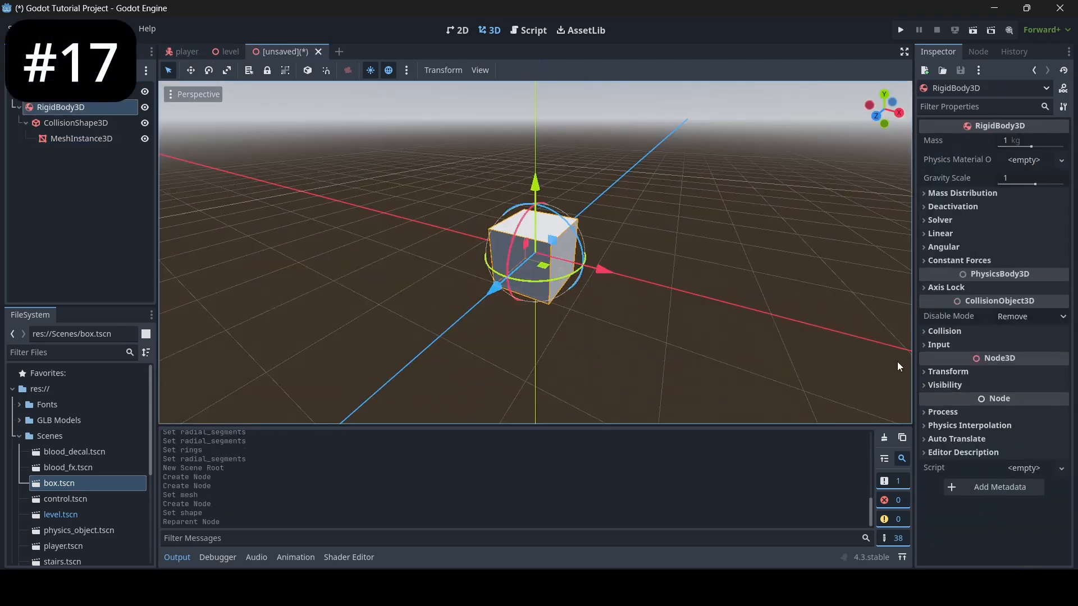
pyautogui.click(947, 371)
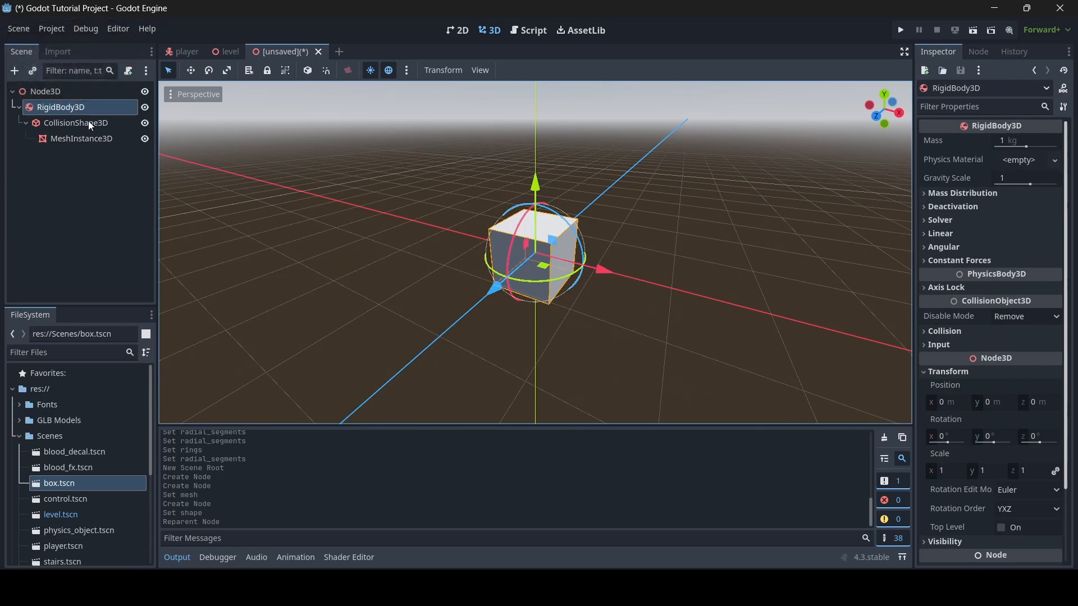
pyautogui.click(76, 122)
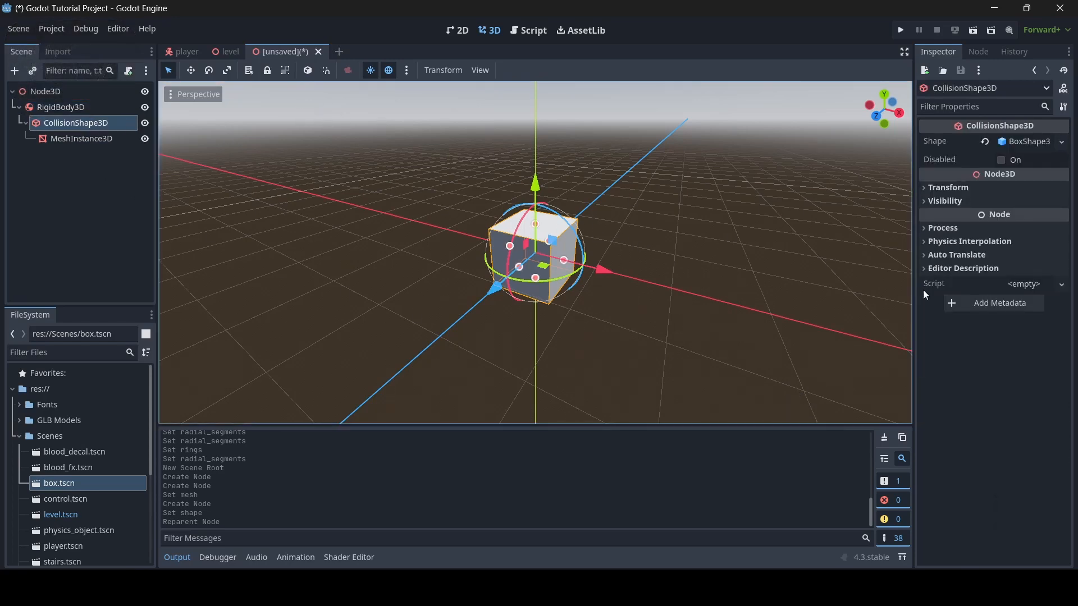
pyautogui.click(949, 187)
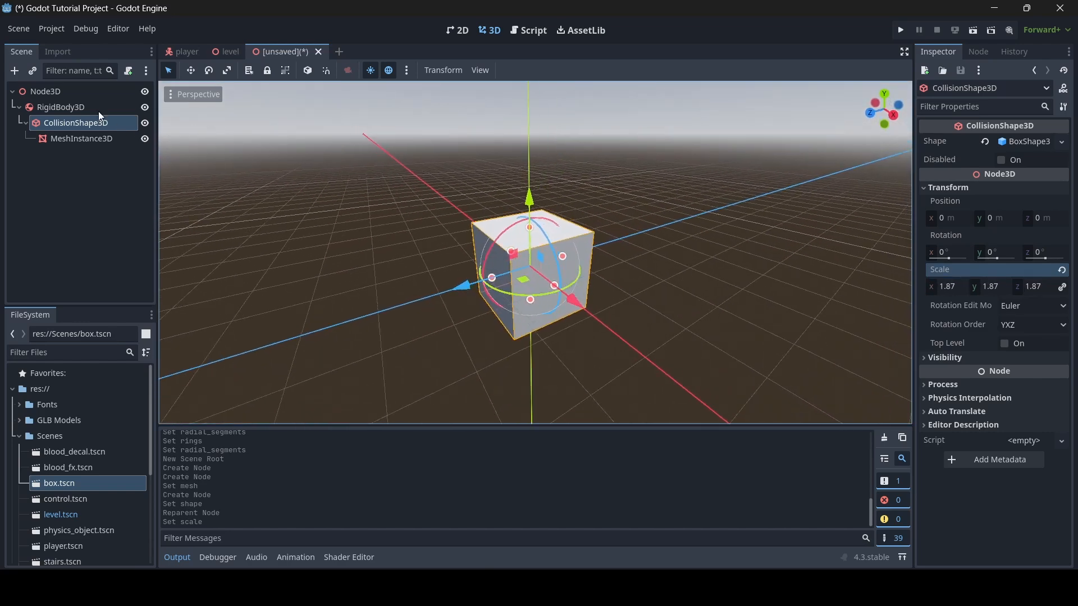
pyautogui.click(60, 107)
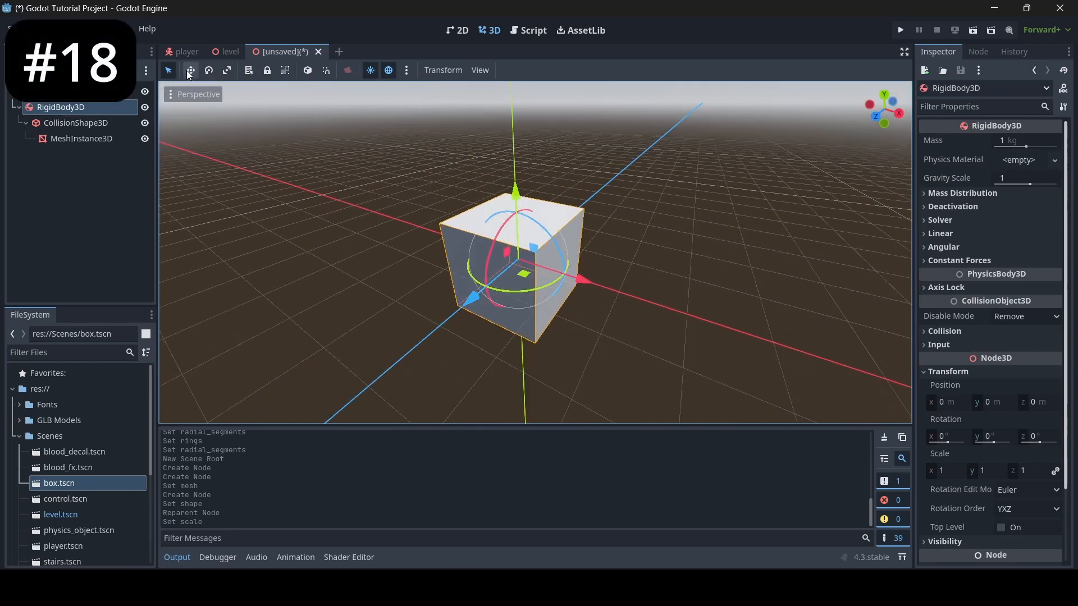
pyautogui.click(190, 70)
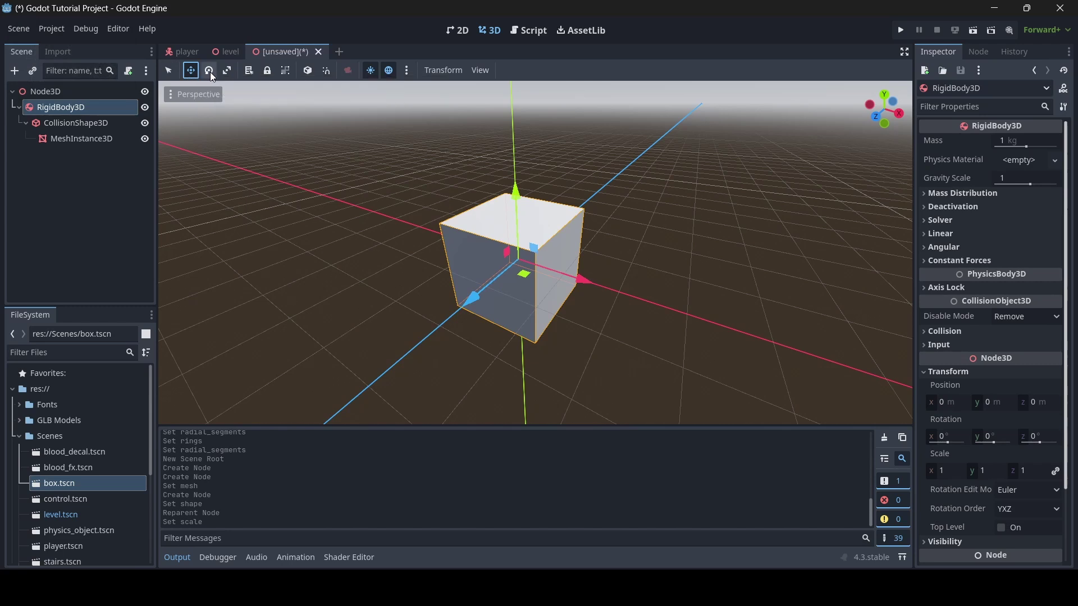
pyautogui.click(207, 71)
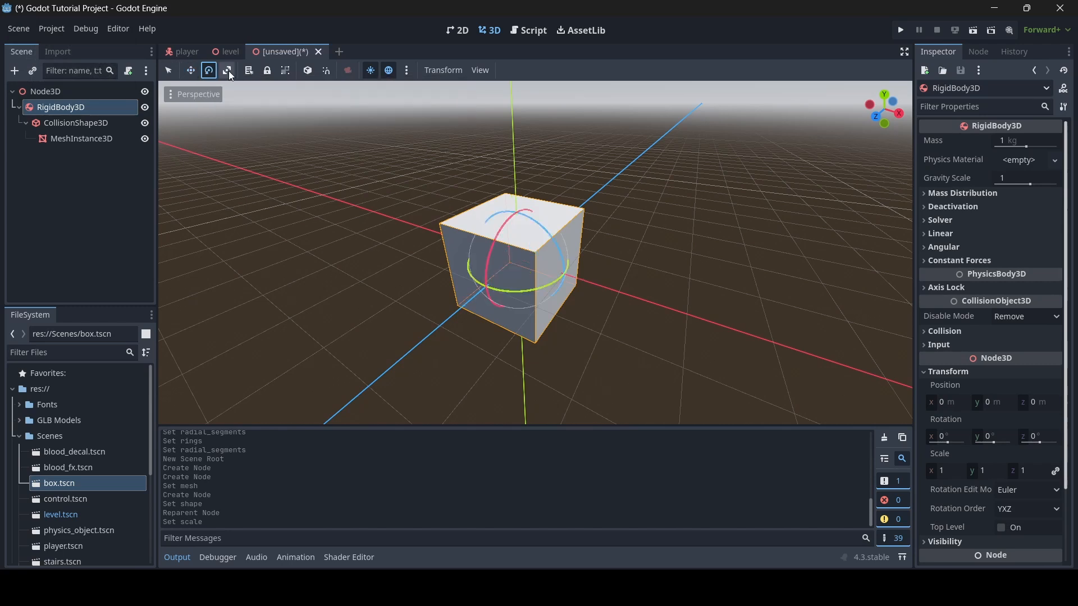
pyautogui.click(227, 70)
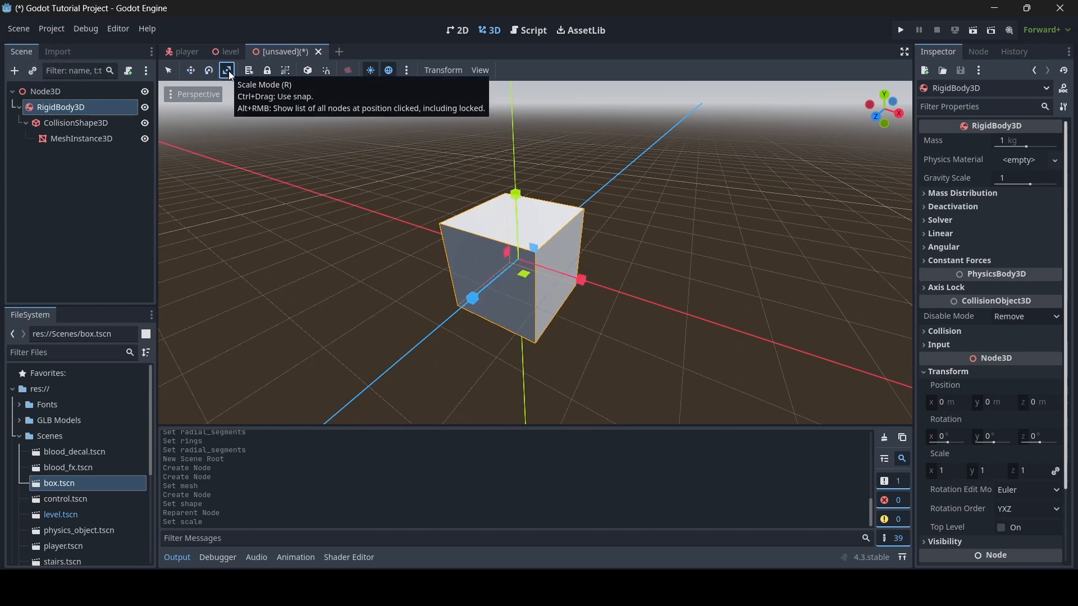
pyautogui.click(190, 70)
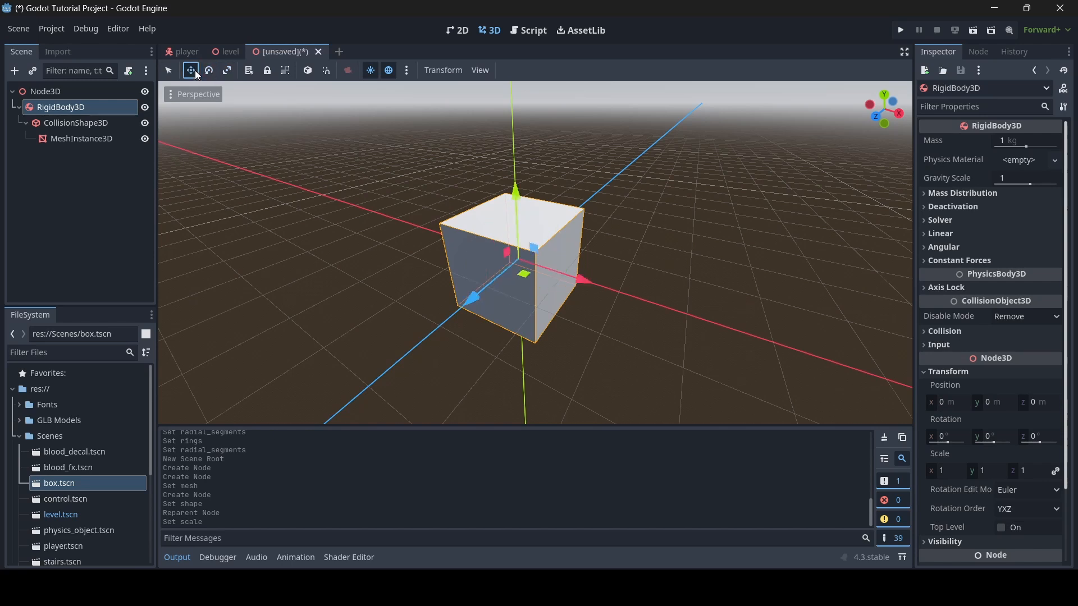
pyautogui.click(722, 302)
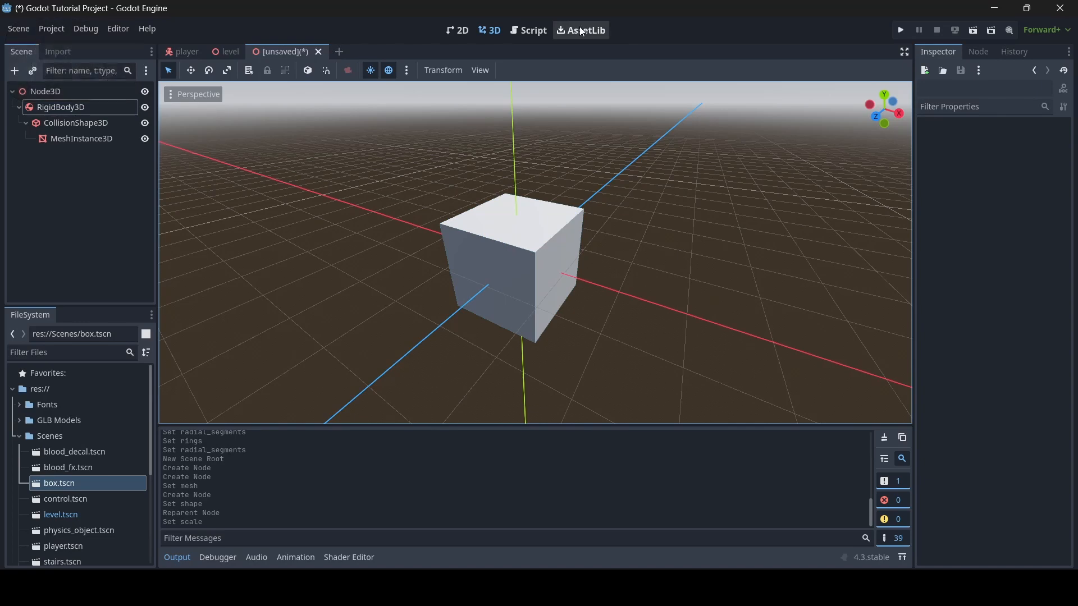
# Scroll through the AssetLib's Recently Updated add-on list
pyautogui.click(580, 30)
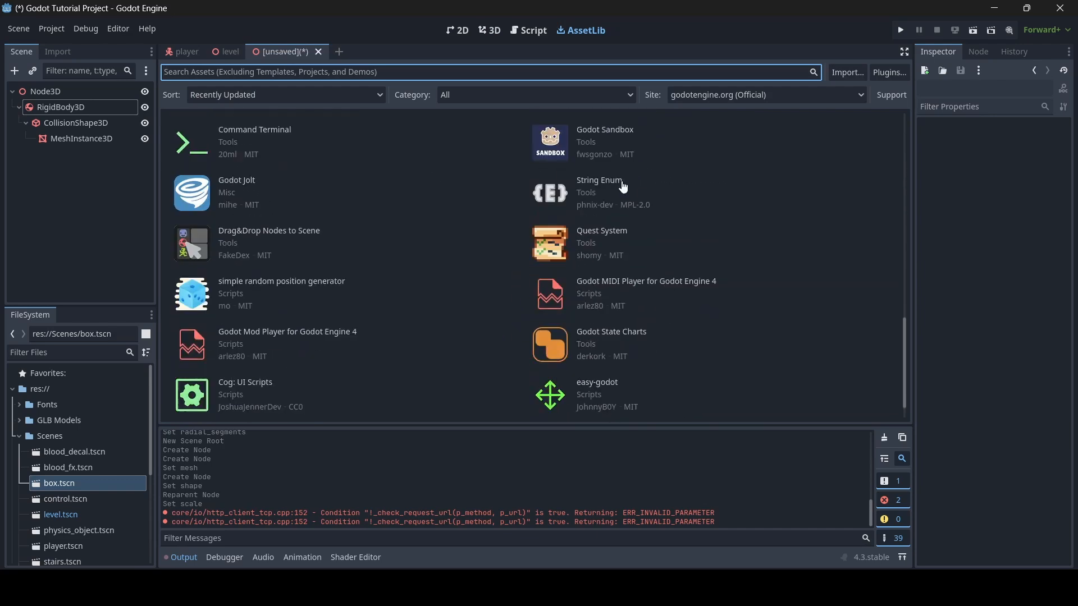
pyautogui.scroll(-3)
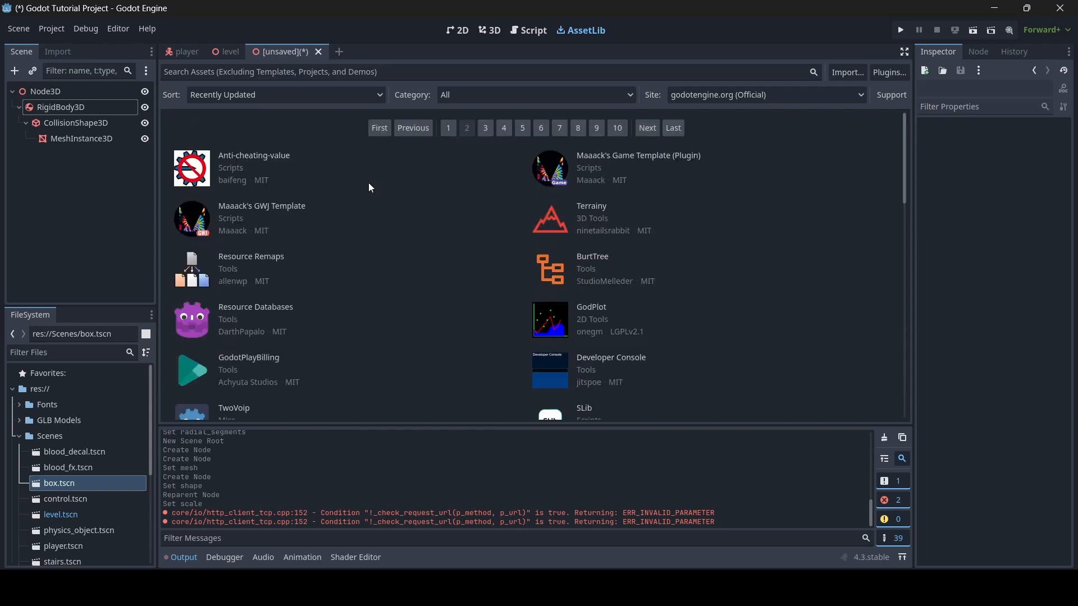
pyautogui.scroll(-3)
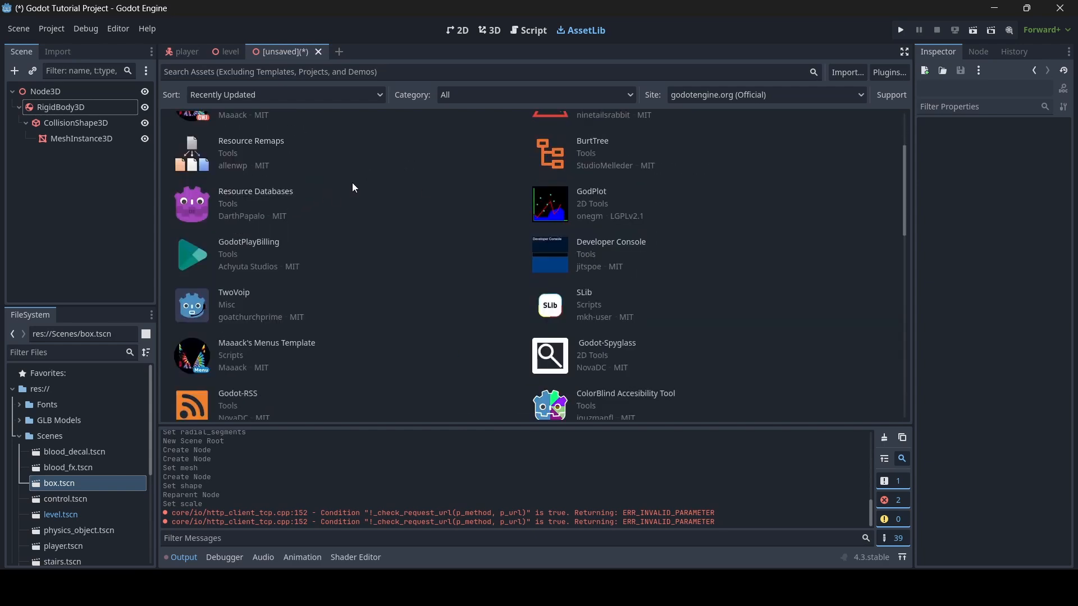
pyautogui.scroll(-3)
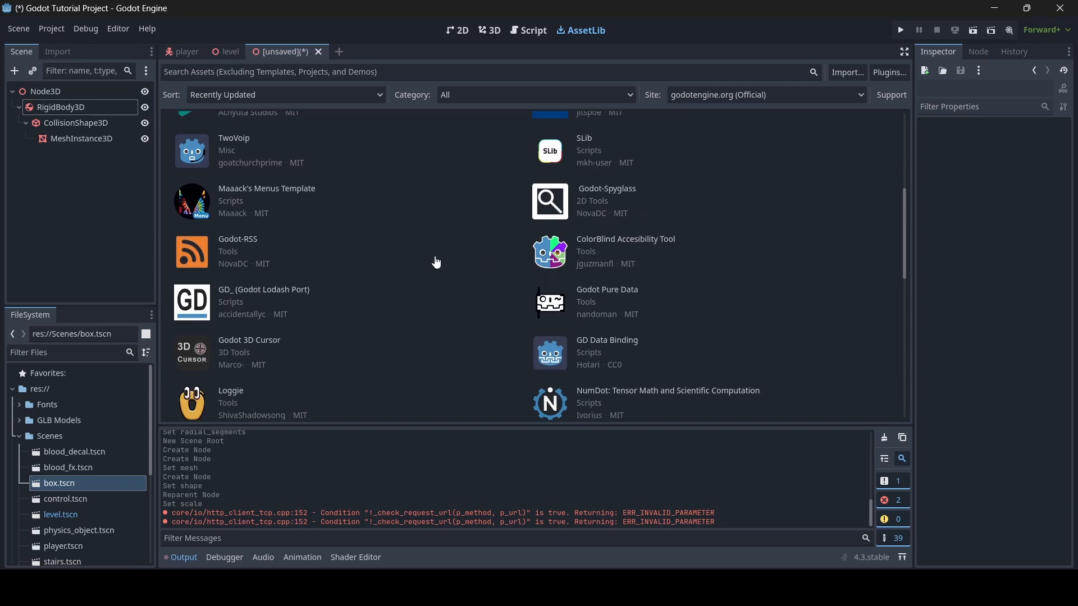
pyautogui.click(229, 51)
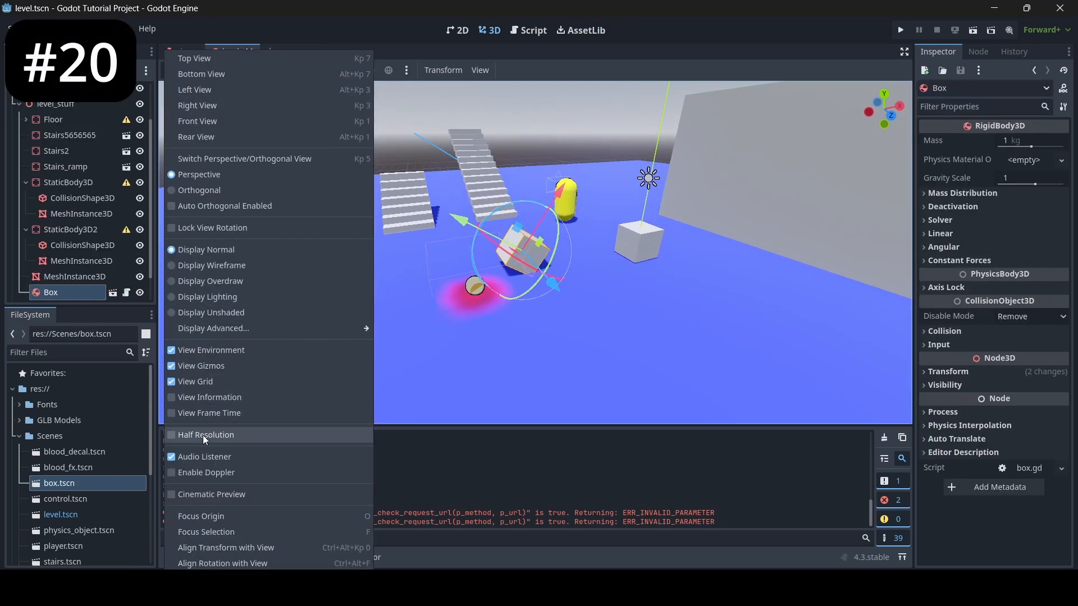
# Show the level viewport's Perspective options menu
pyautogui.click(536, 241)
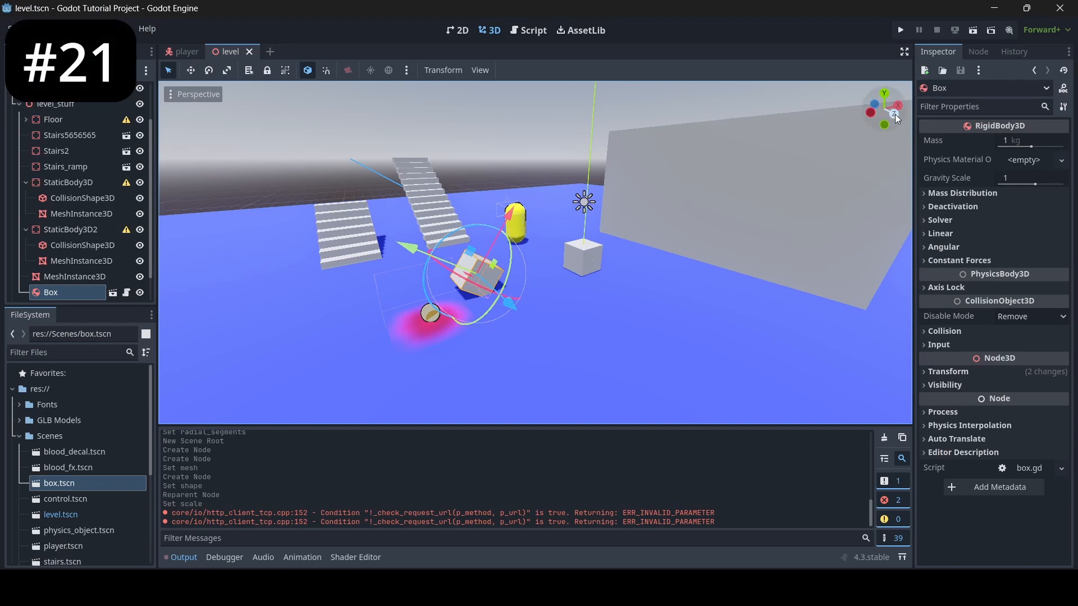
# Snap the level view to Front (Z axis), then Right (X axis)
pyautogui.click(898, 110)
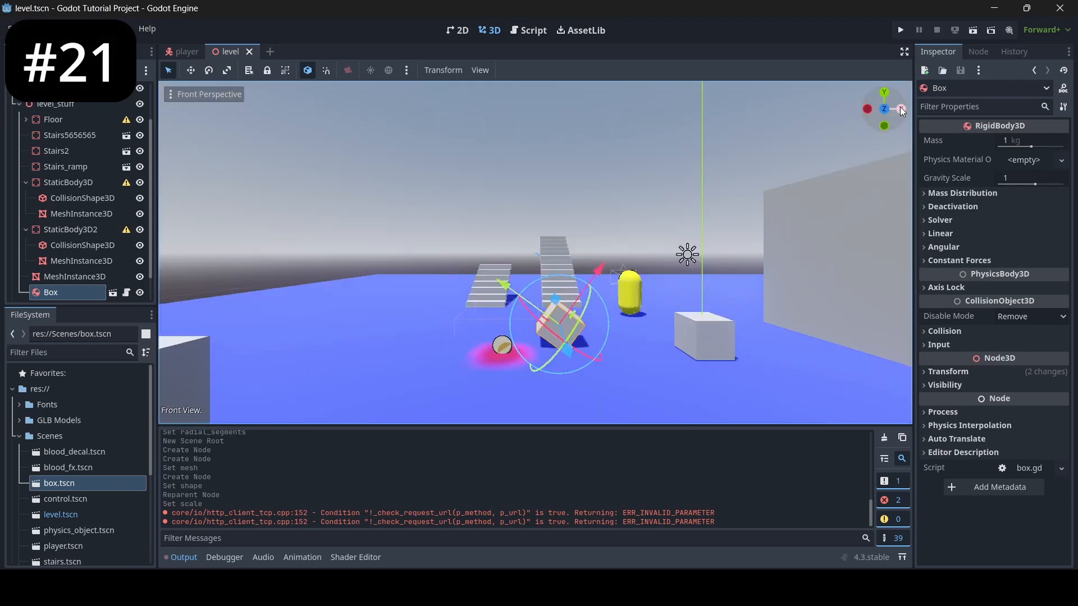
pyautogui.click(885, 108)
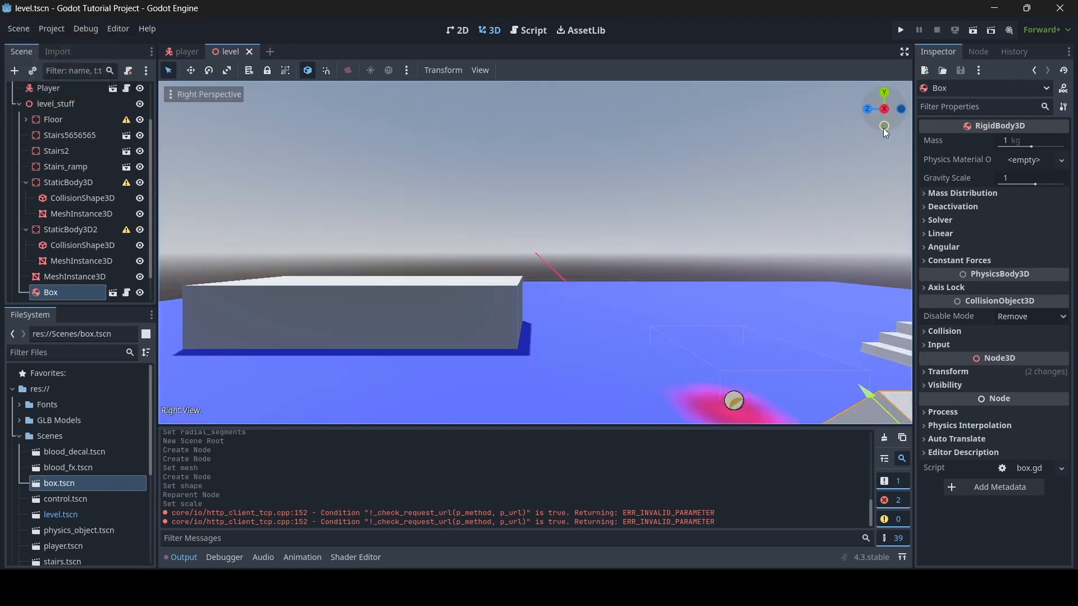
pyautogui.press('alt+tab')
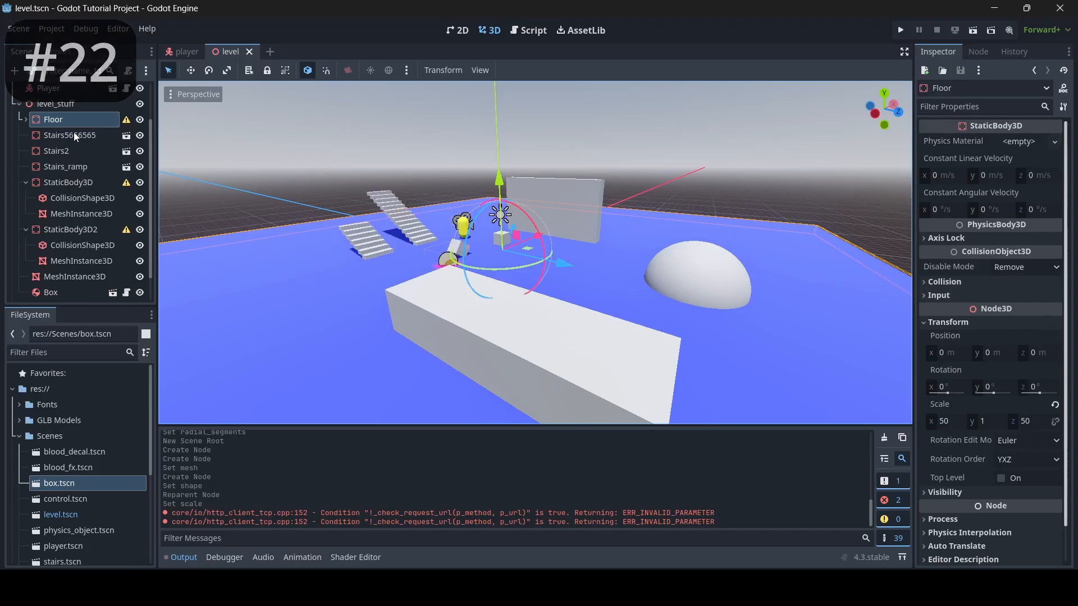
# Reparent Stairs5656565 under the Floor node
pyautogui.rightClick(68, 135)
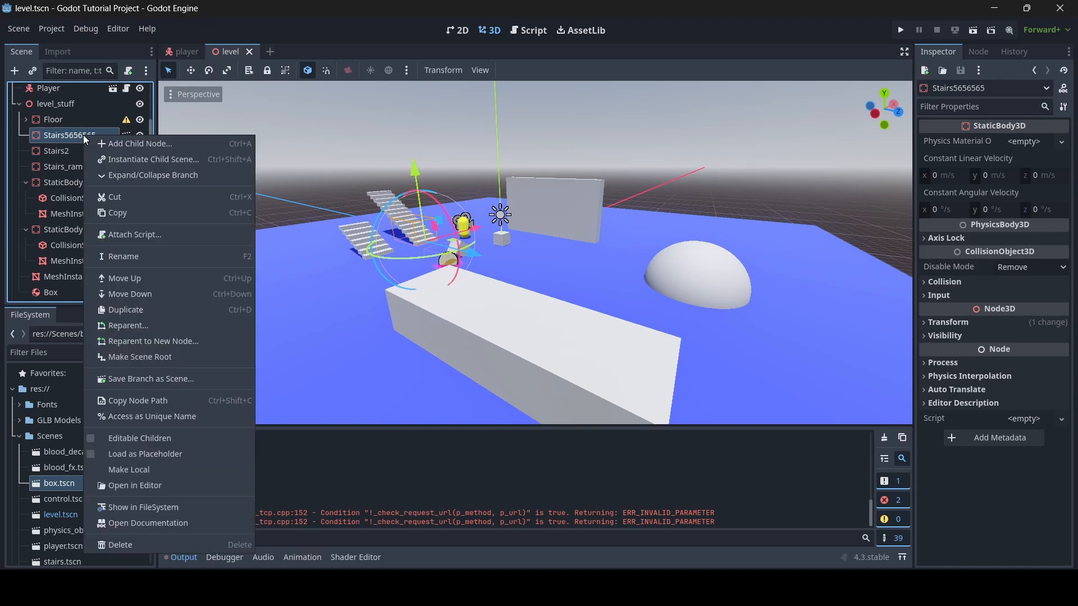
pyautogui.click(128, 325)
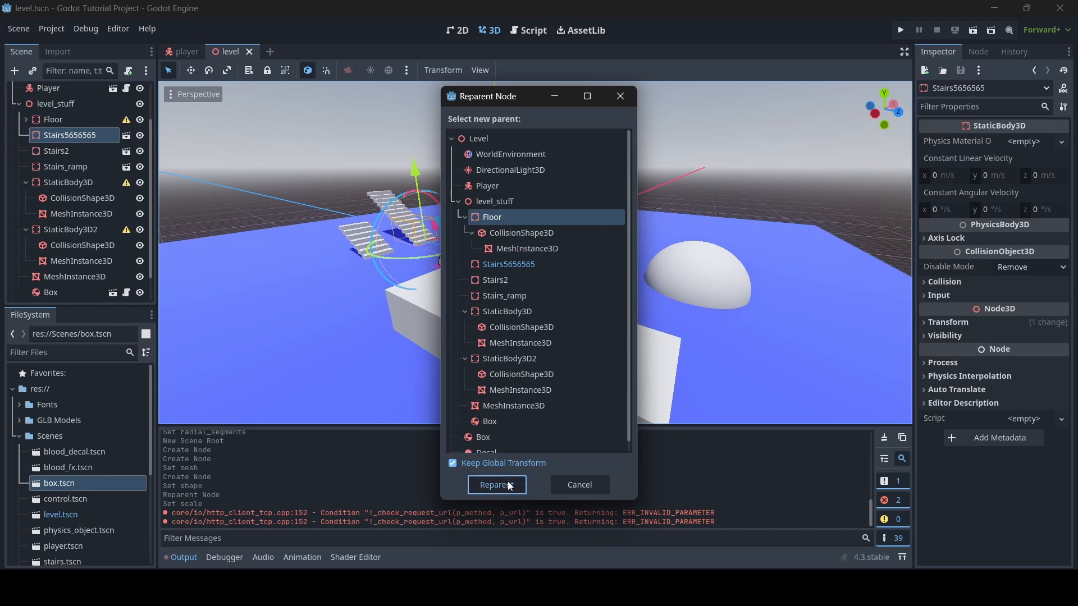
pyautogui.click(496, 484)
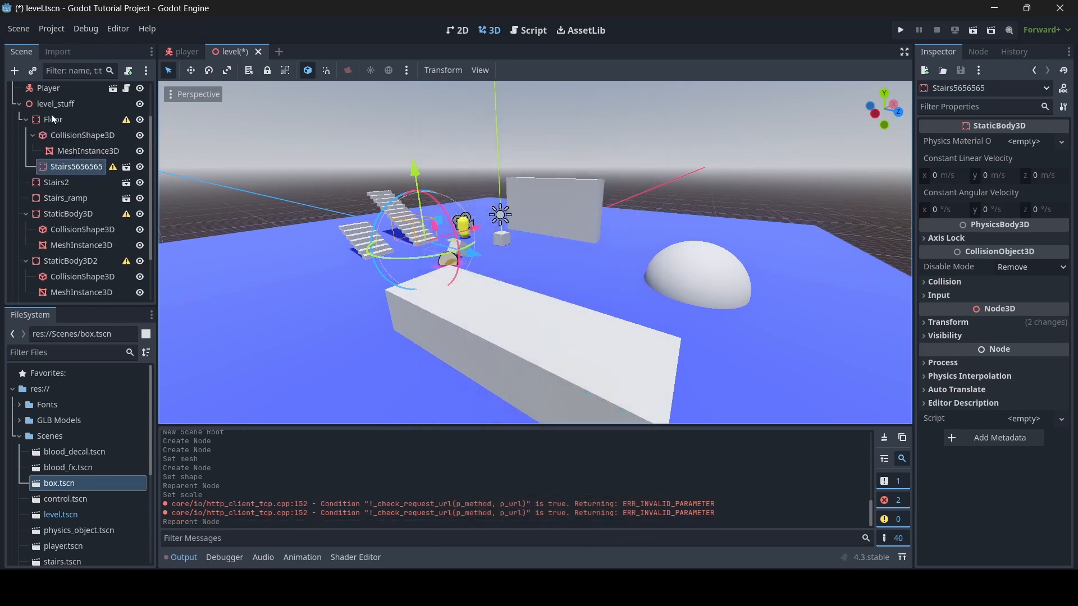
# Wrap Floor inside a new parent Node3D named new_parent
pyautogui.rightClick(52, 119)
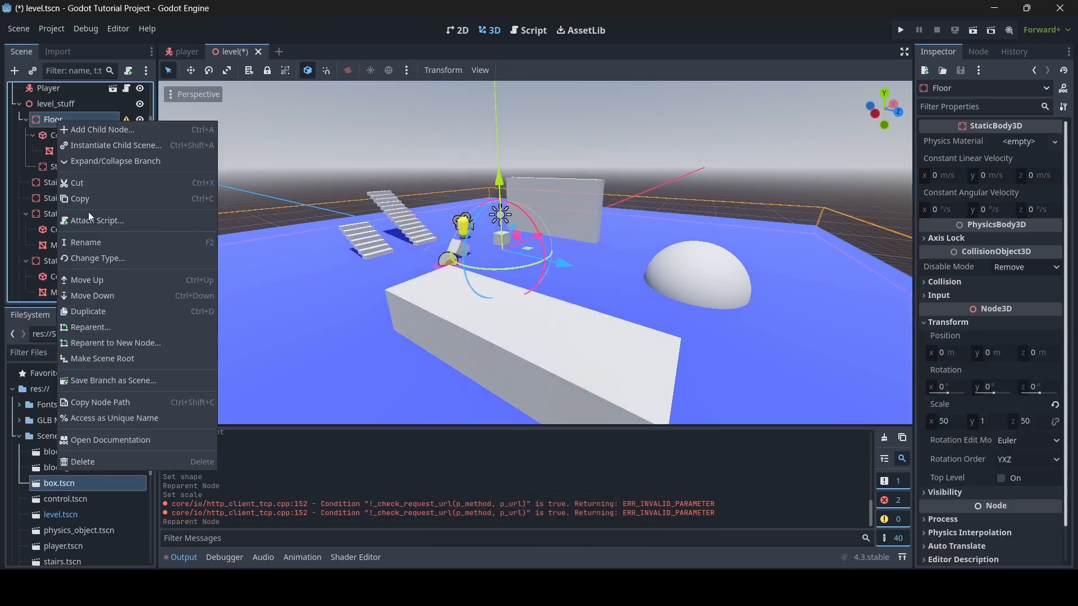
pyautogui.click(102, 129)
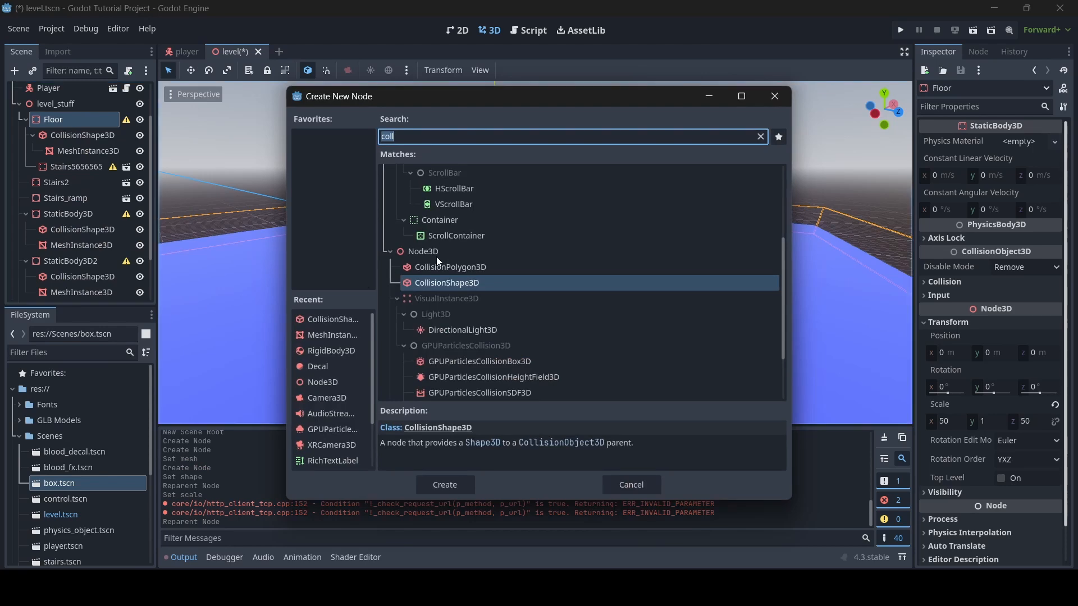
pyautogui.click(444, 485)
pyautogui.write('new_parent')
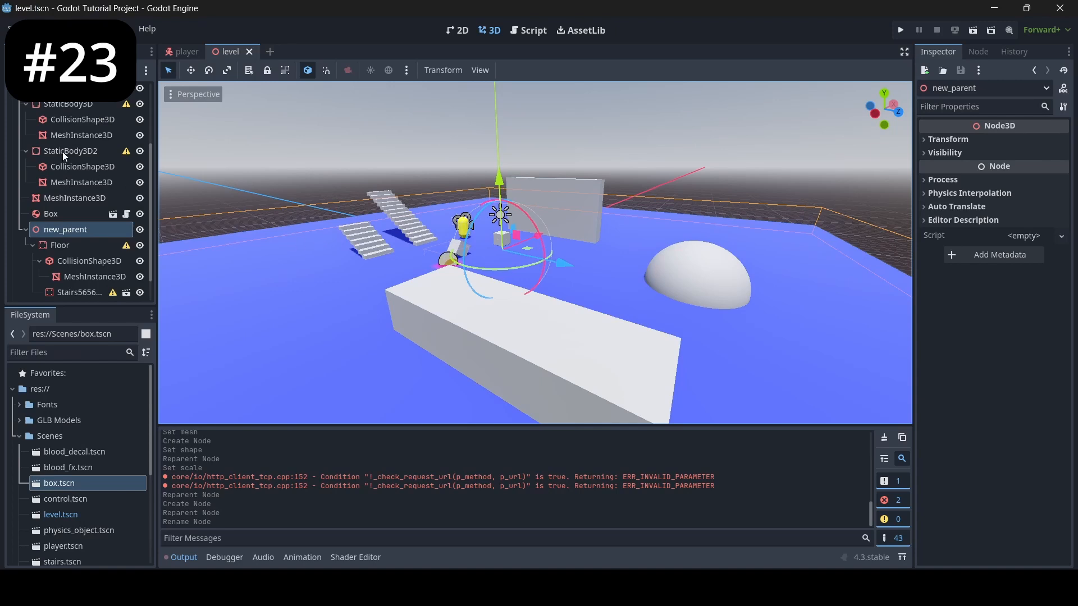
# Select StaticBody3D2 to show position (-9.9, 1.34, 8.84) and scale 3×2×9.72
pyautogui.click(70, 151)
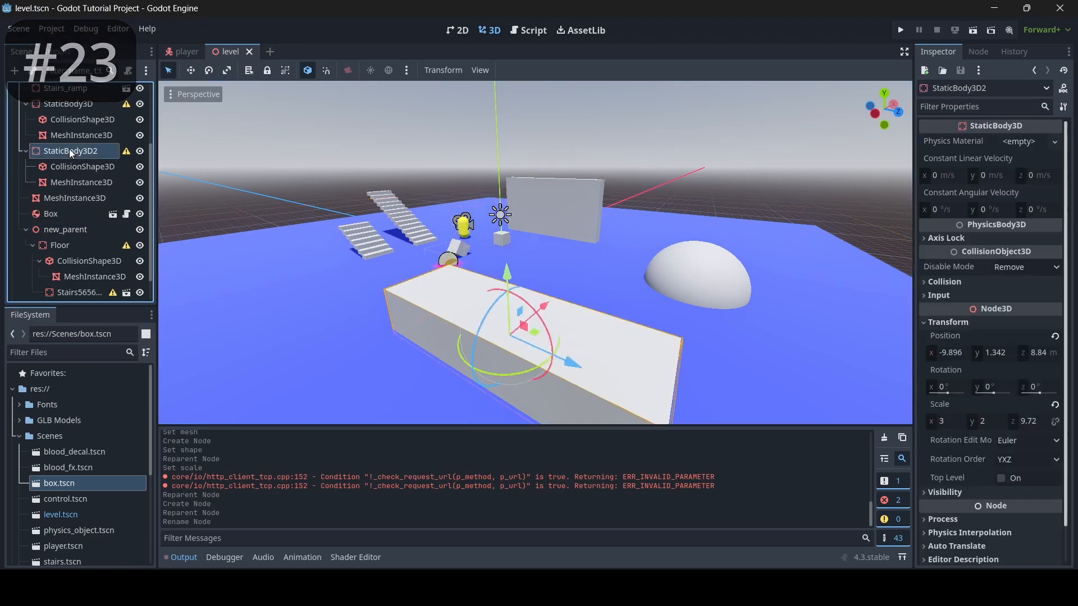
pyautogui.rightClick(70, 150)
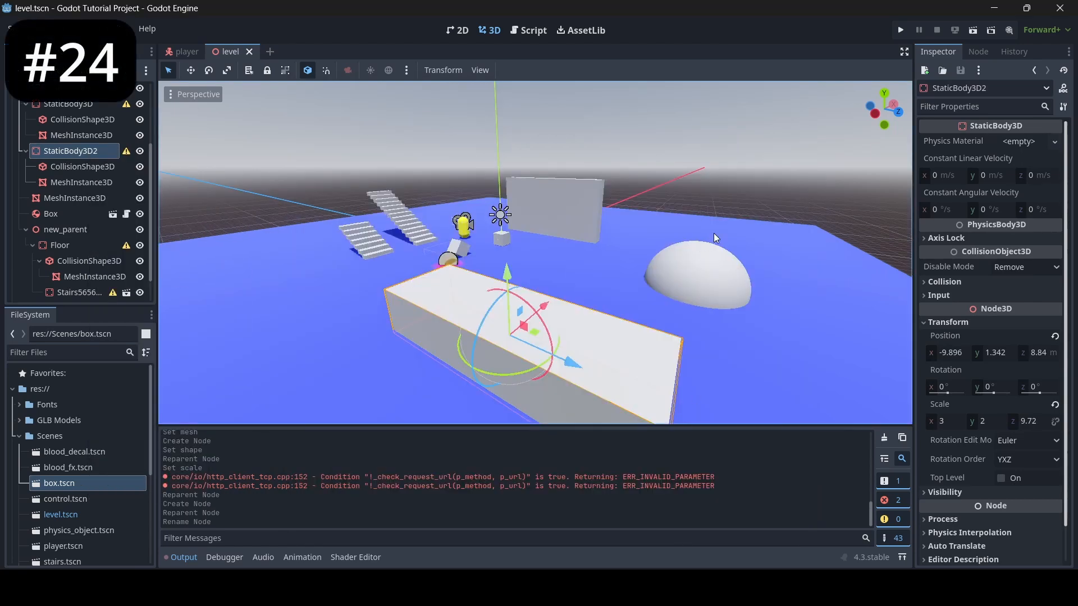
pyautogui.moveTo(900, 30)
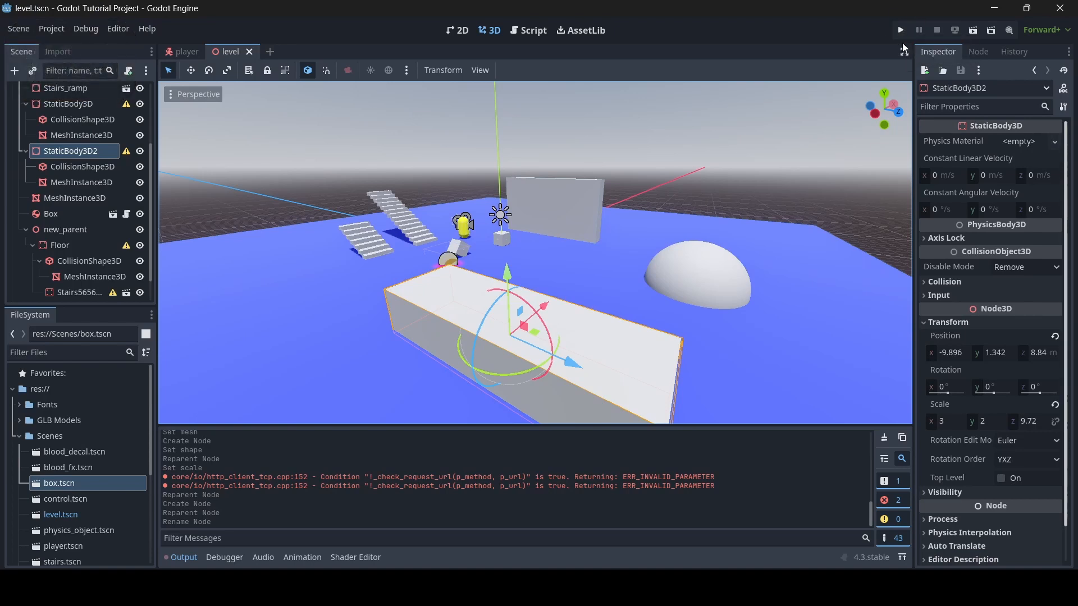
pyautogui.moveTo(992, 30)
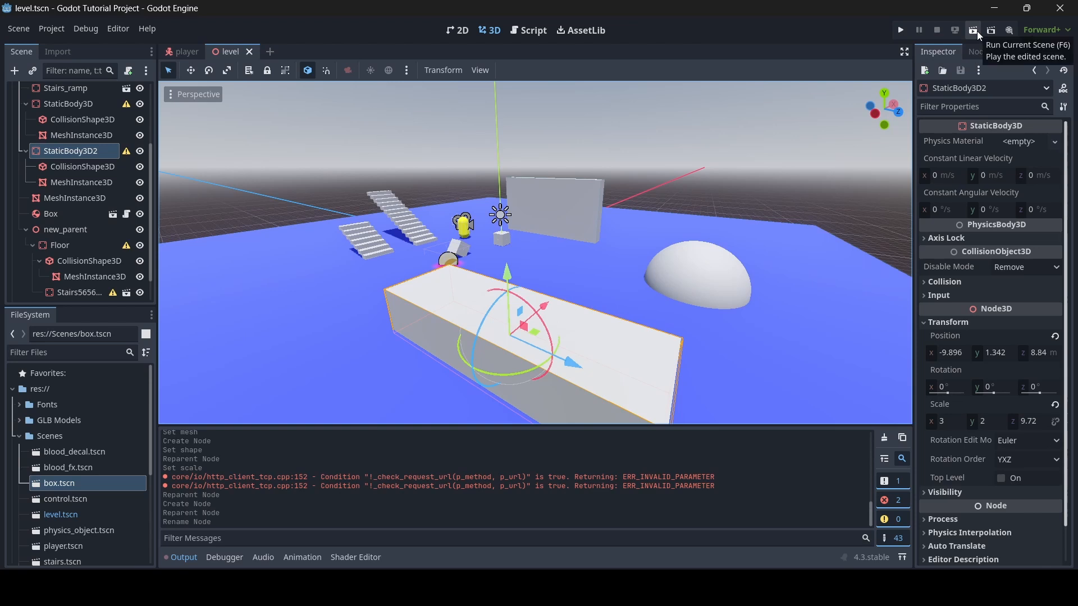
pyautogui.moveTo(974, 33)
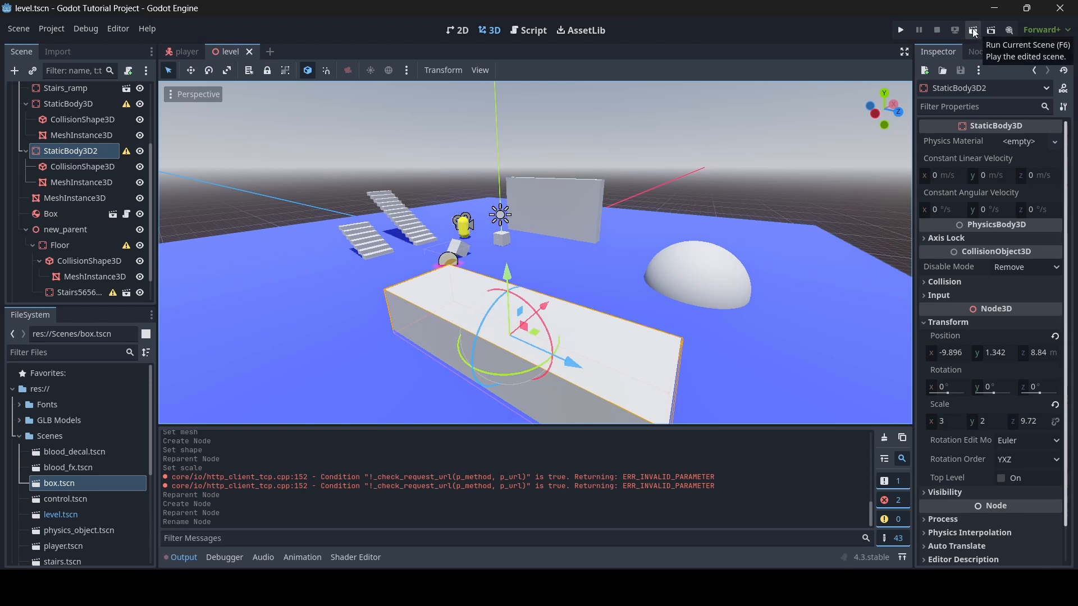
pyautogui.moveTo(972, 36)
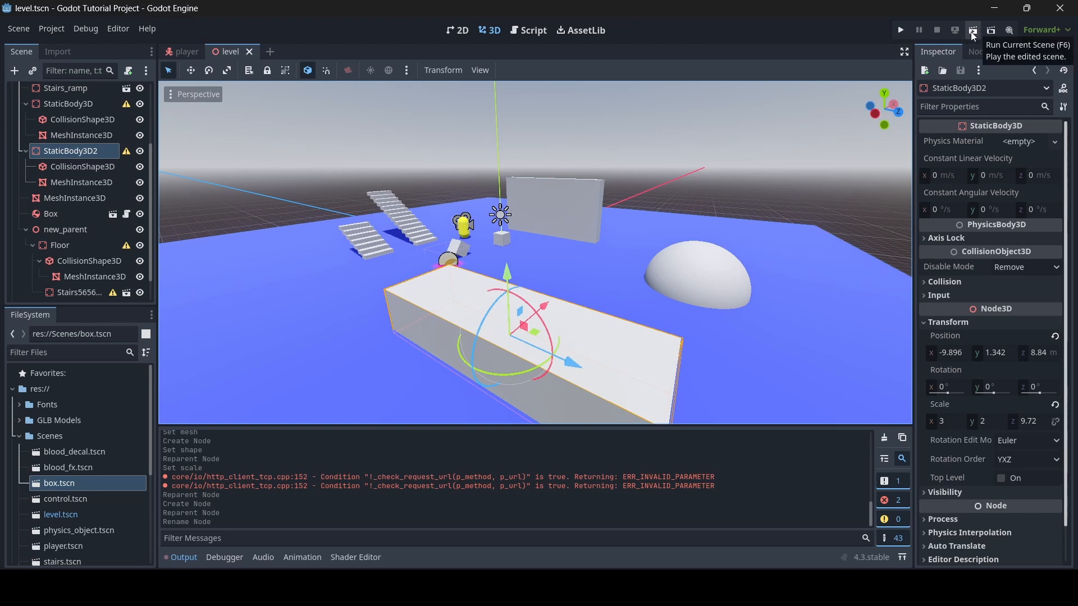
pyautogui.moveTo(972, 30)
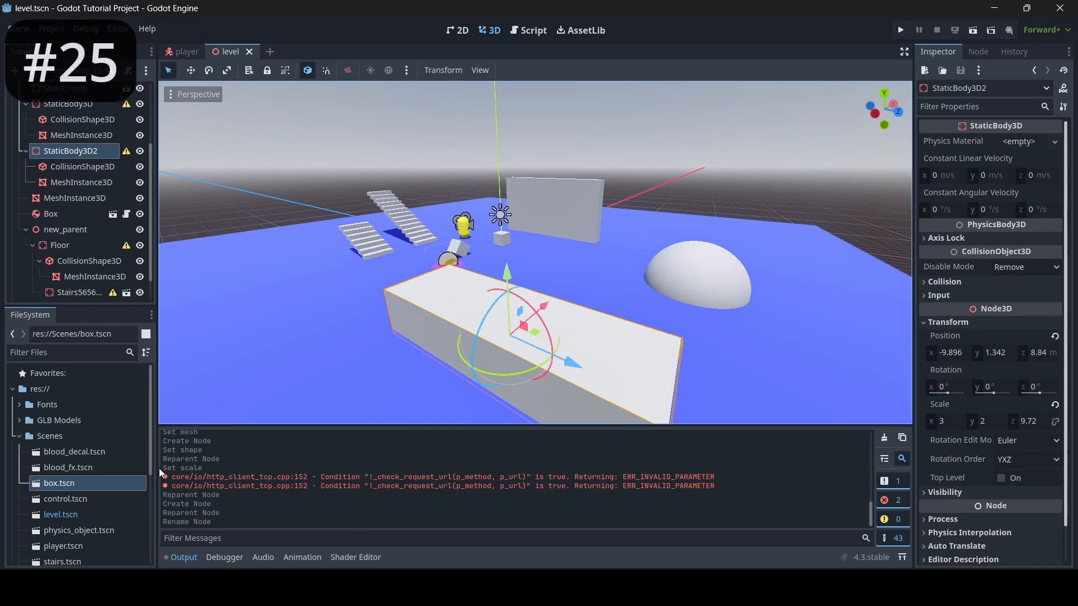
# Select blood_fx.tscn in FileSystem, then bring up player.tscn in the editor
pyautogui.click(68, 467)
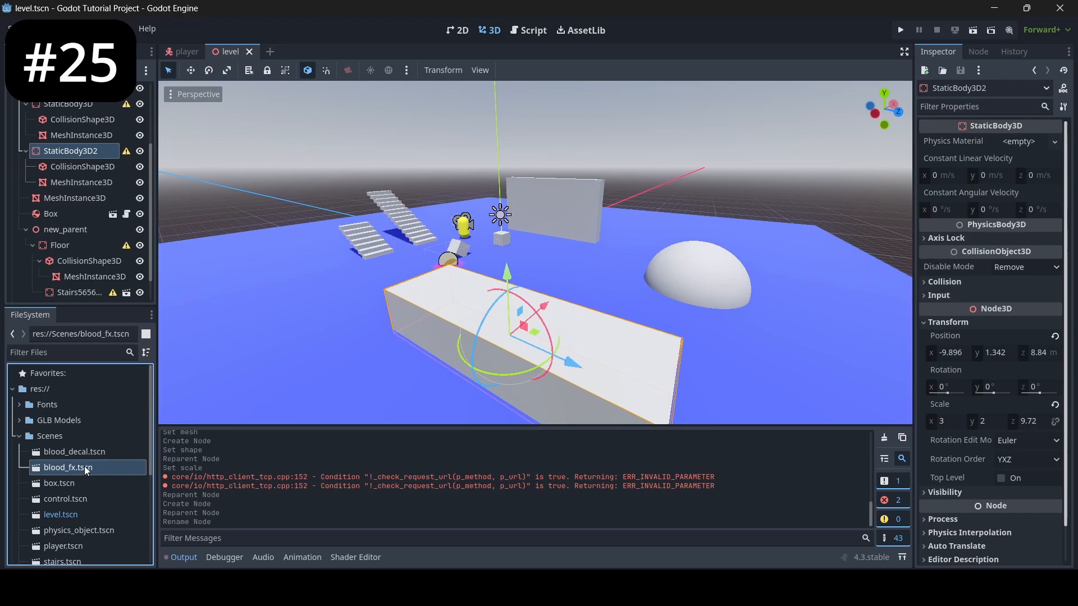
pyautogui.rightClick(67, 468)
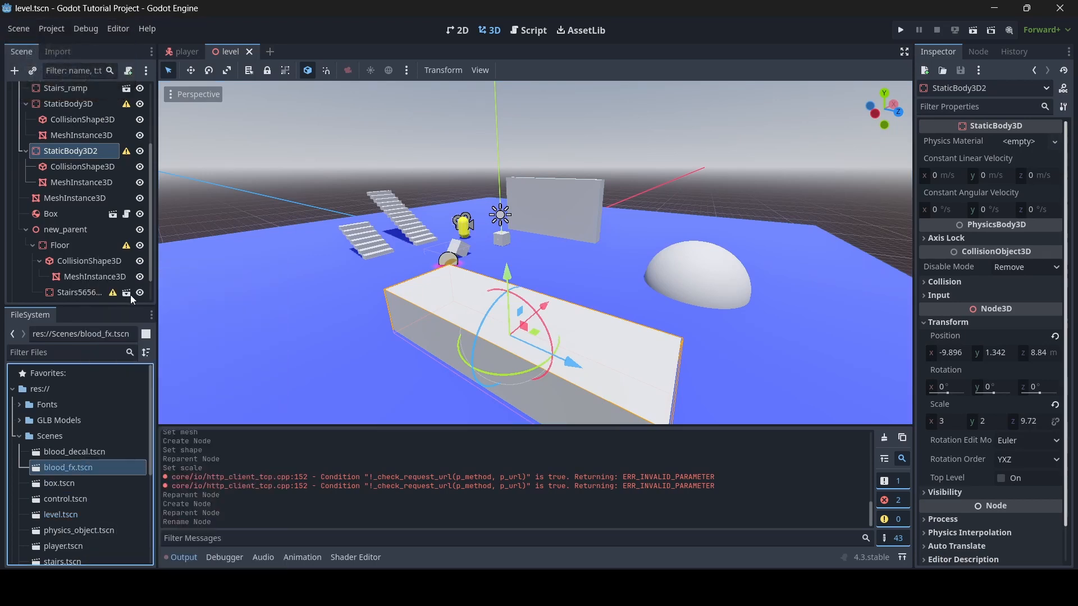
pyautogui.click(185, 51)
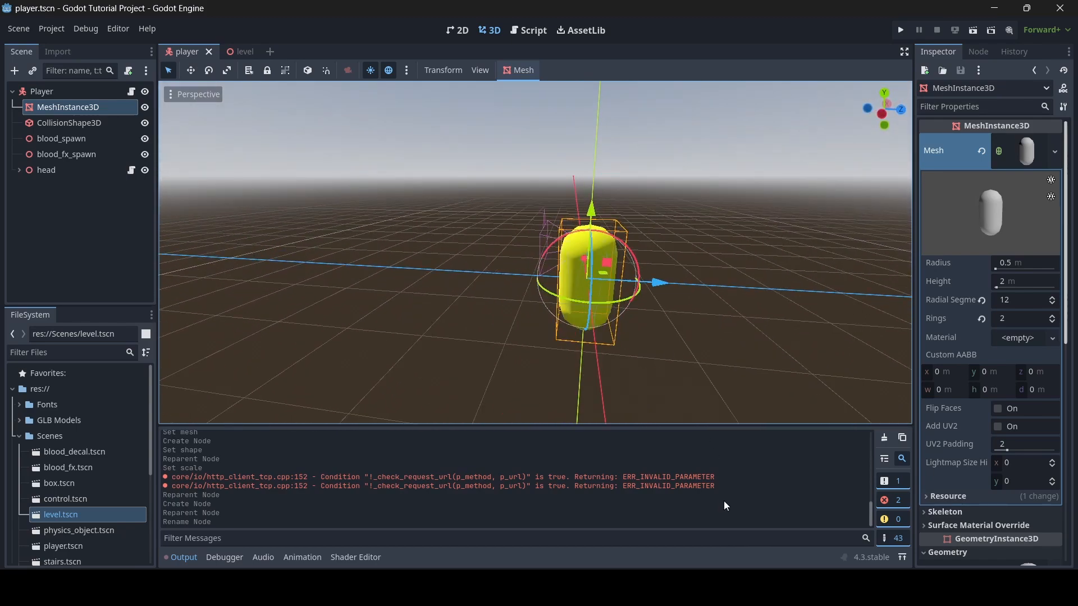
# Make the capsule's yellow Material Override unique and expand its properties in the Inspector
pyautogui.scroll(-3)
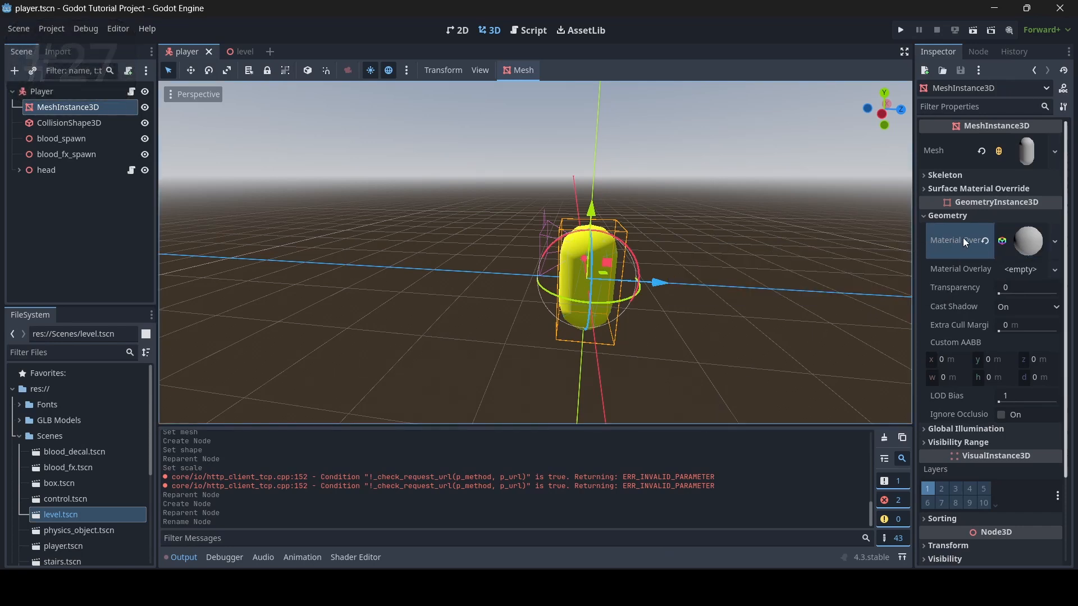
pyautogui.click(1054, 240)
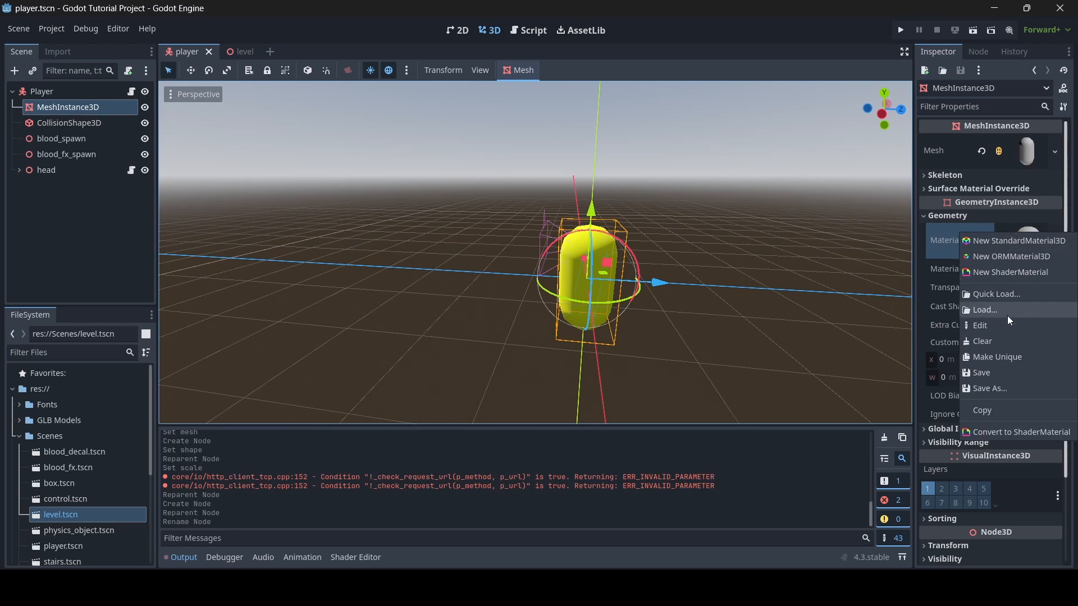
pyautogui.click(1020, 240)
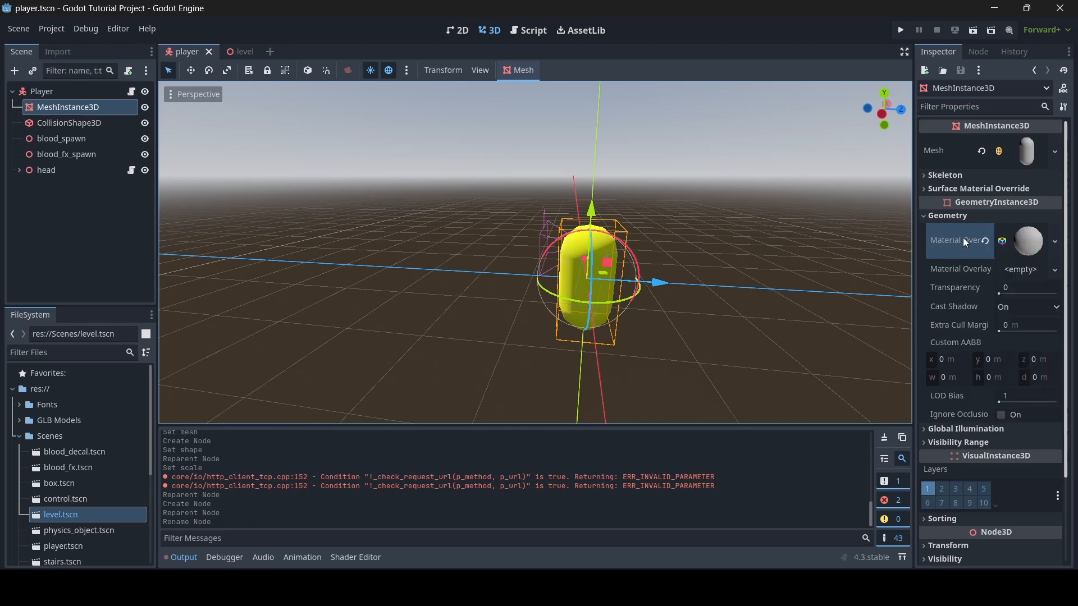
pyautogui.click(1029, 240)
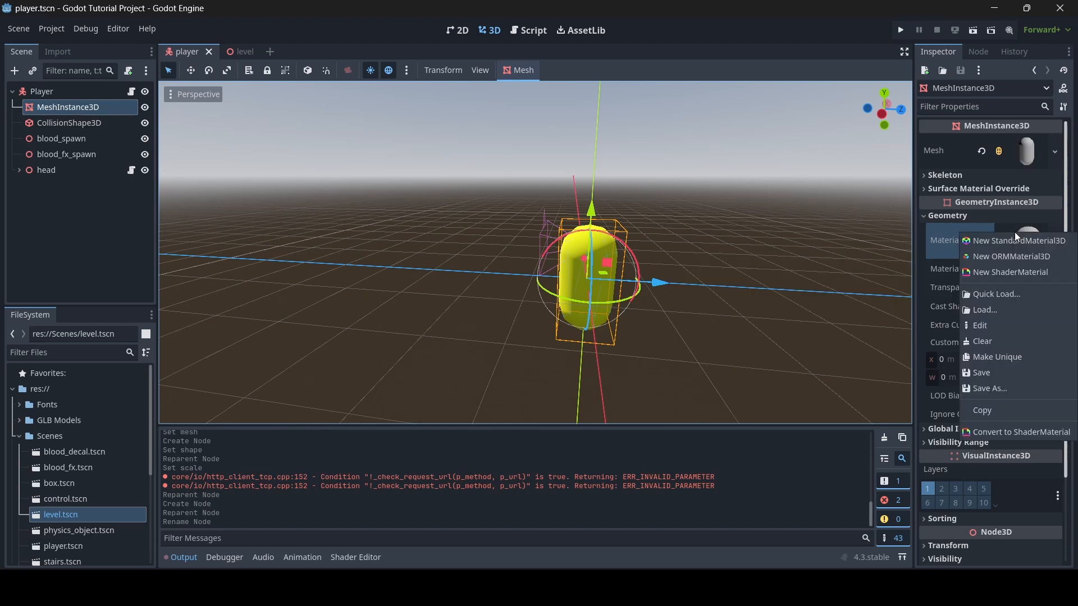
pyautogui.moveTo(997, 357)
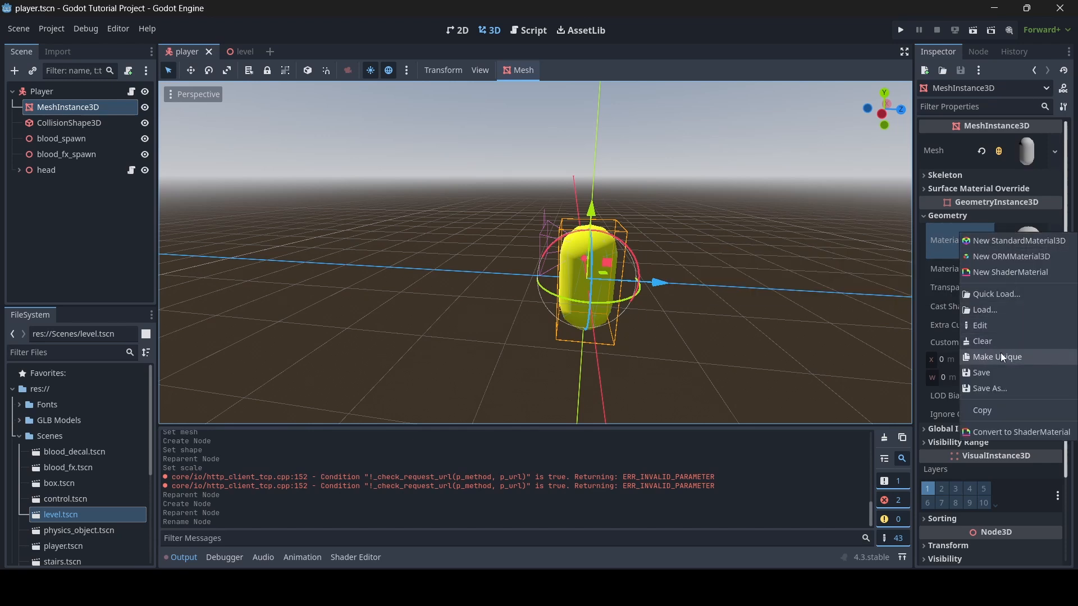
pyautogui.click(1020, 240)
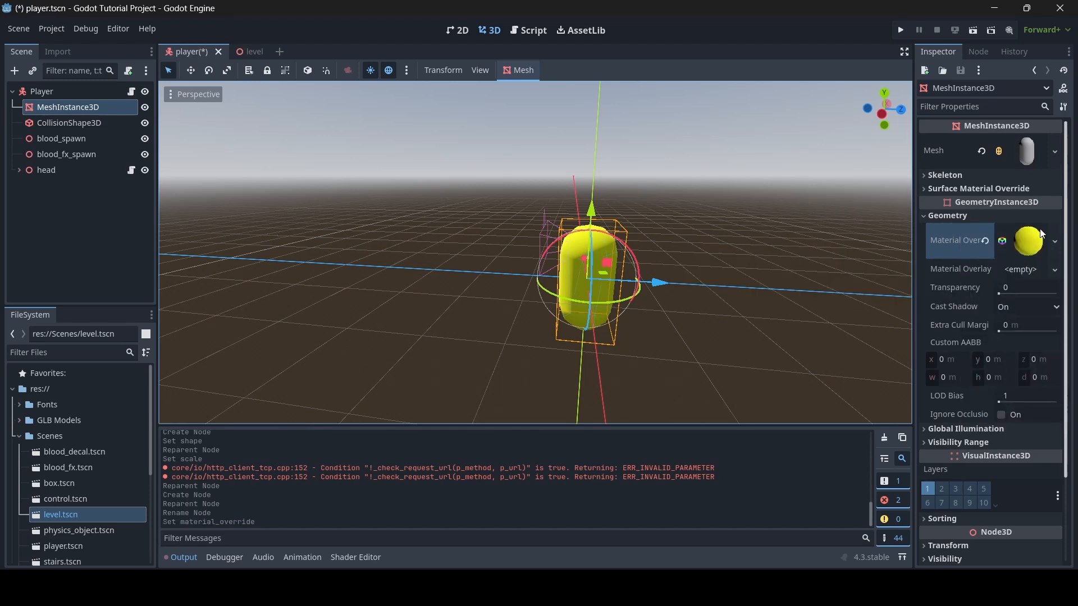
pyautogui.click(1020, 240)
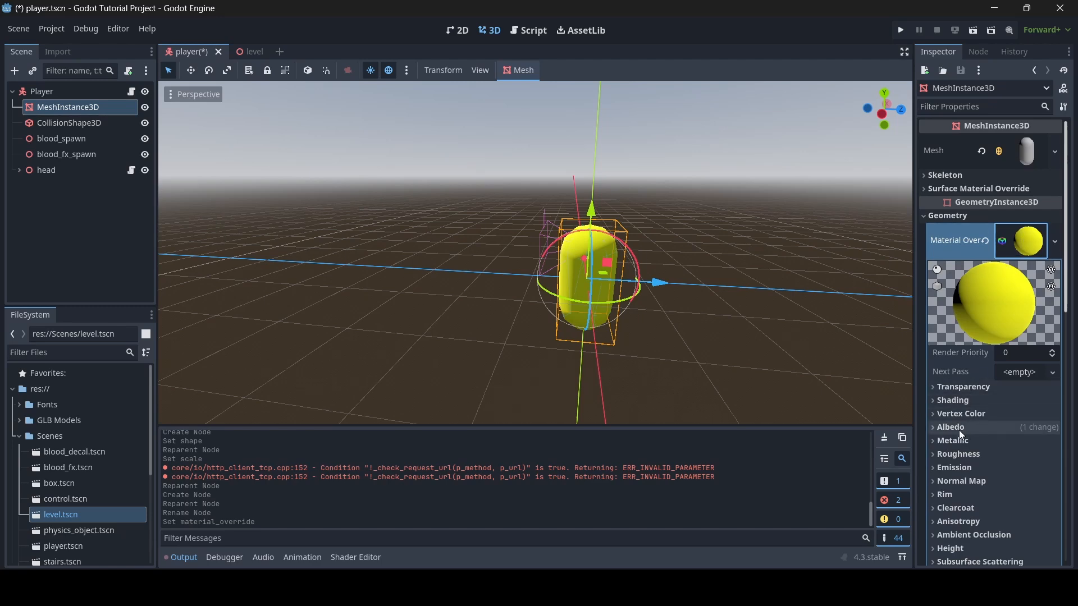